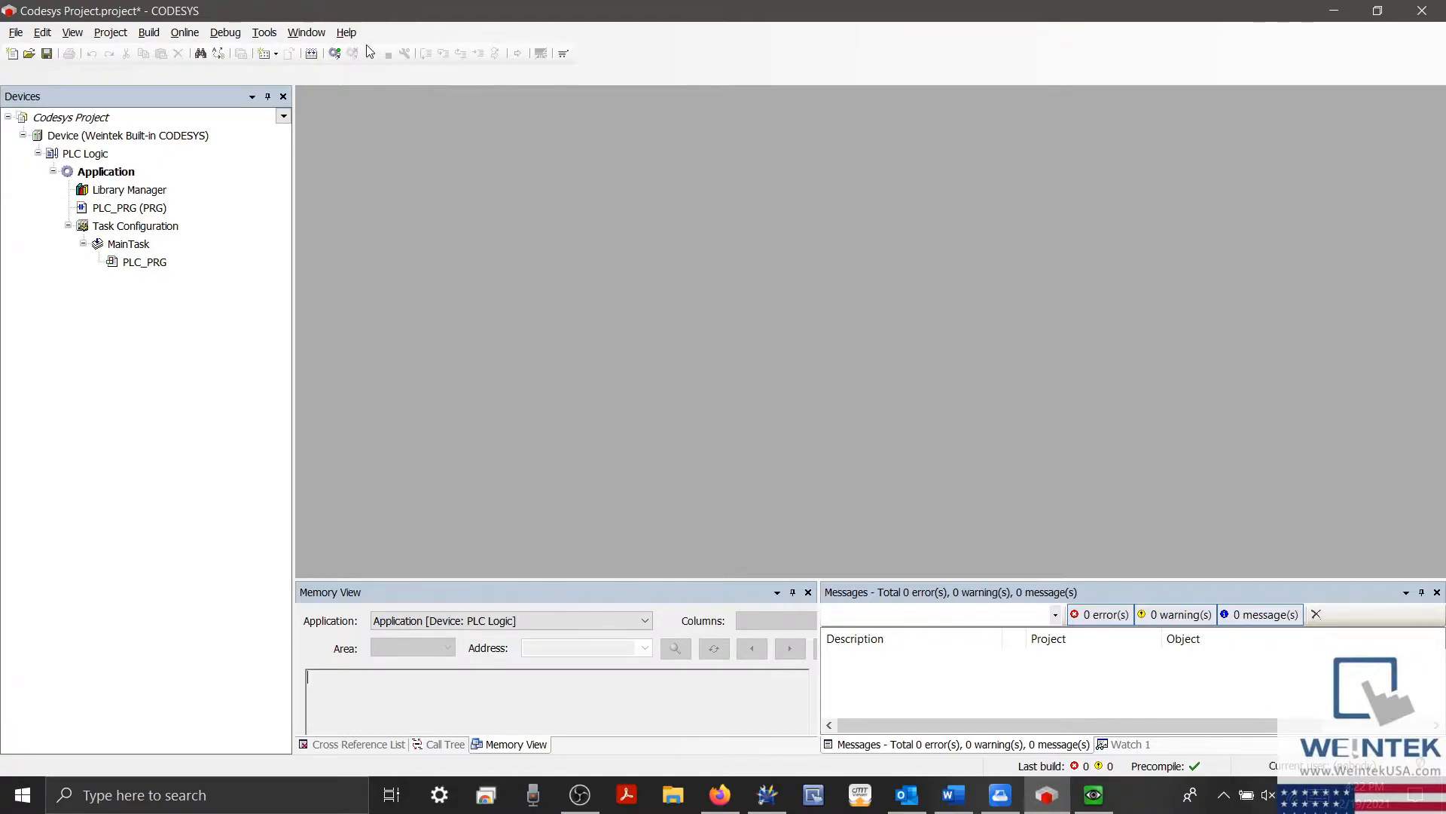
# - Connect cMT Viewer to the cMT3072 HMI at 192.168.0.187, setting EasyAccess 2.0 aside
pyautogui.click(345, 33)
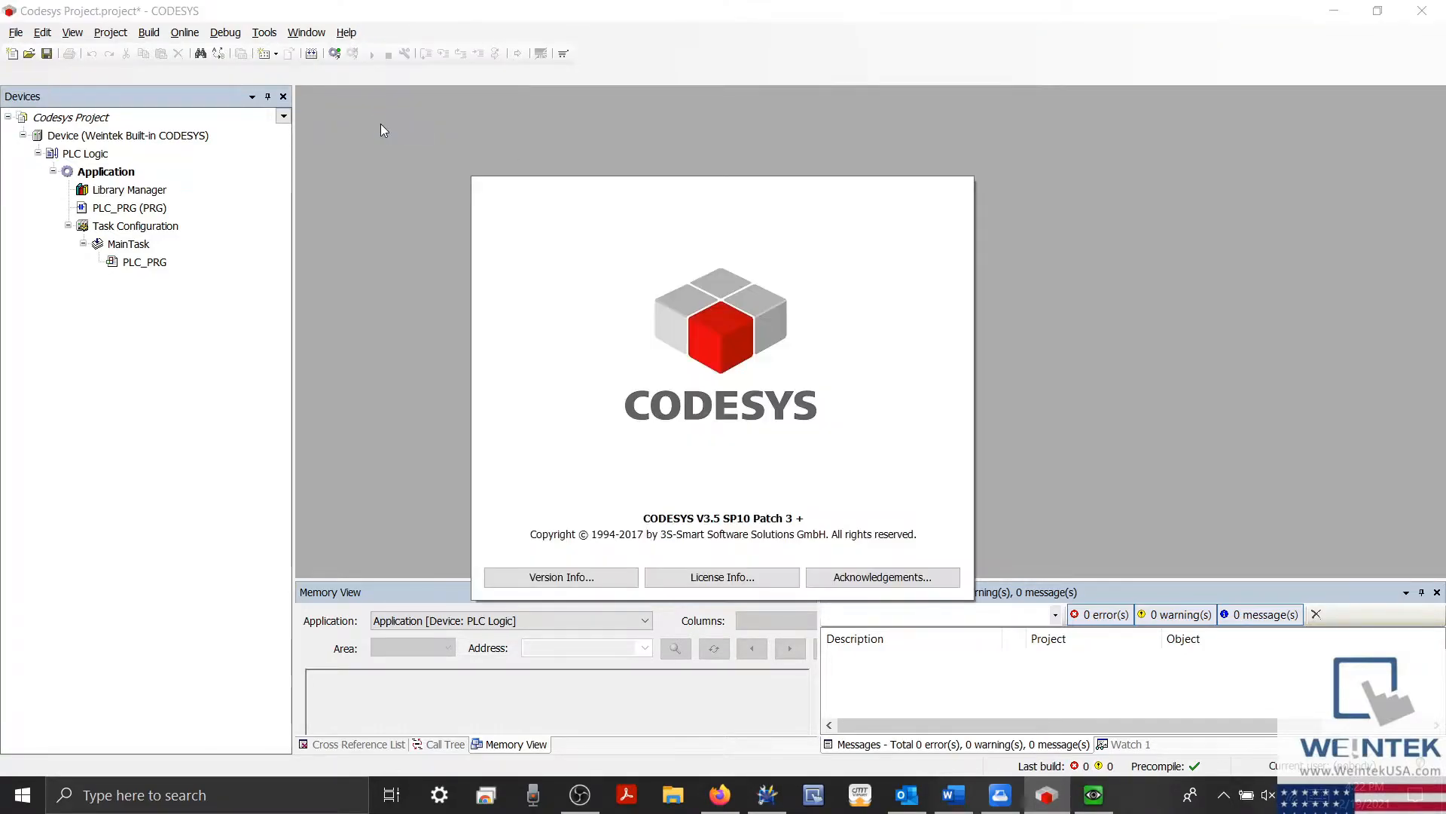
pyautogui.moveTo(683, 530)
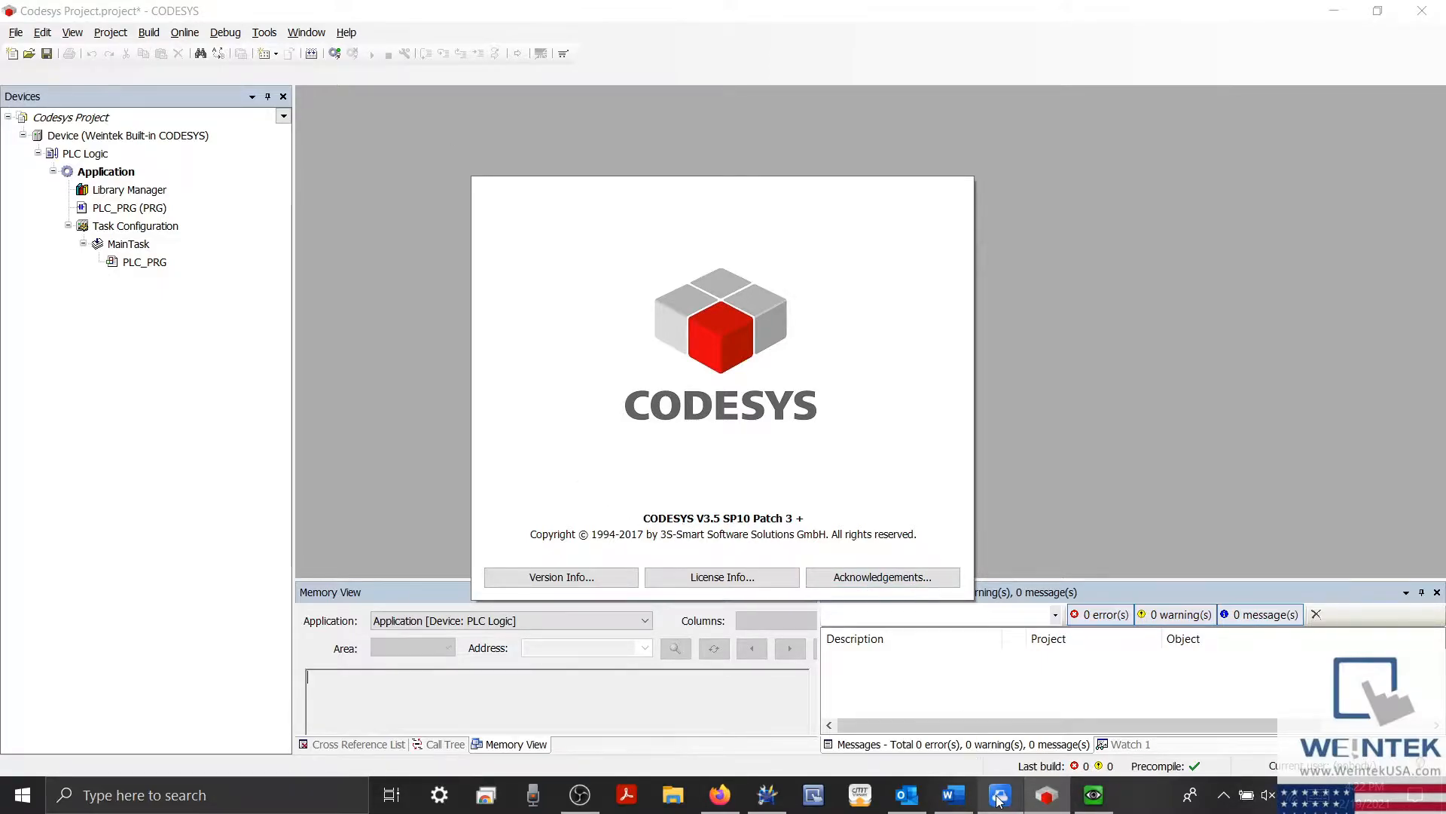
pyautogui.click(998, 794)
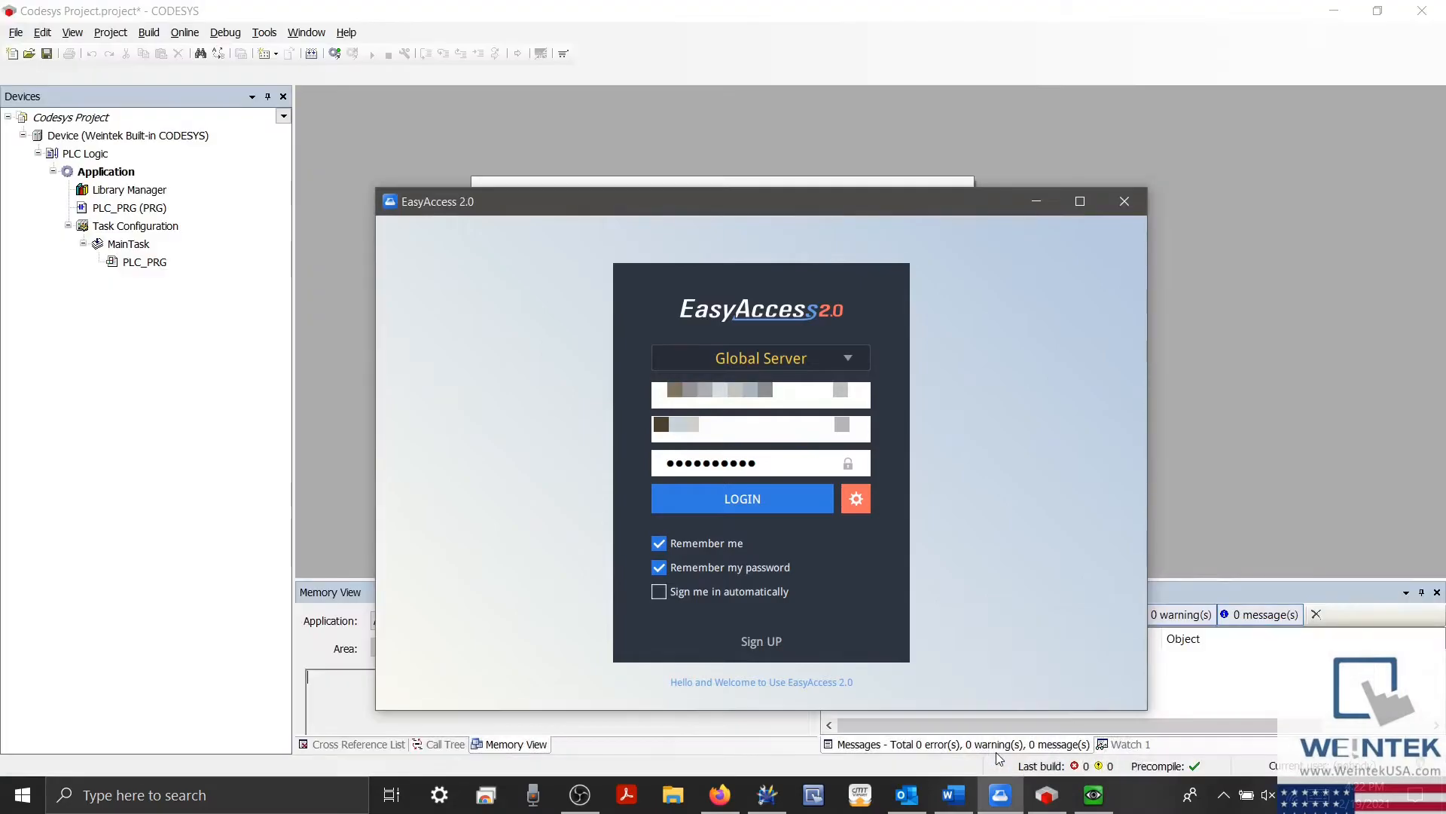
pyautogui.moveTo(1012, 339)
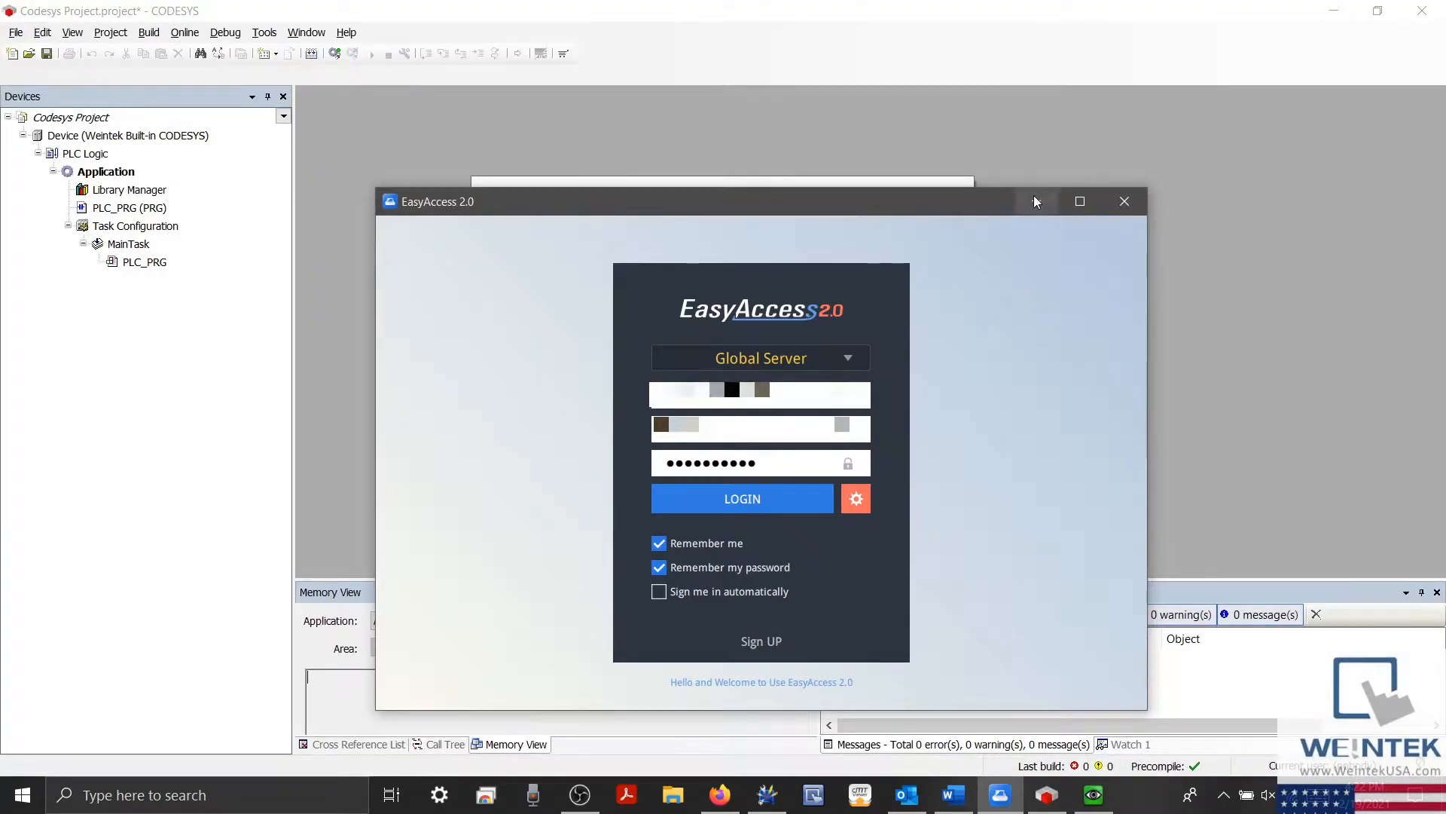
pyautogui.click(1123, 201)
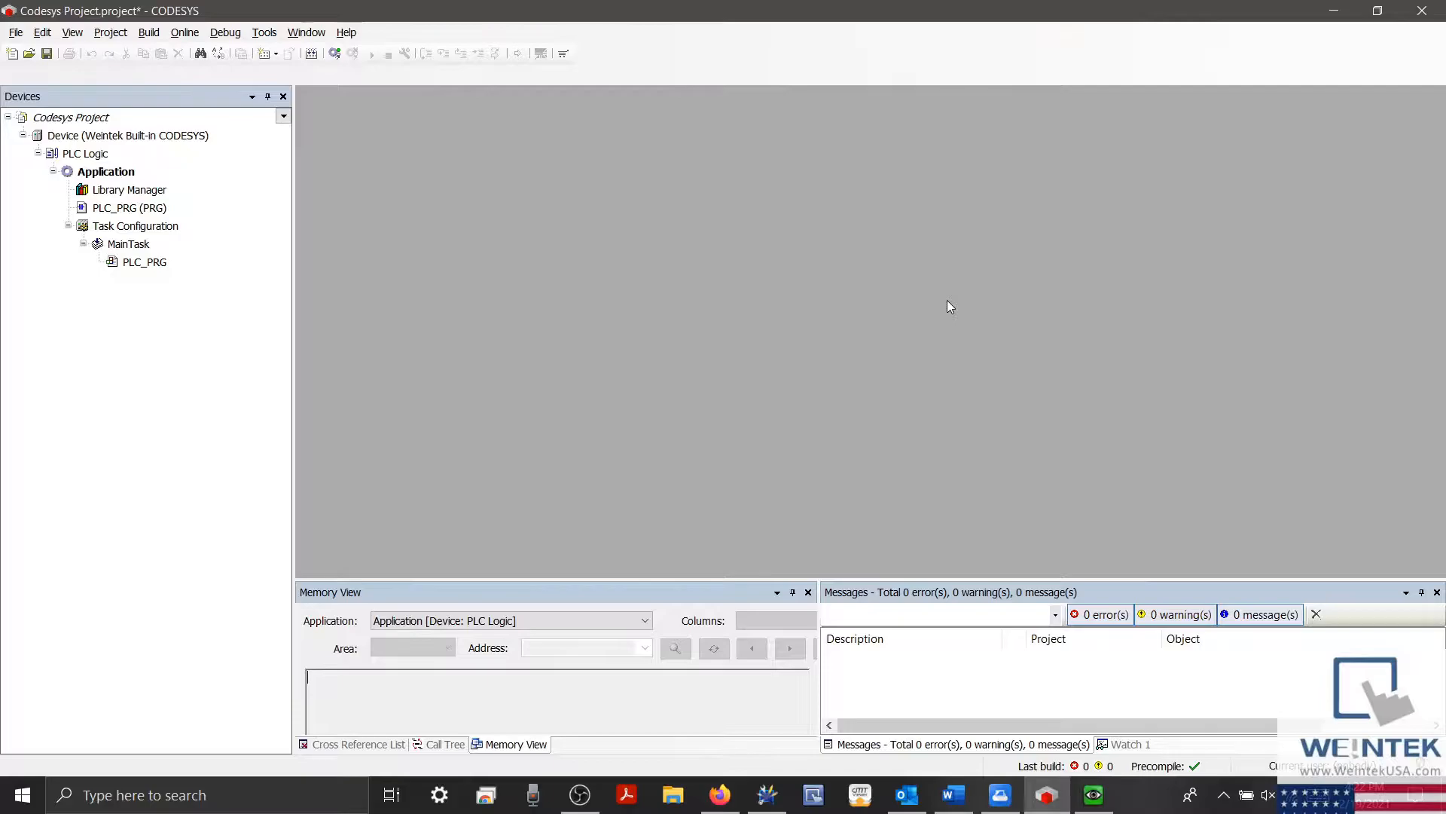
pyautogui.moveTo(1093, 794)
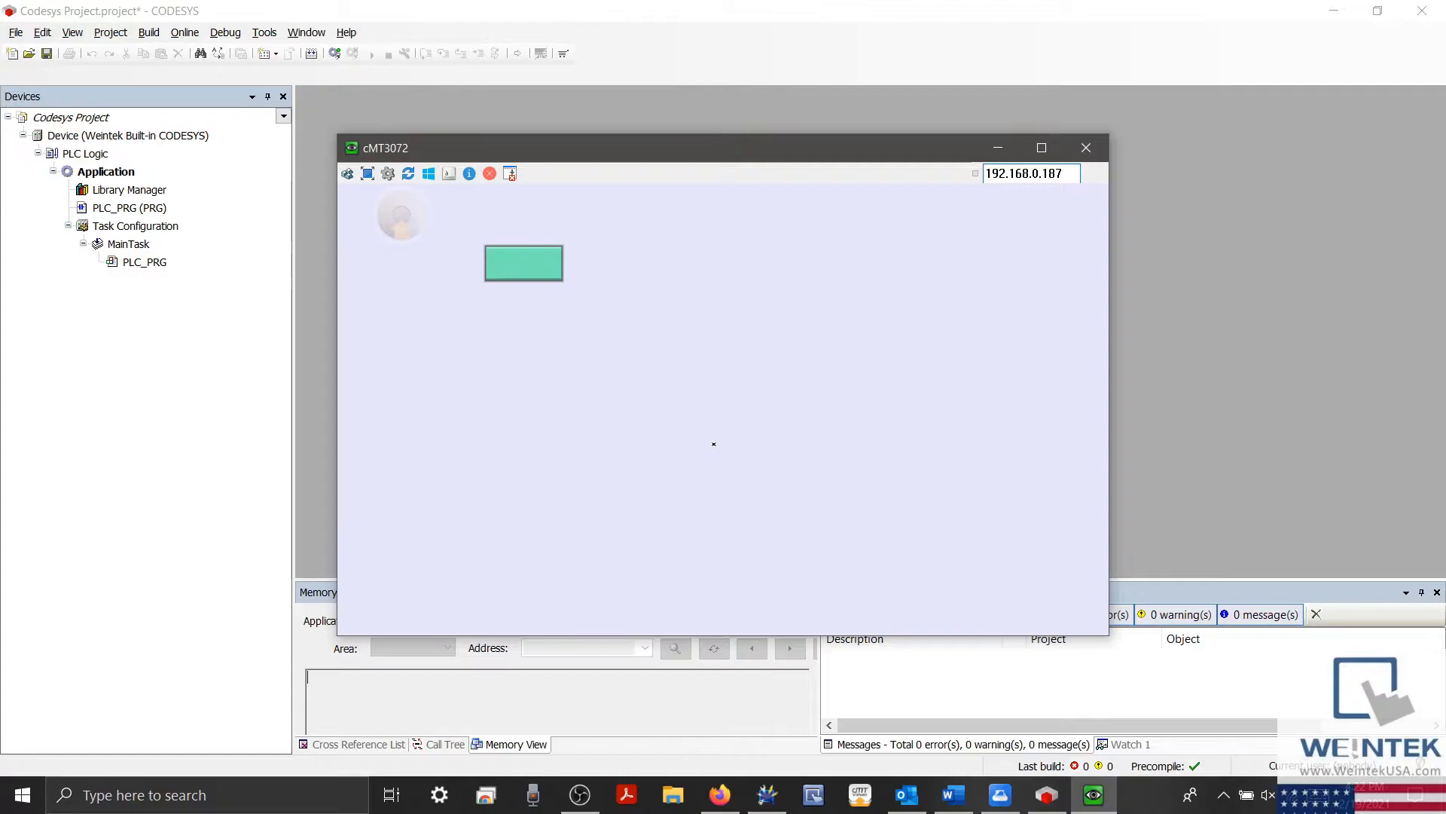
pyautogui.moveTo(484, 306)
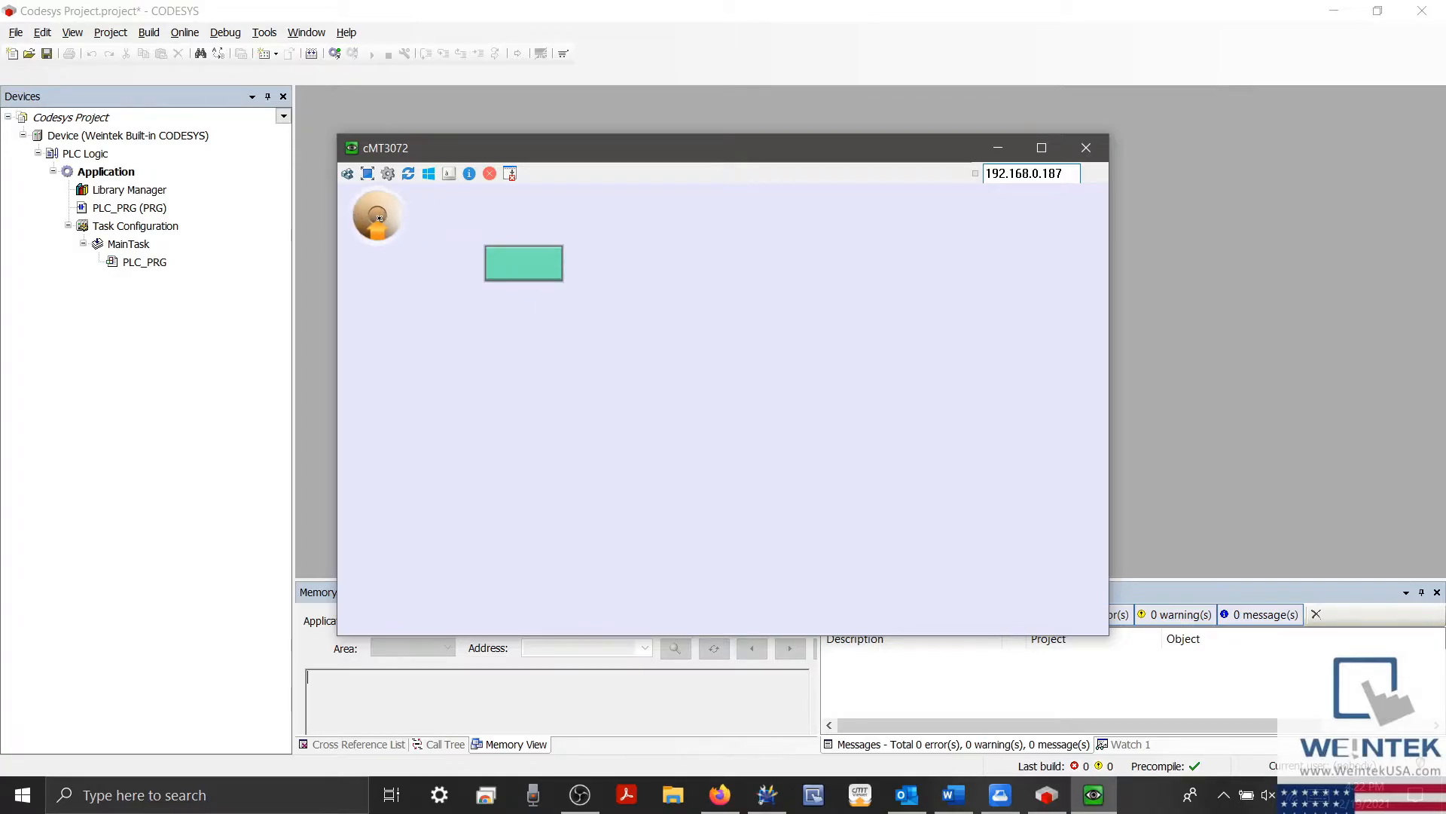
# - Log in to the HMI's System setting with the numeric password to unlock Network, Time/Date and HMI Name
pyautogui.click(377, 217)
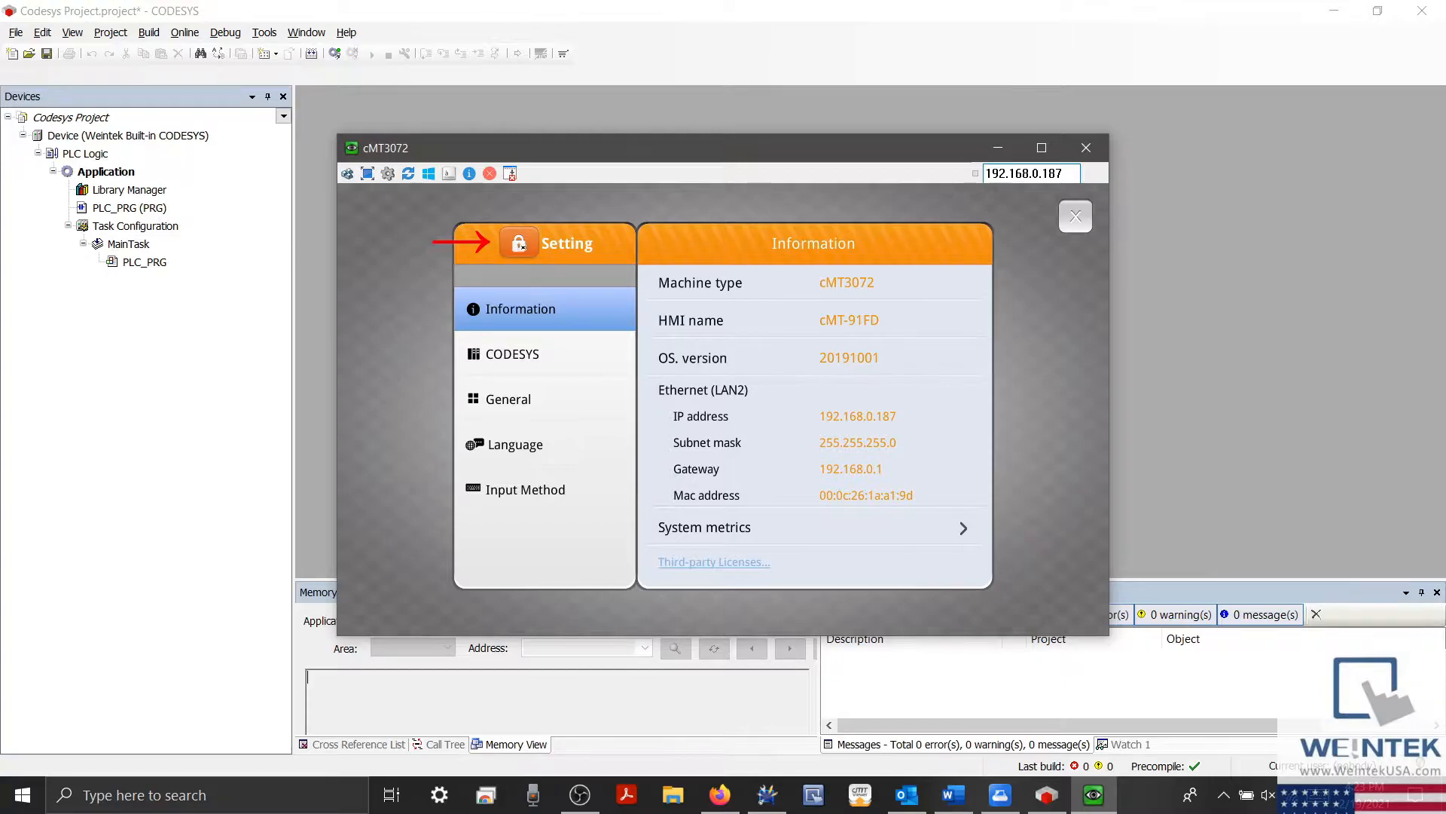
pyautogui.click(519, 242)
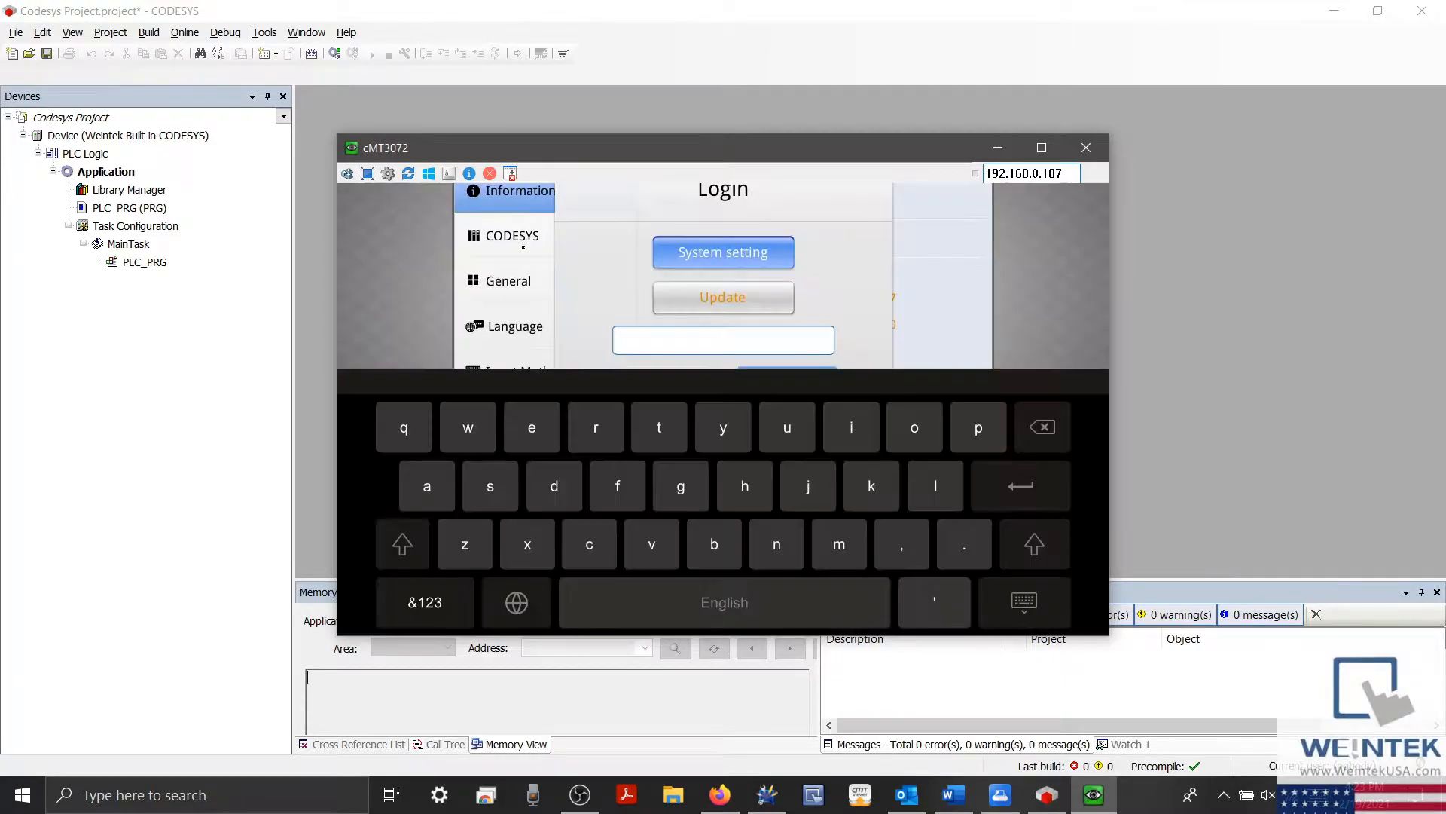
pyautogui.click(723, 339)
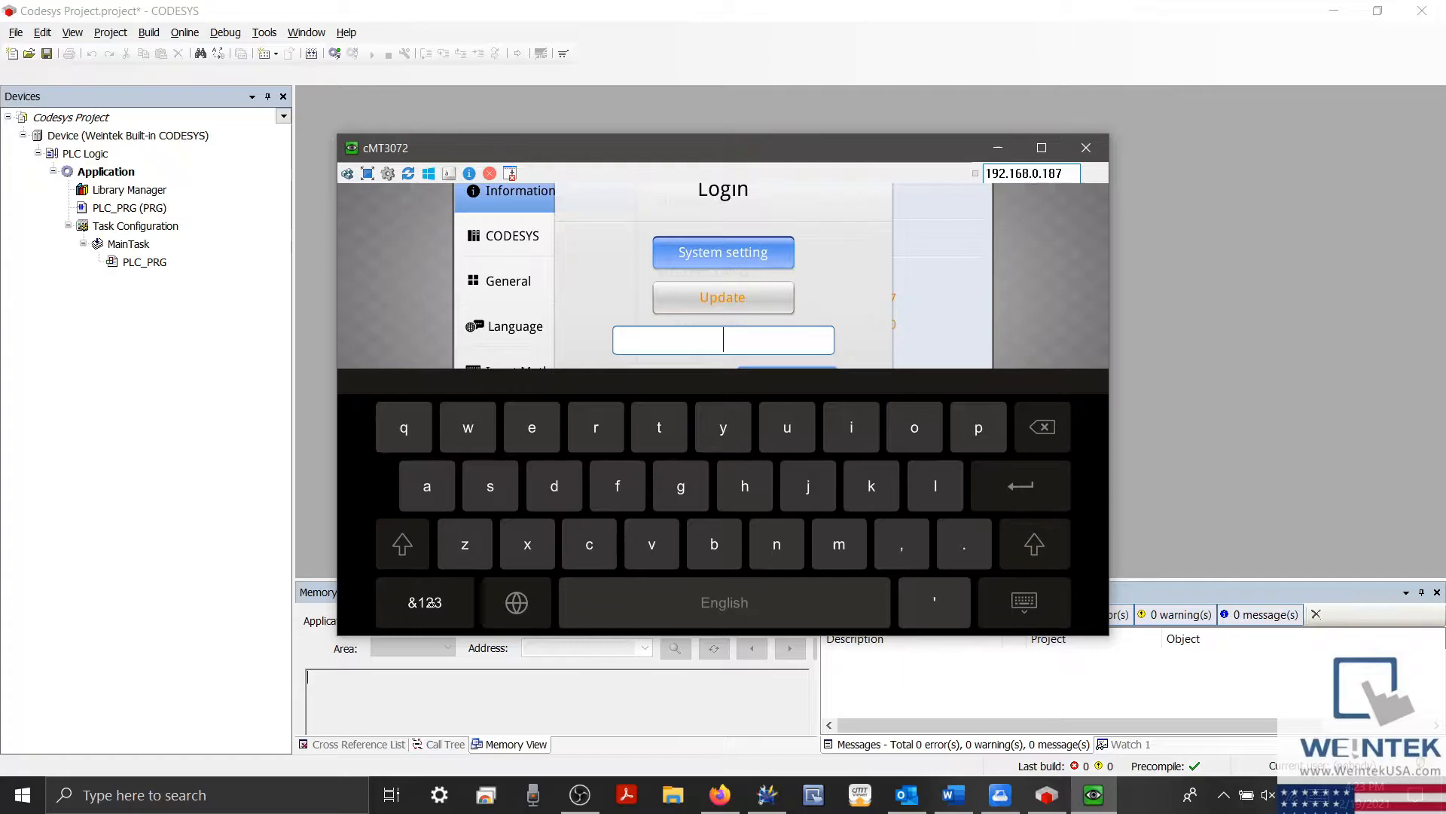
pyautogui.click(424, 602)
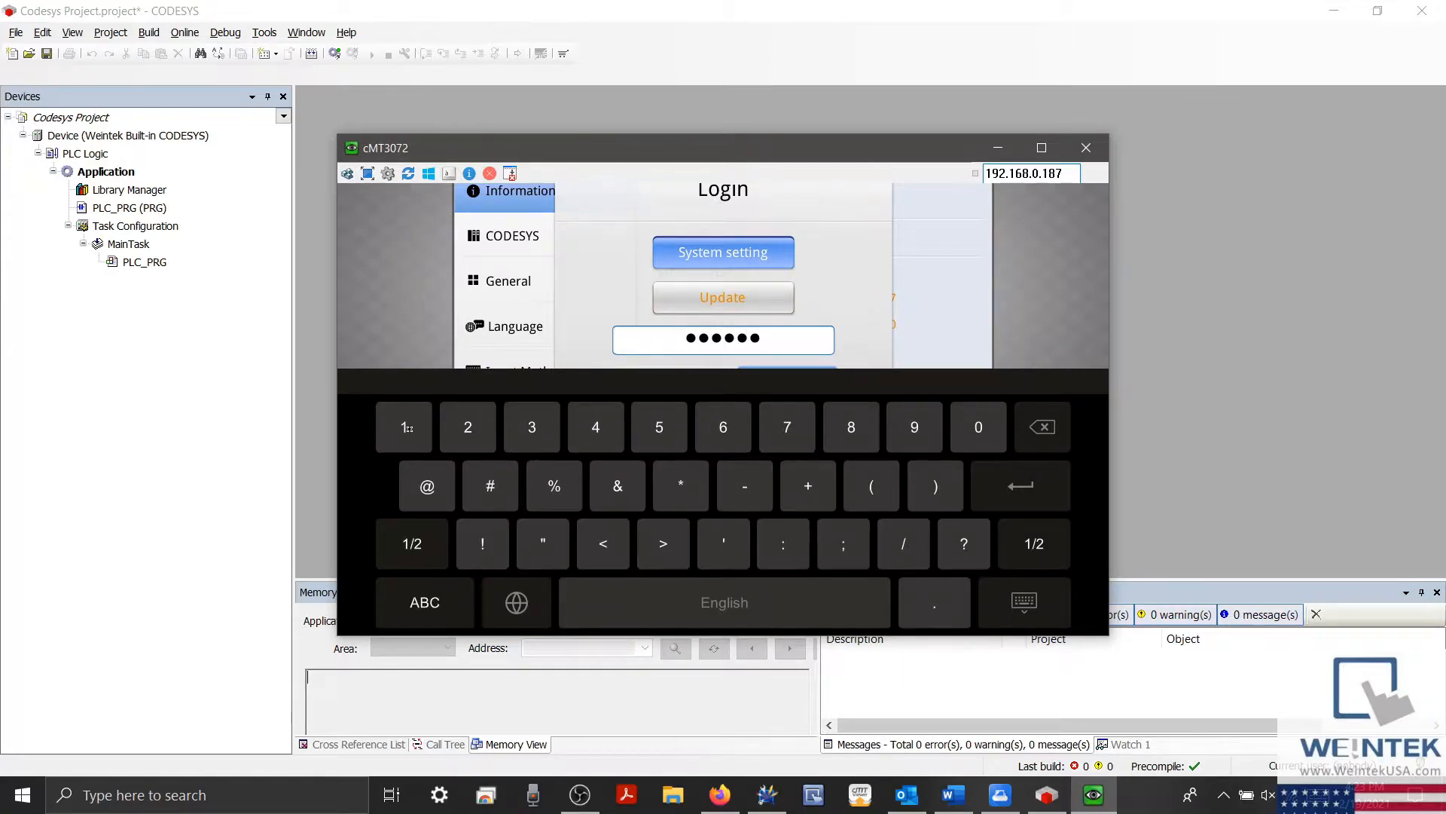
pyautogui.click(403, 426)
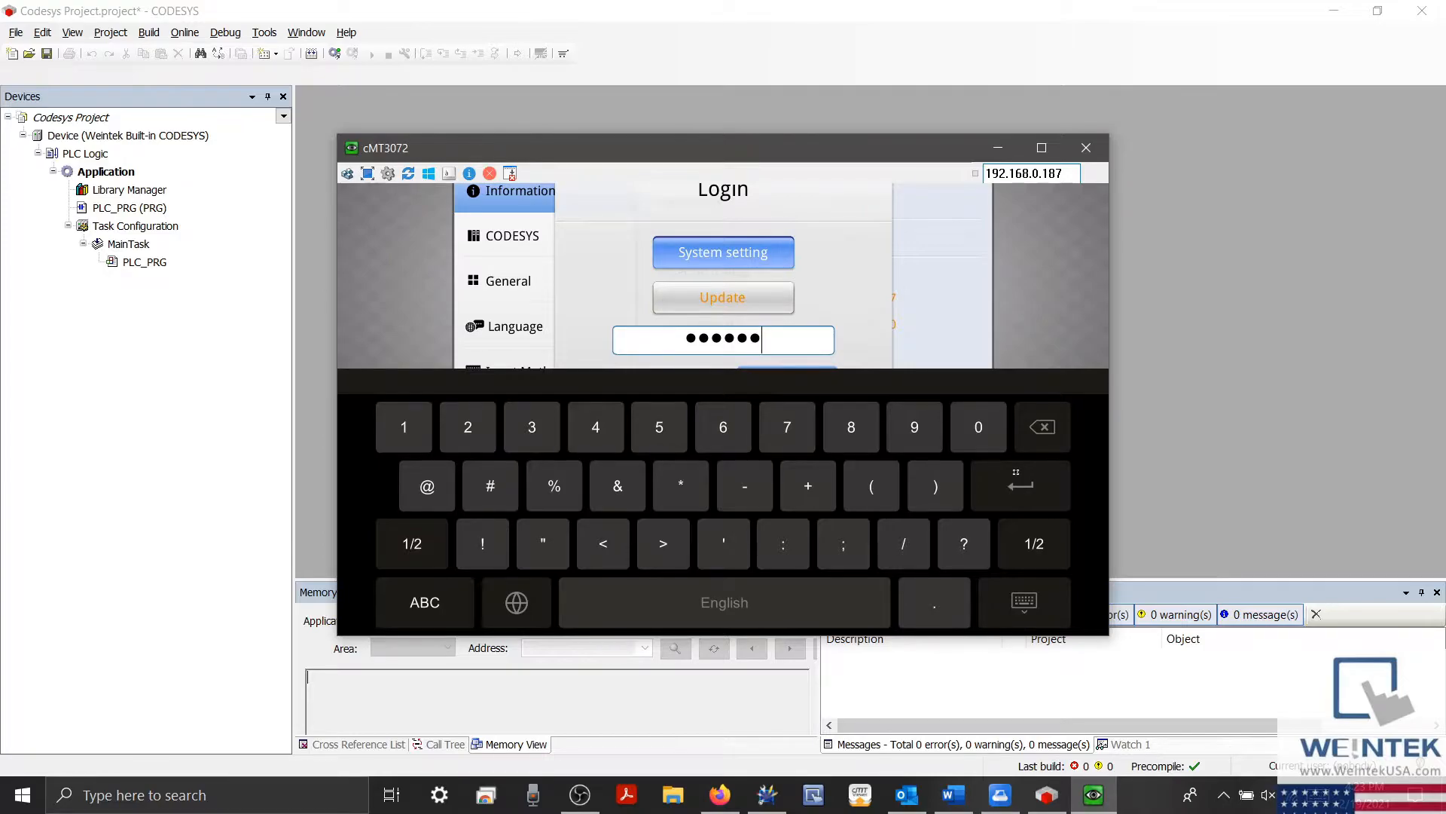
pyautogui.click(722, 251)
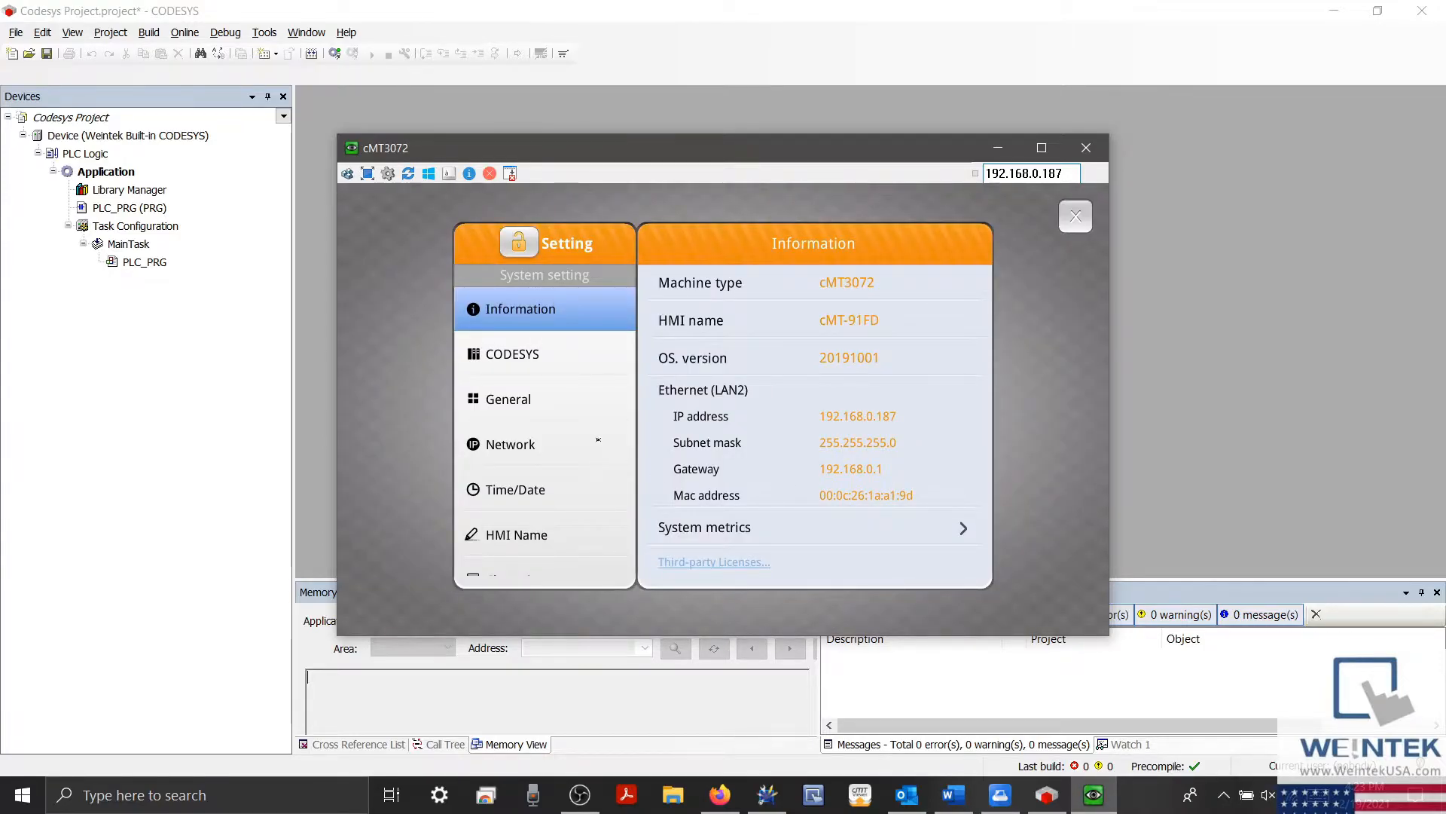
# - View the HMI's Network > Ethernet LAN2 IP settings, then the EasyAccess 2.0 settings page
pyautogui.click(510, 444)
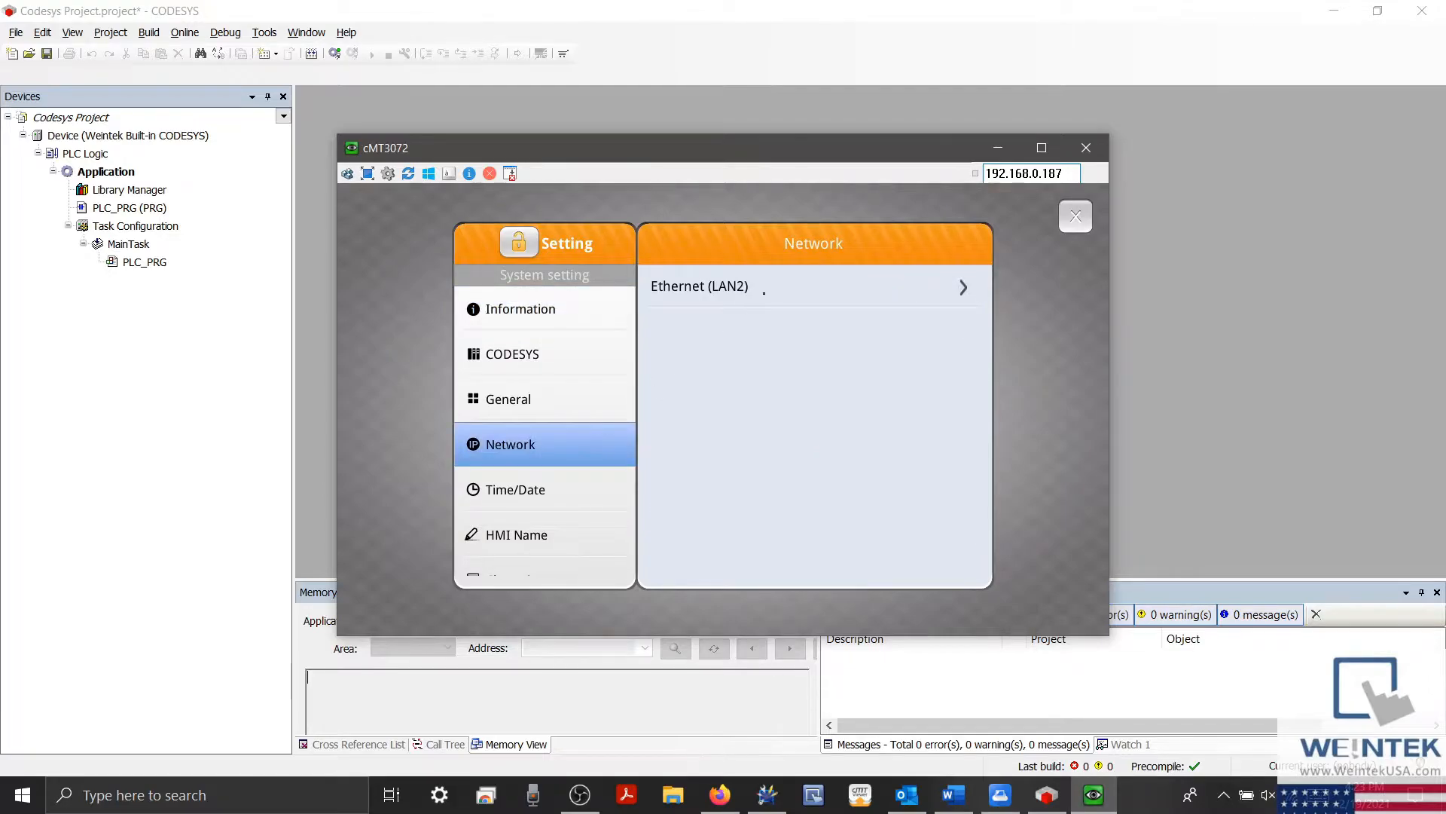
pyautogui.click(812, 286)
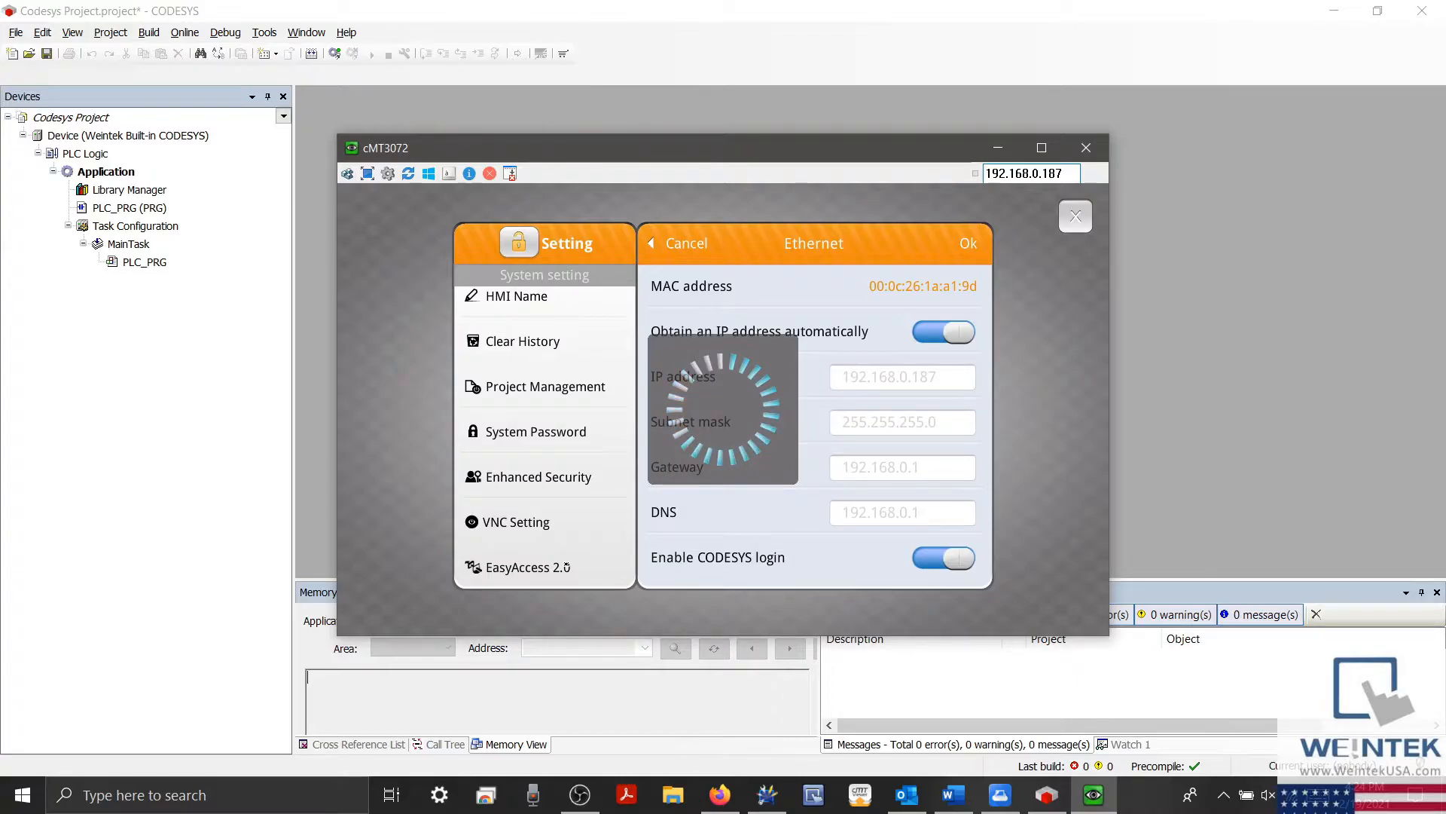
pyautogui.click(526, 567)
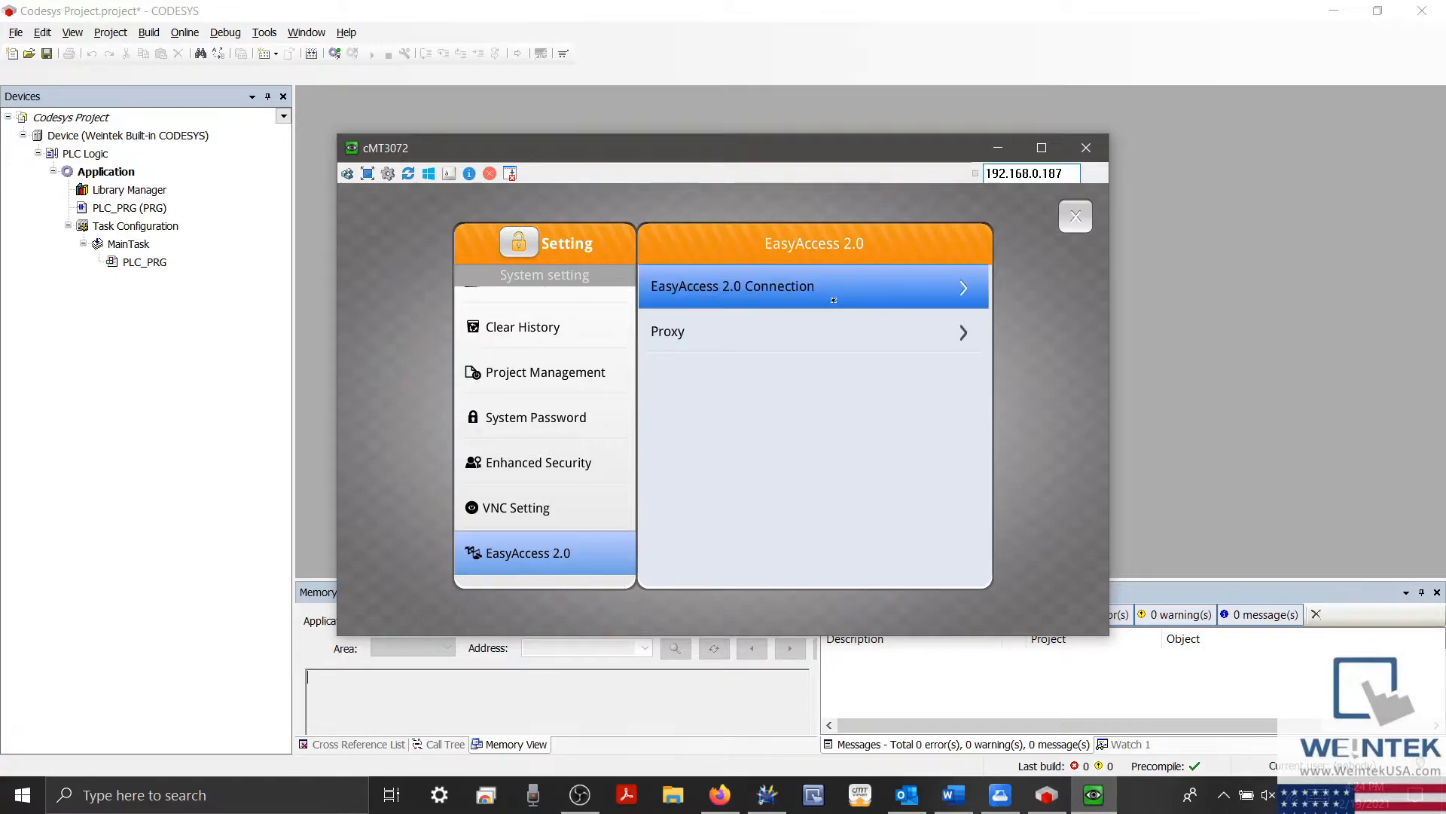
# - Confirm the EasyAccess 2.0 Connection State reads 2 (Connected) and close the Setting panel
pyautogui.click(814, 286)
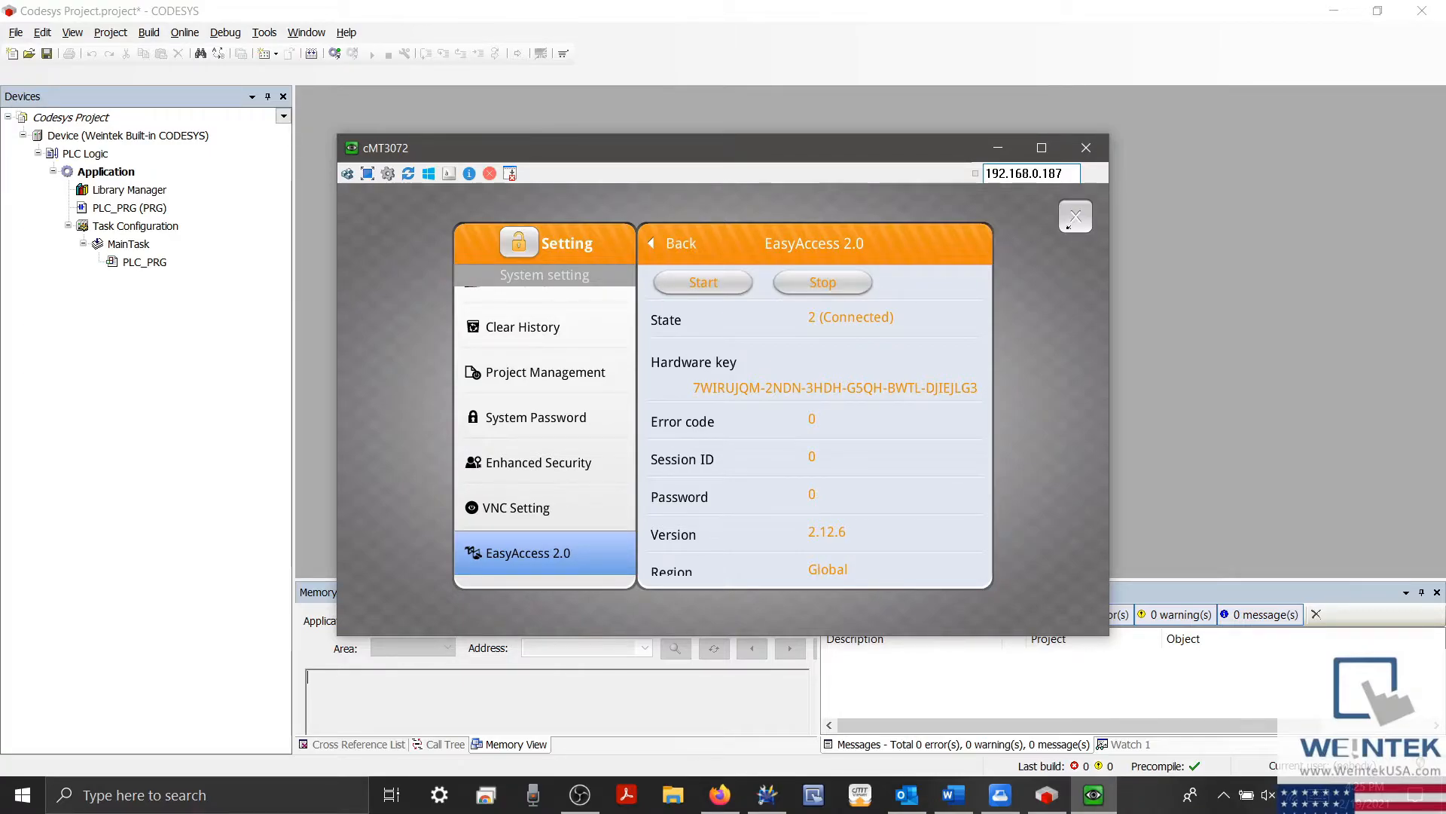
pyautogui.click(1075, 214)
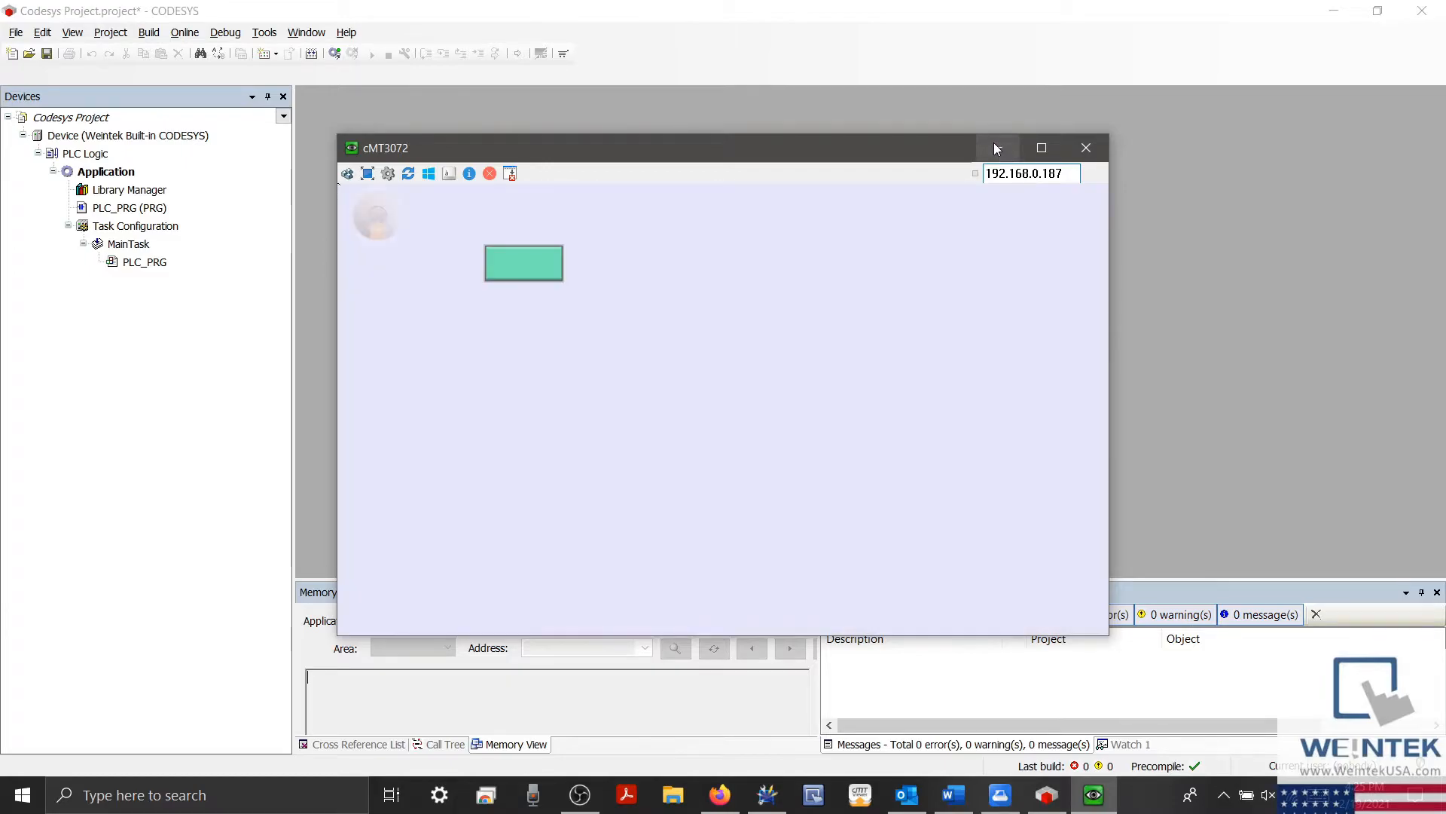
# - Log in to EasyAccess 2.0 and connect the cMT-91FD HMI, reaching IP 10.7.83.99
pyautogui.click(1086, 147)
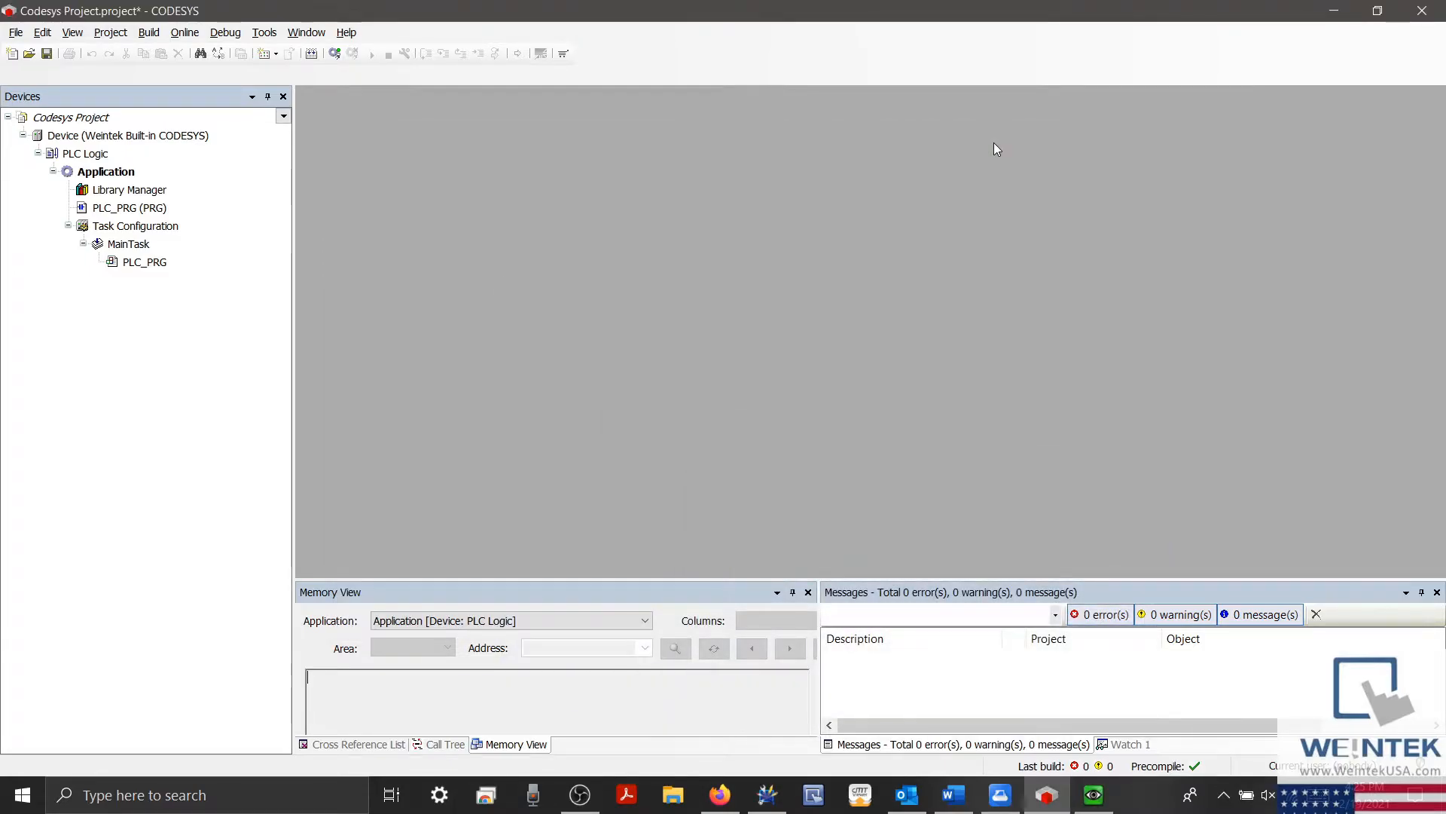
pyautogui.moveTo(1018, 477)
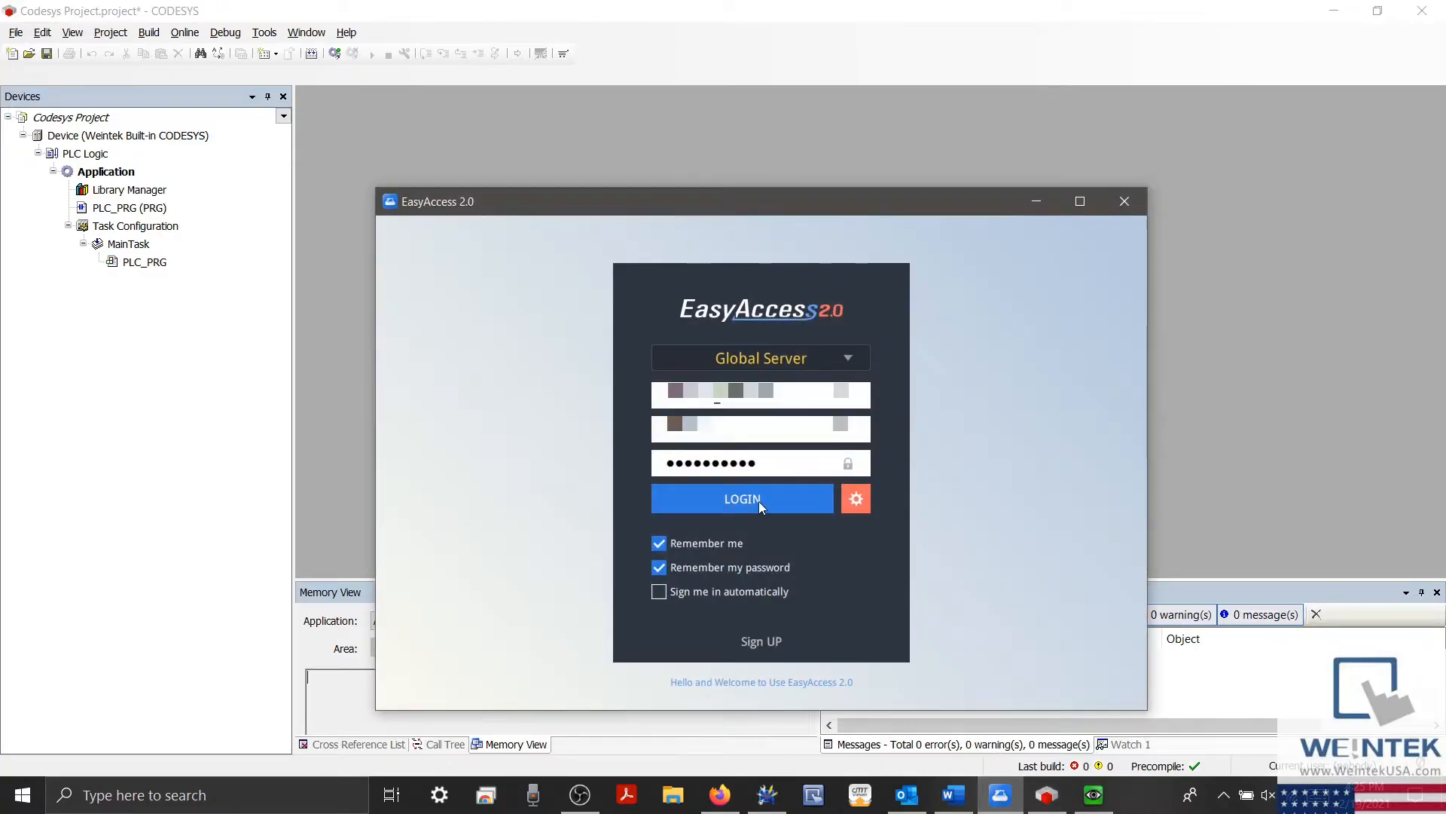
pyautogui.click(742, 498)
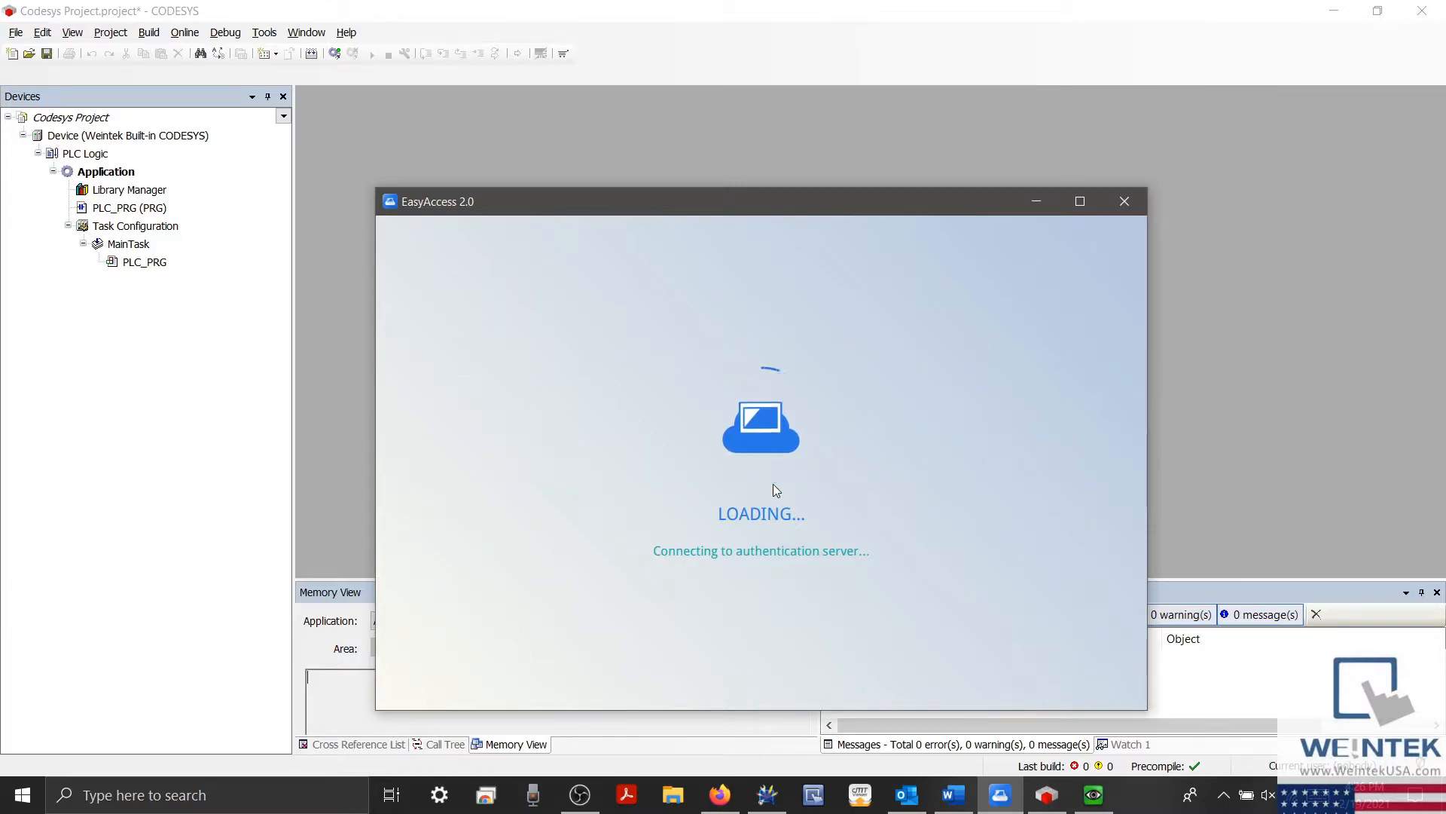
pyautogui.moveTo(816, 410)
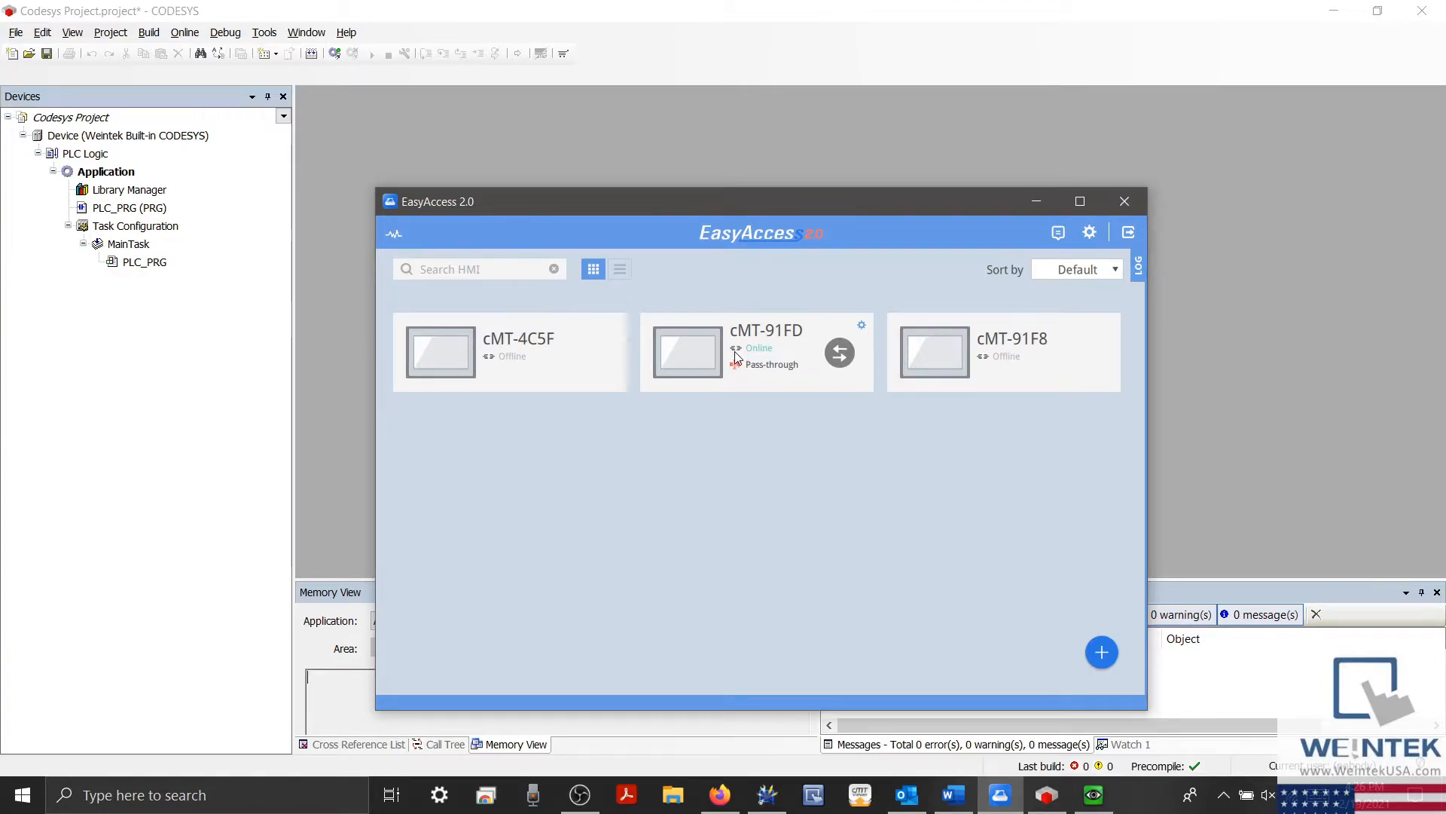
pyautogui.moveTo(779, 360)
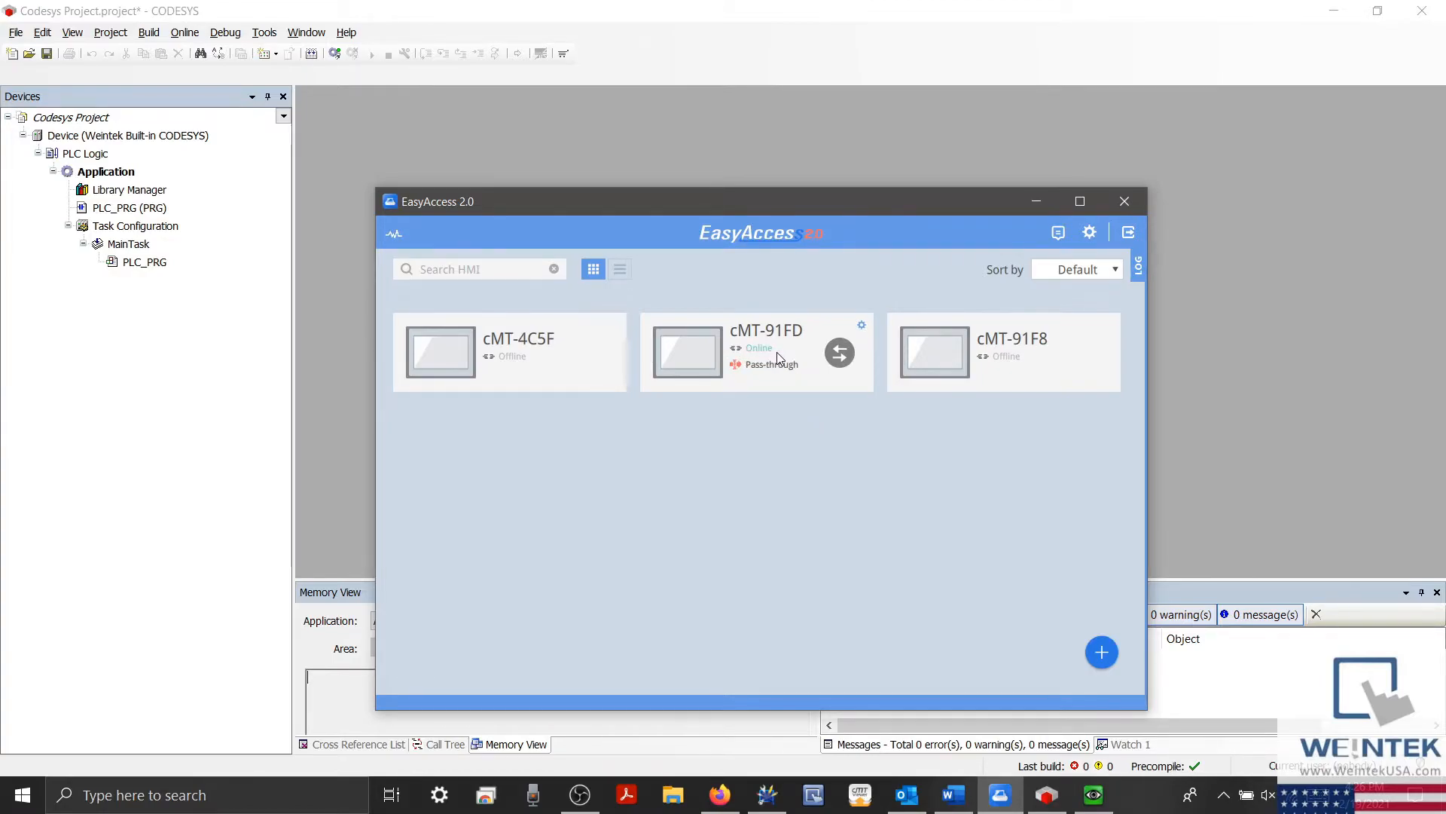
pyautogui.moveTo(839, 352)
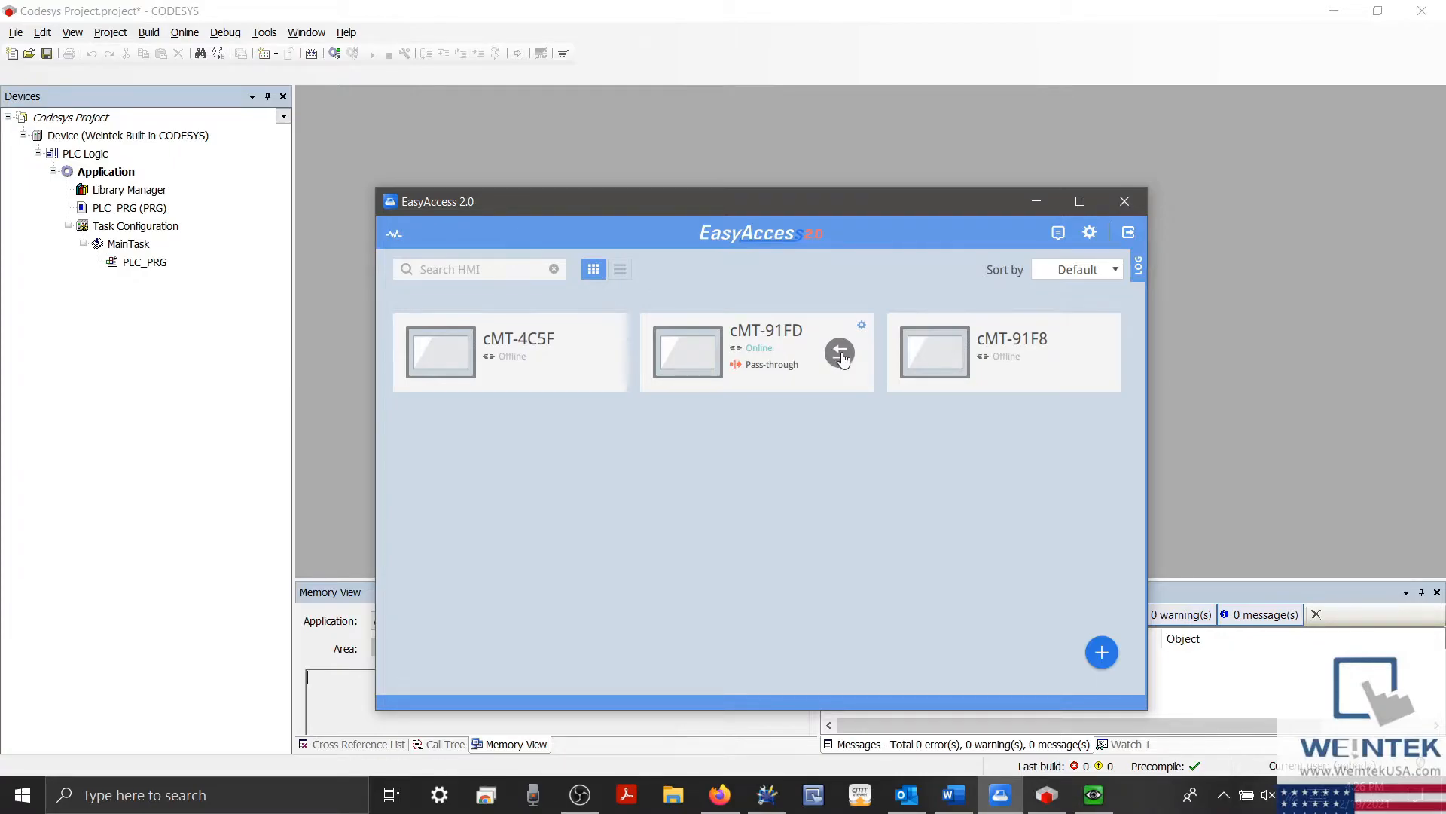
pyautogui.click(838, 353)
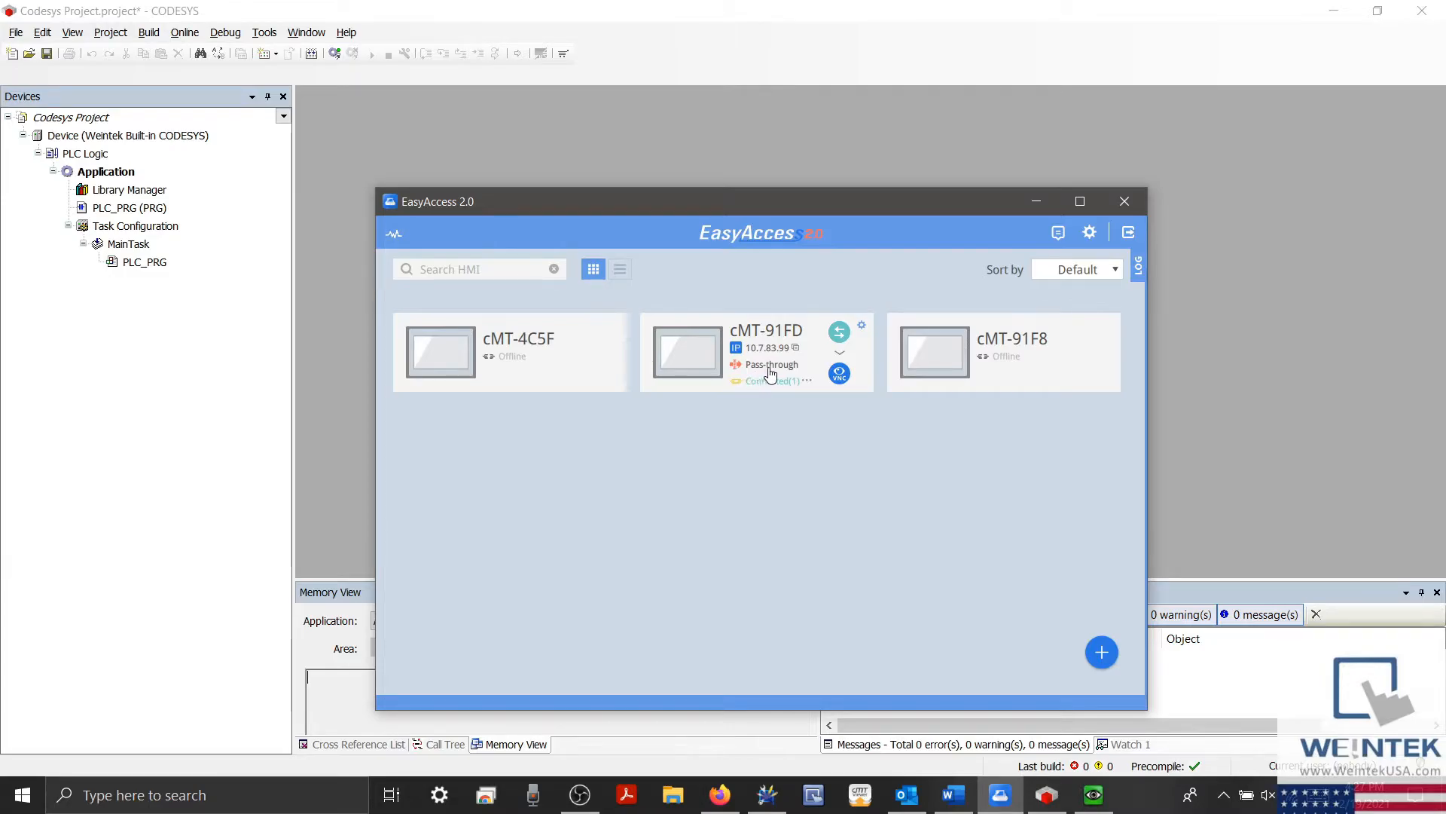
# - Set cMT-91FD's pass-through IP1 to 10.255.255.2 and close the pass-through settings
pyautogui.click(770, 364)
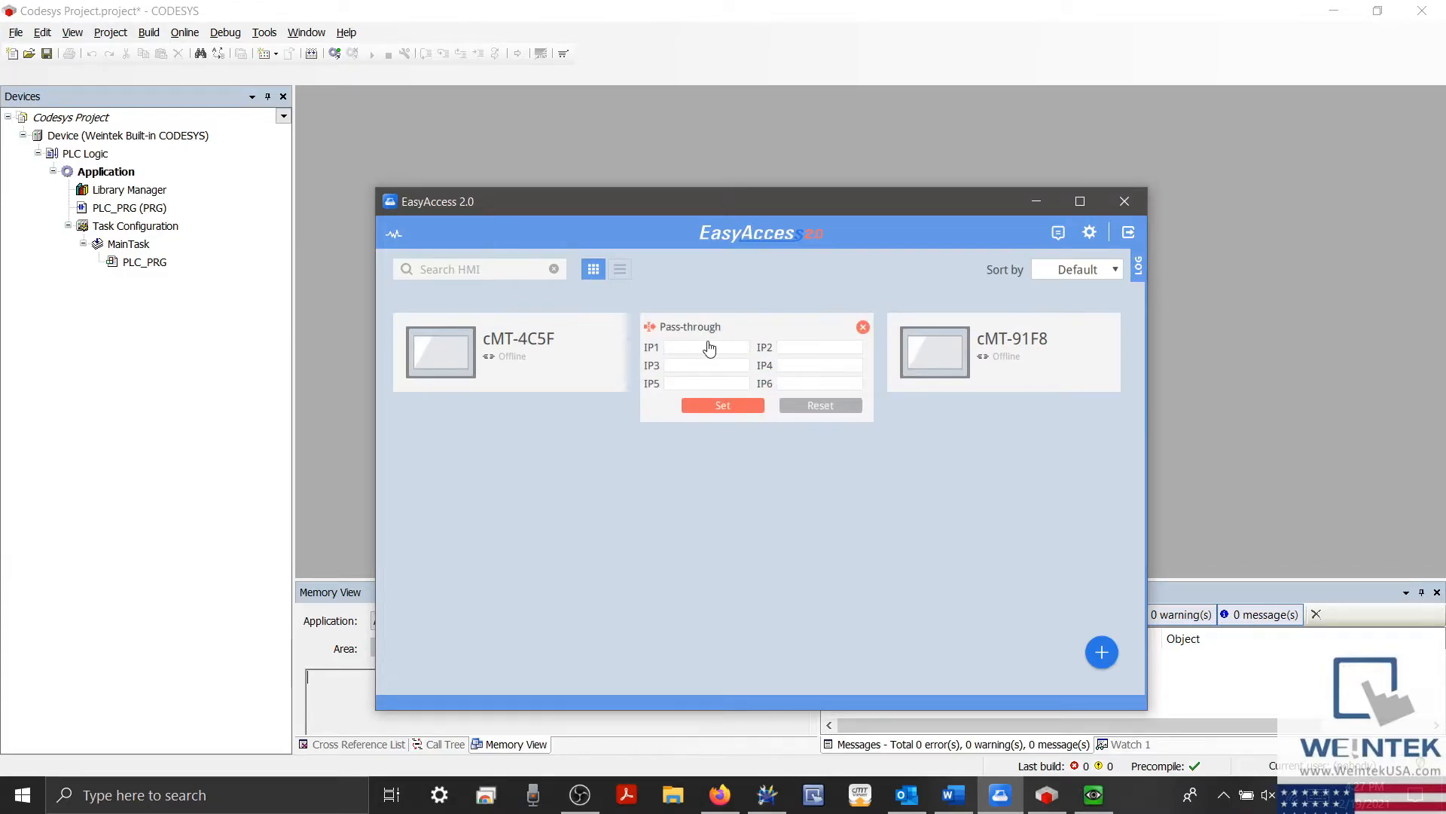
pyautogui.click(706, 346)
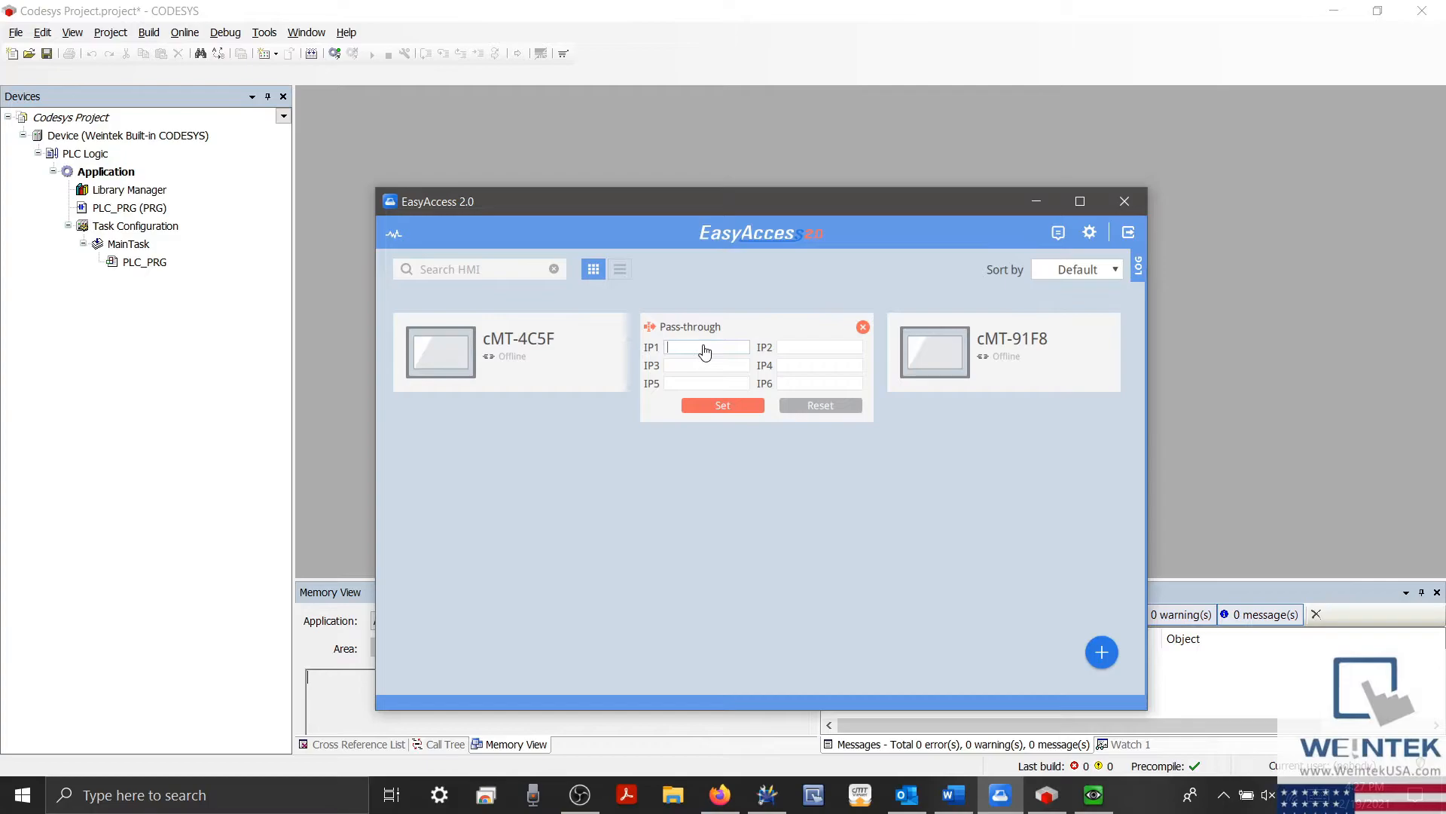
pyautogui.write('10')
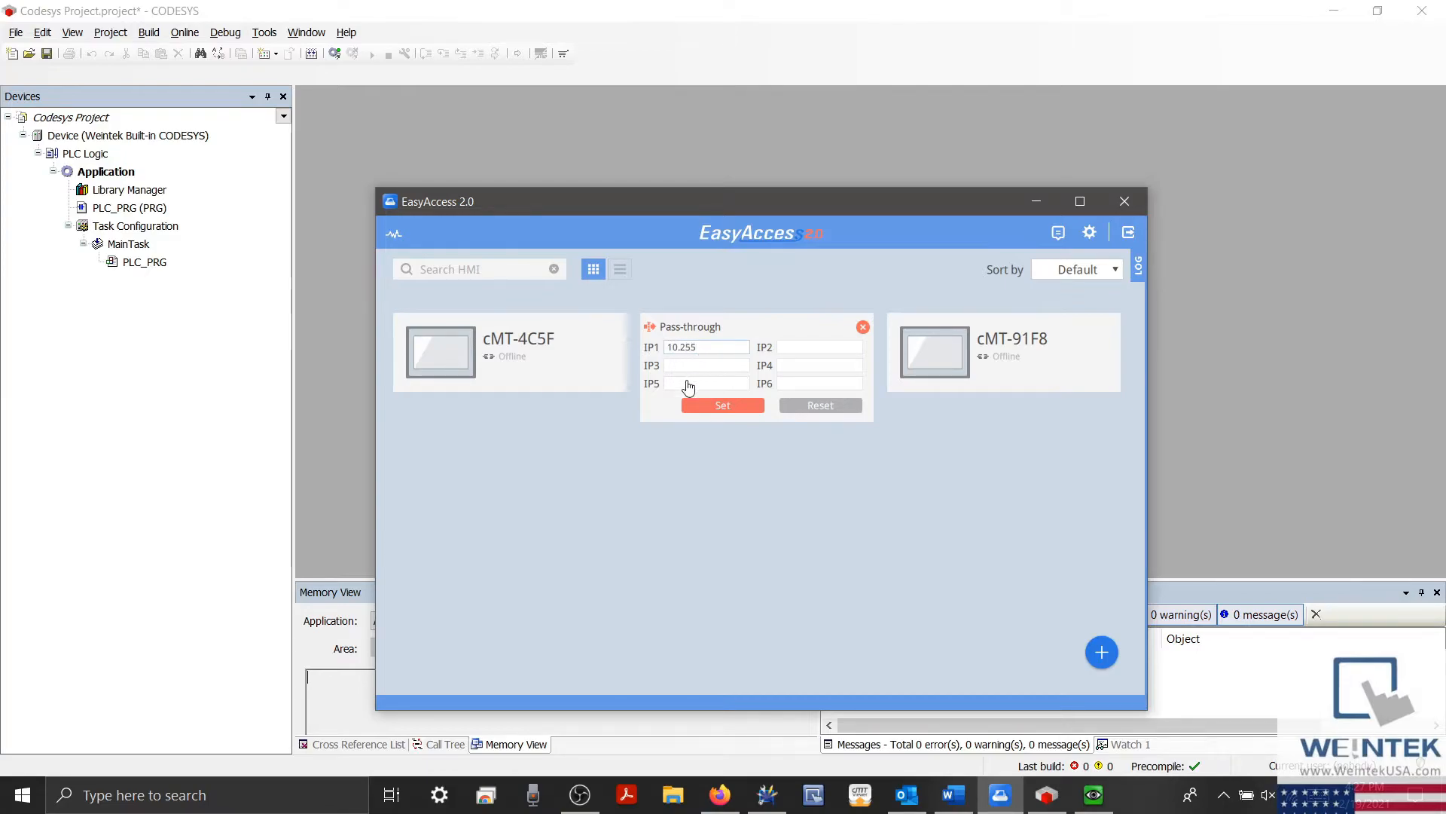
pyautogui.write('.255.2')
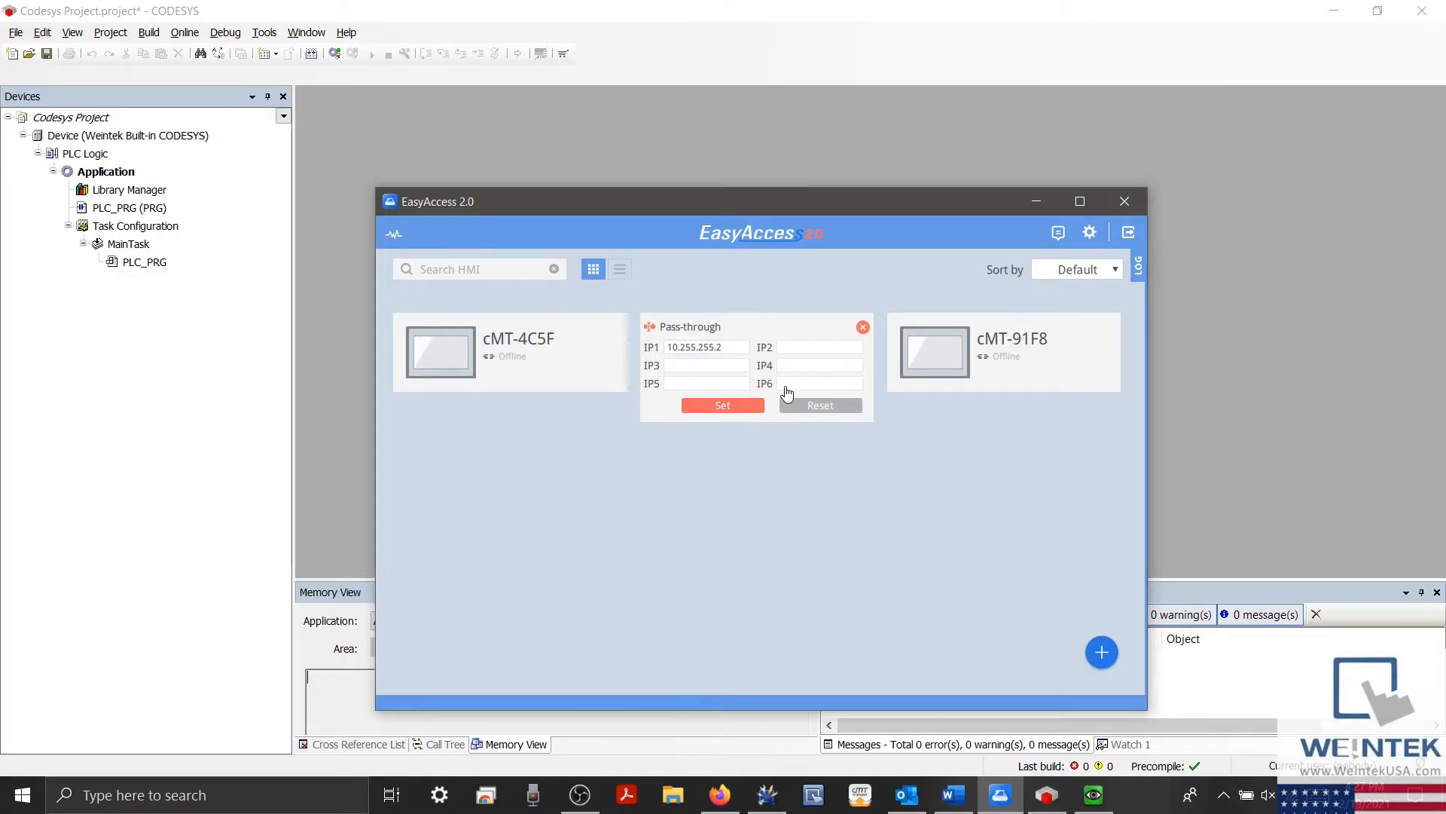
pyautogui.moveTo(863, 328)
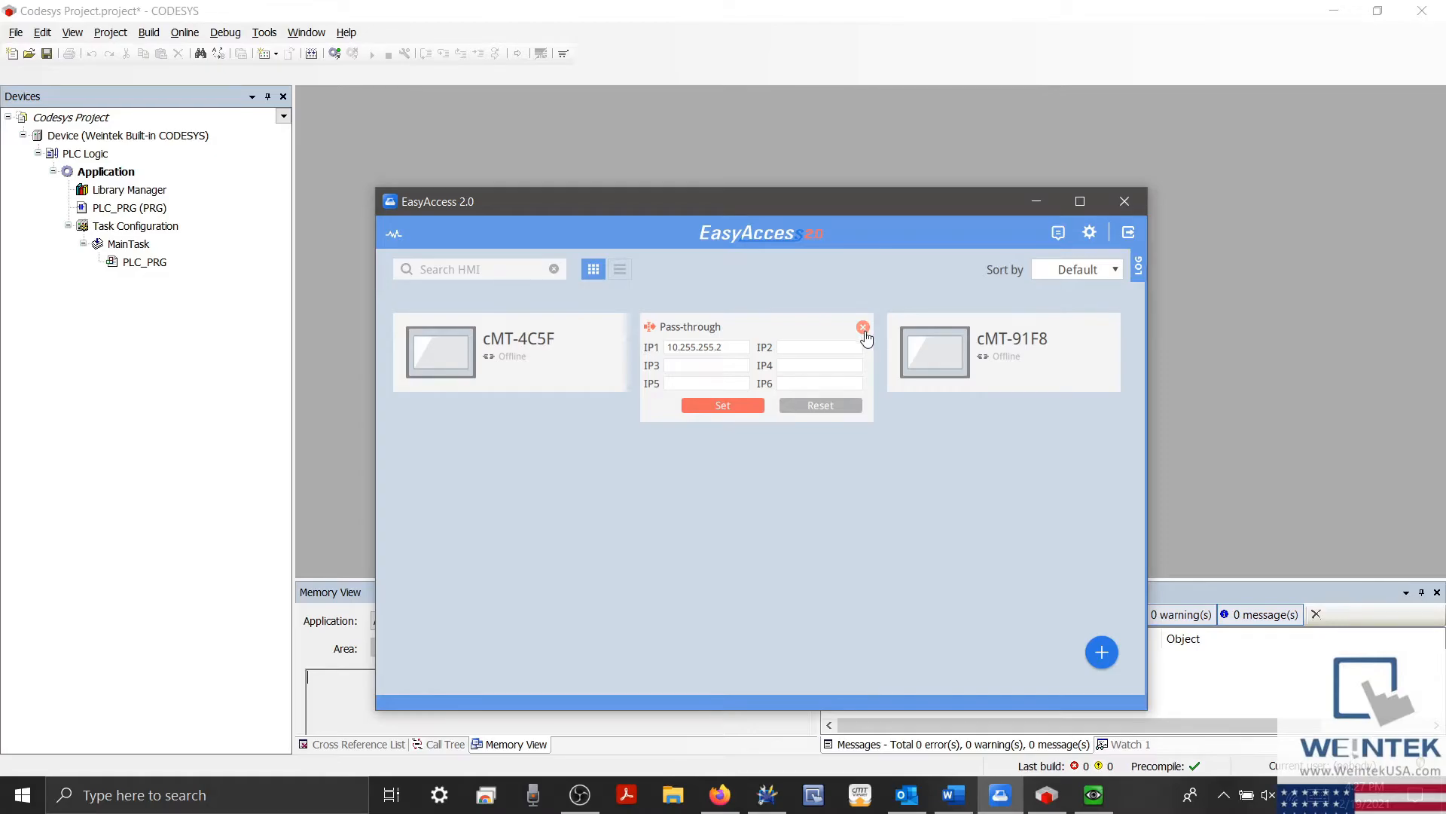
pyautogui.click(863, 327)
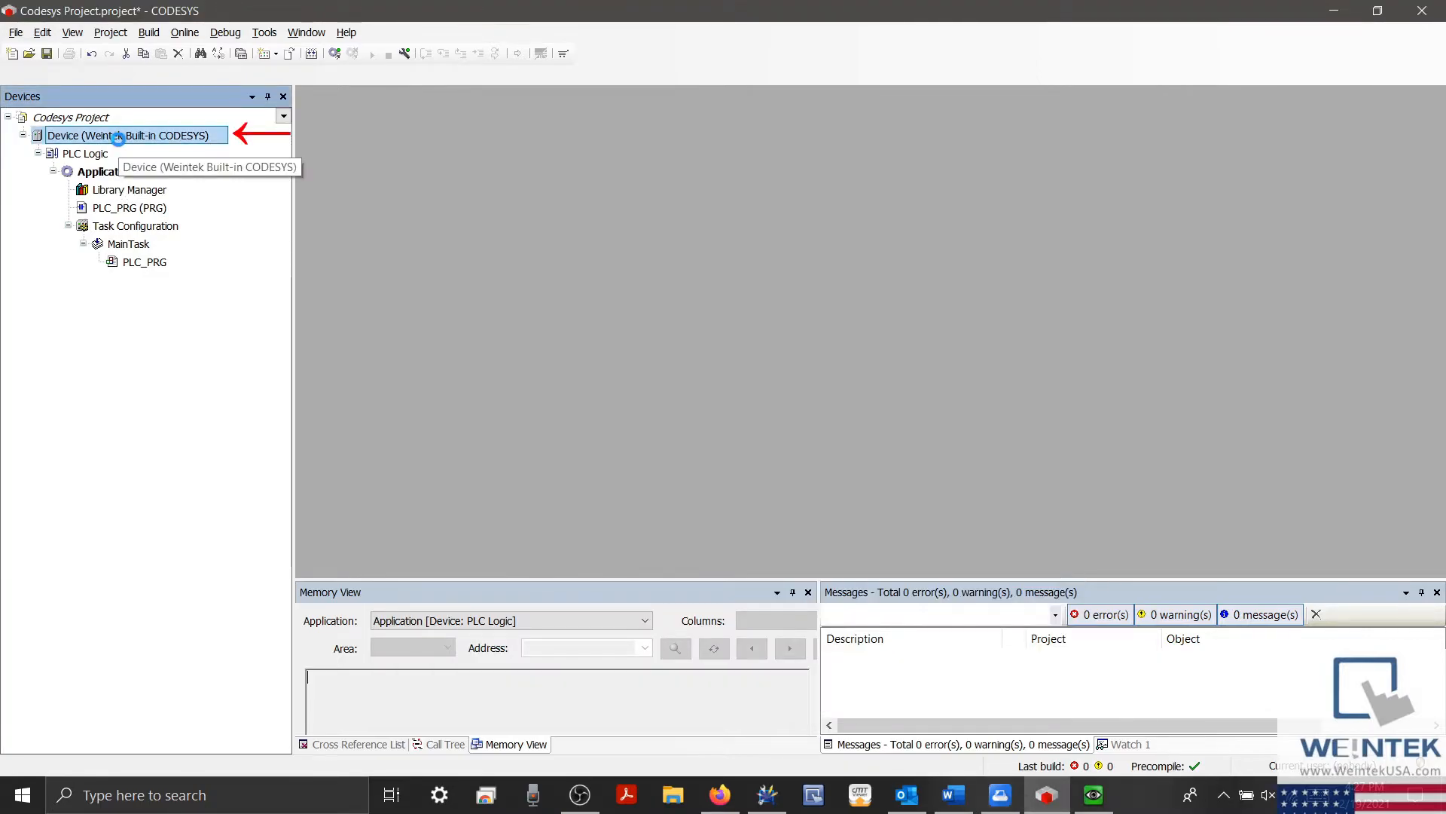
# - Enter 10.255.255.2 as the device address in the Device's Communication Settings
pyautogui.doubleClick(128, 135)
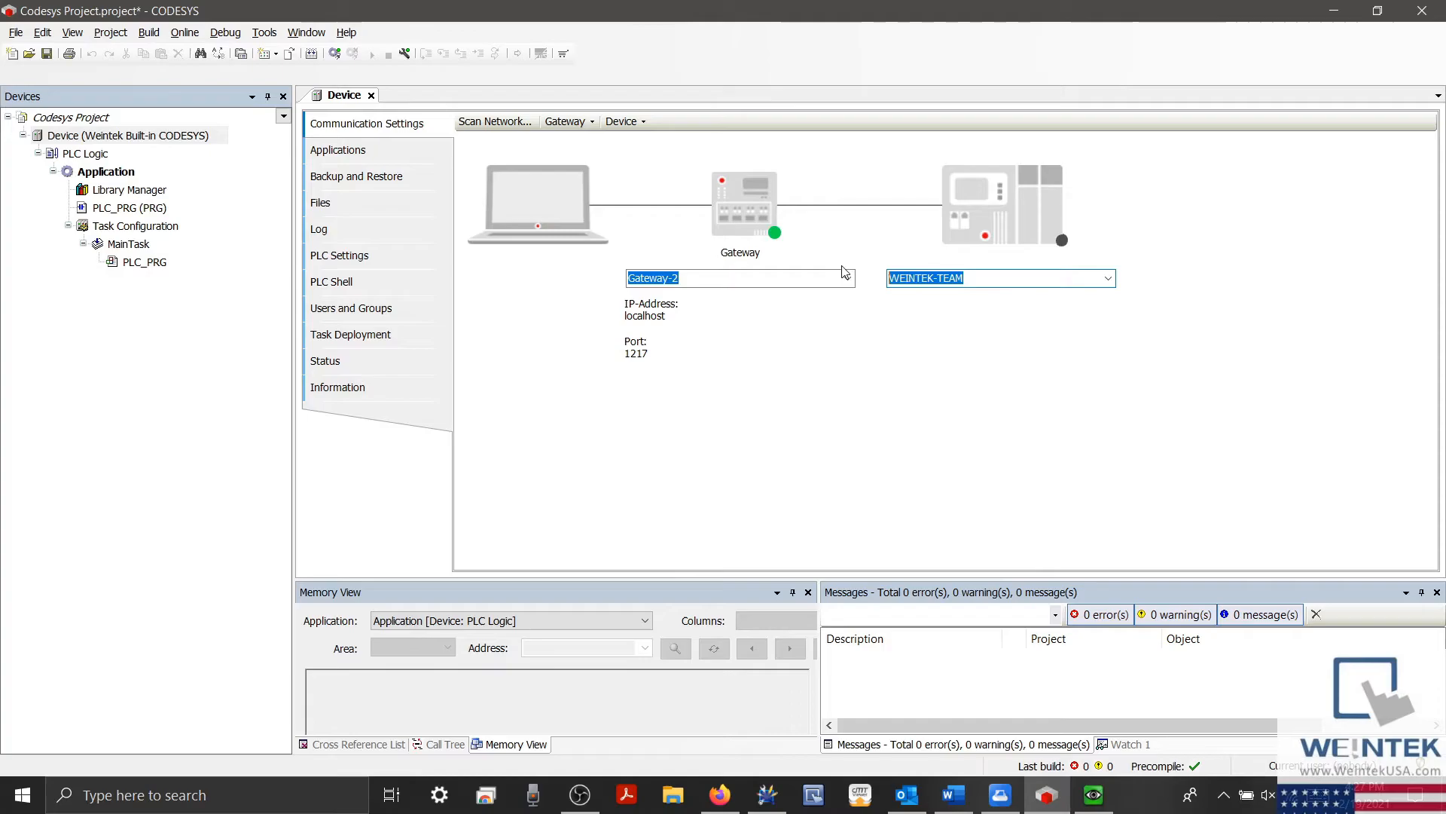
pyautogui.write('10.')
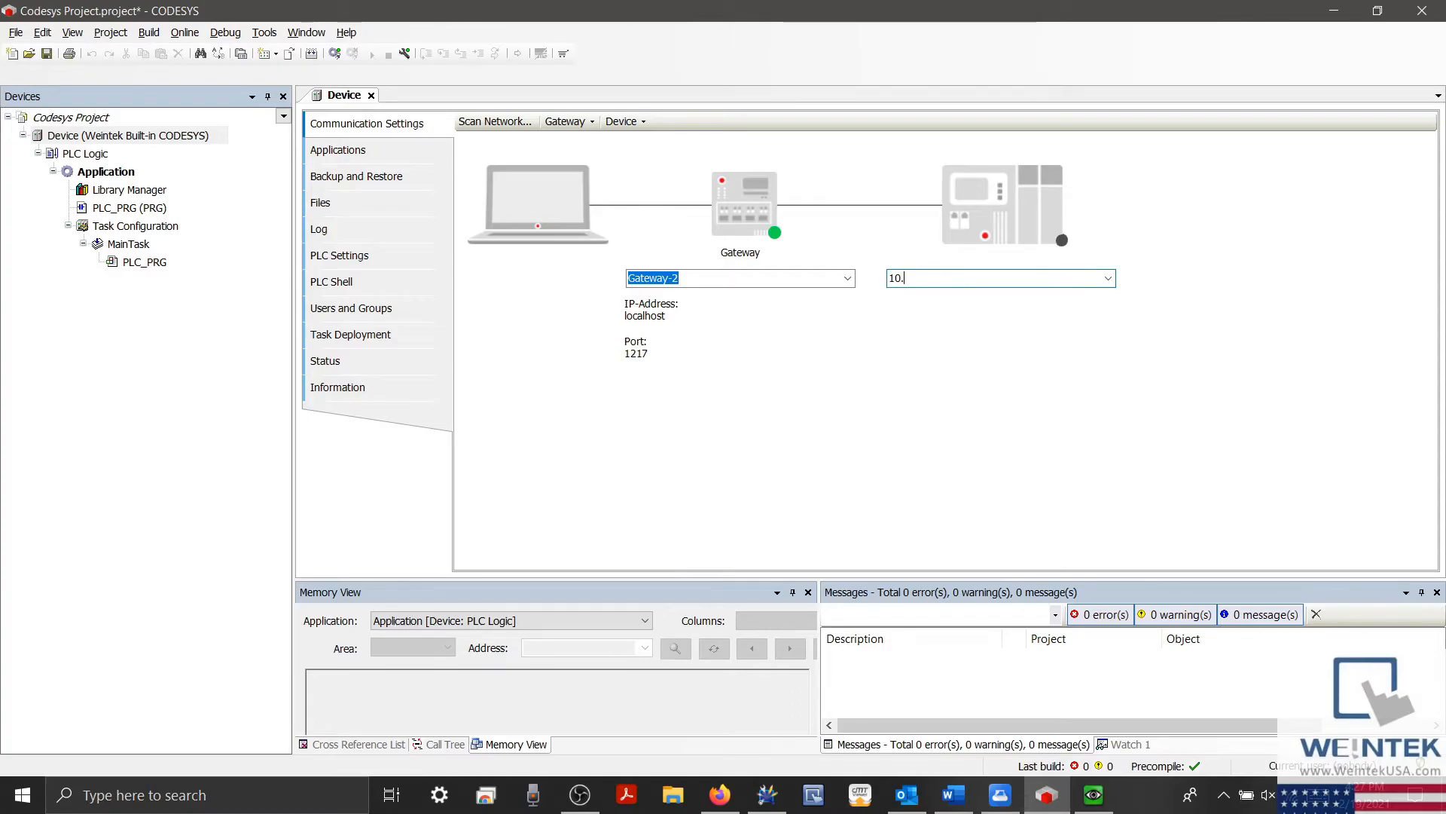
pyautogui.write('255.2')
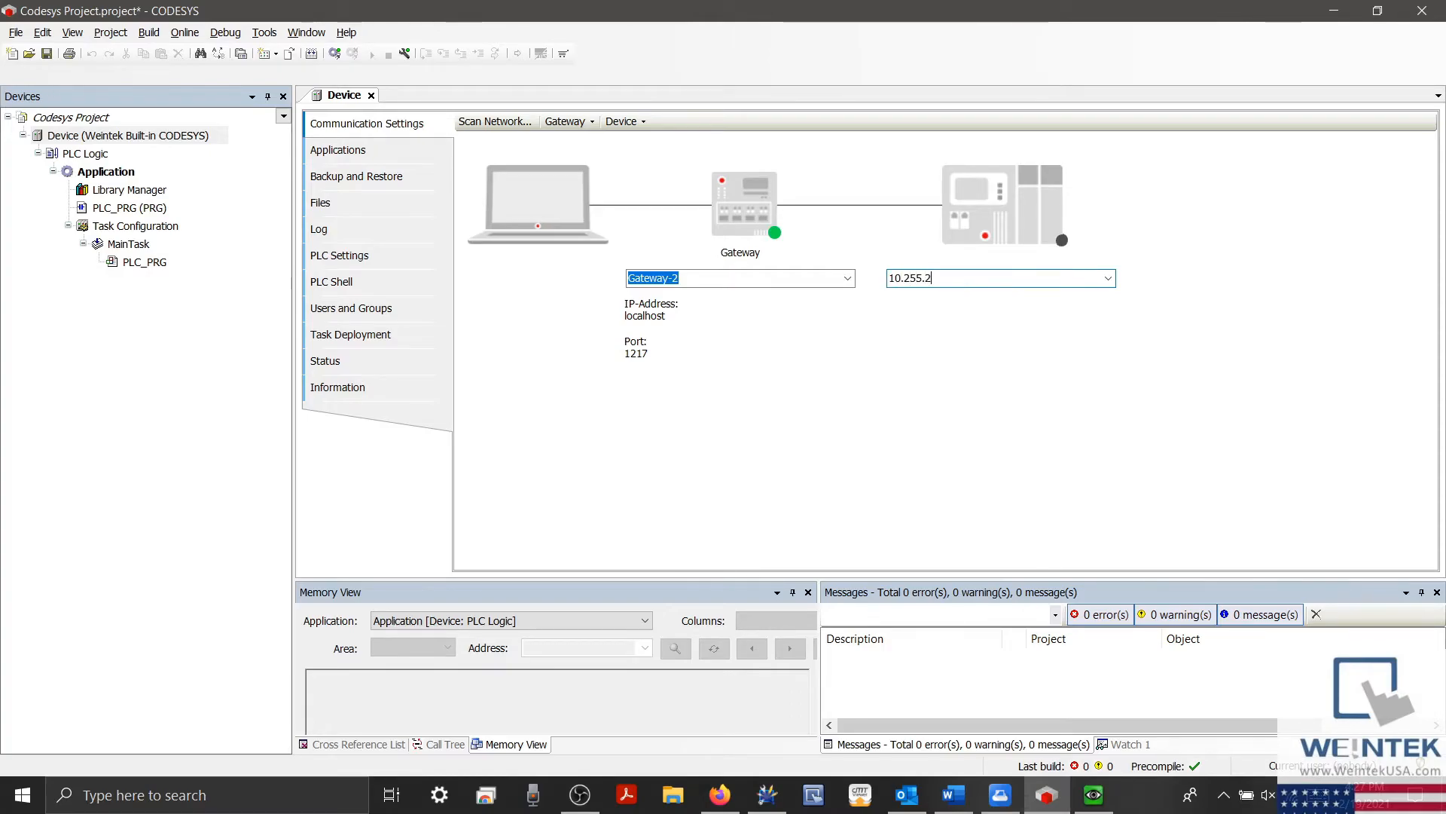
pyautogui.write('55.2')
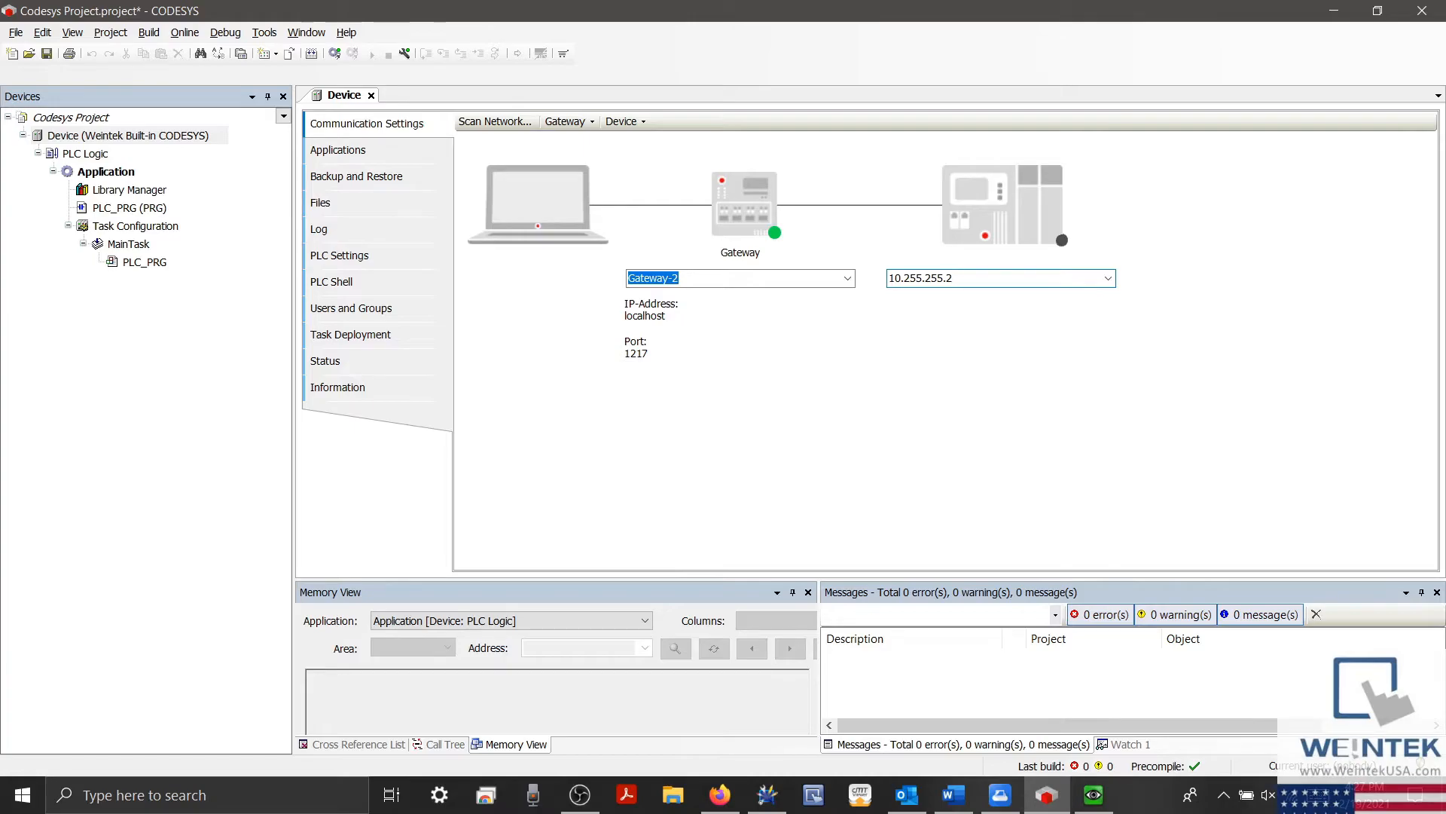
pyautogui.moveTo(879, 364)
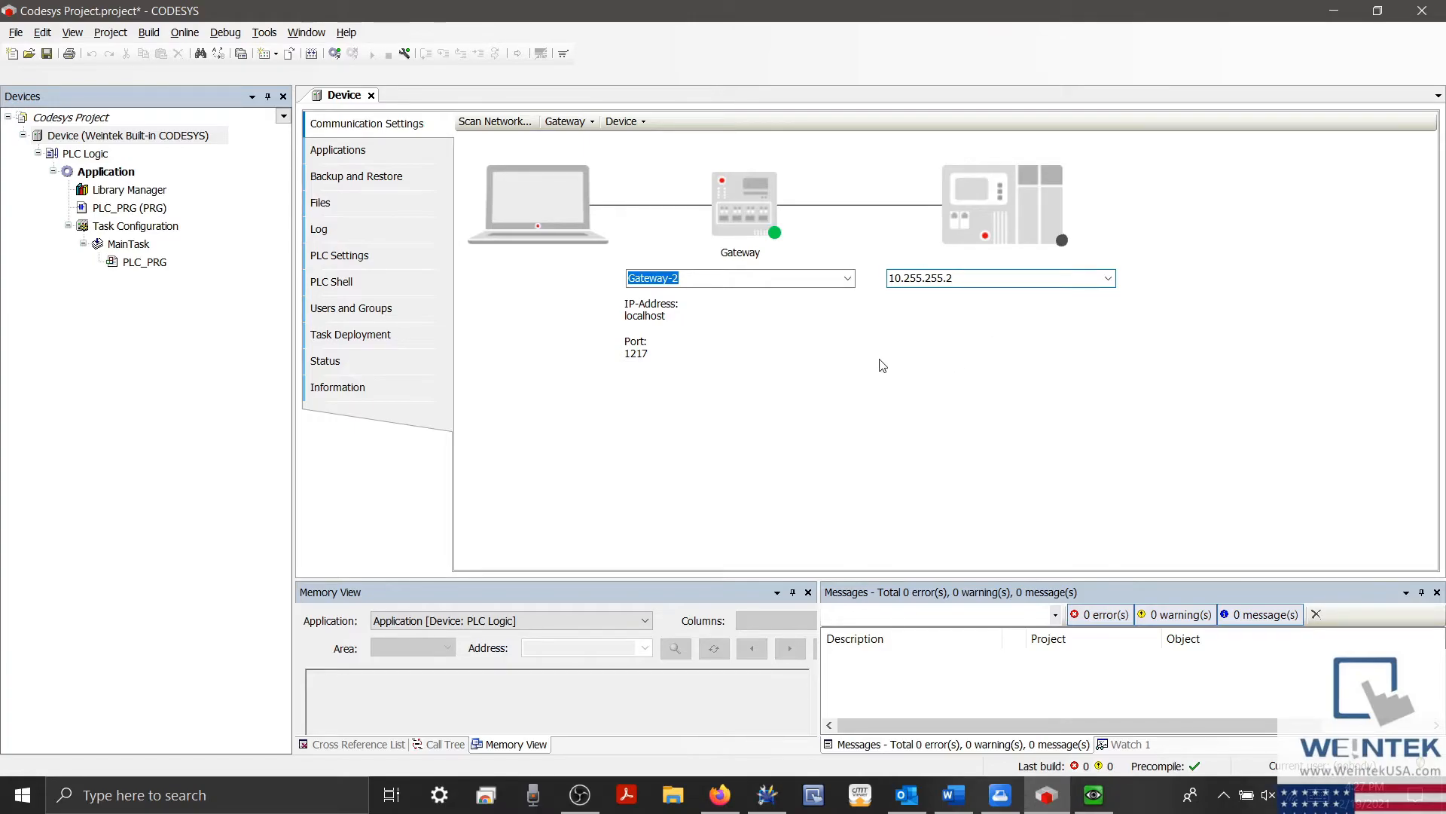
pyautogui.click(494, 120)
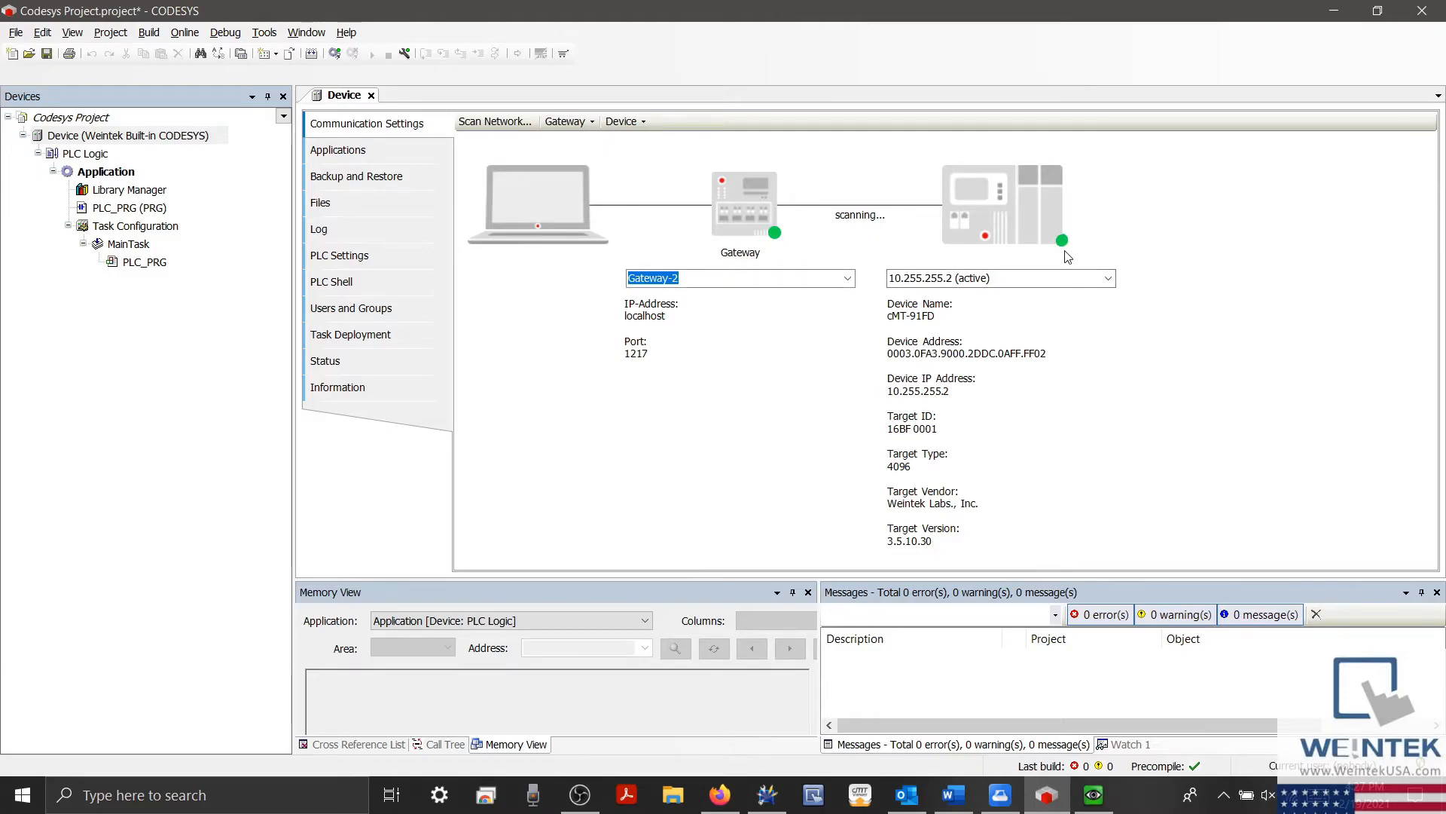
pyautogui.moveTo(1049, 256)
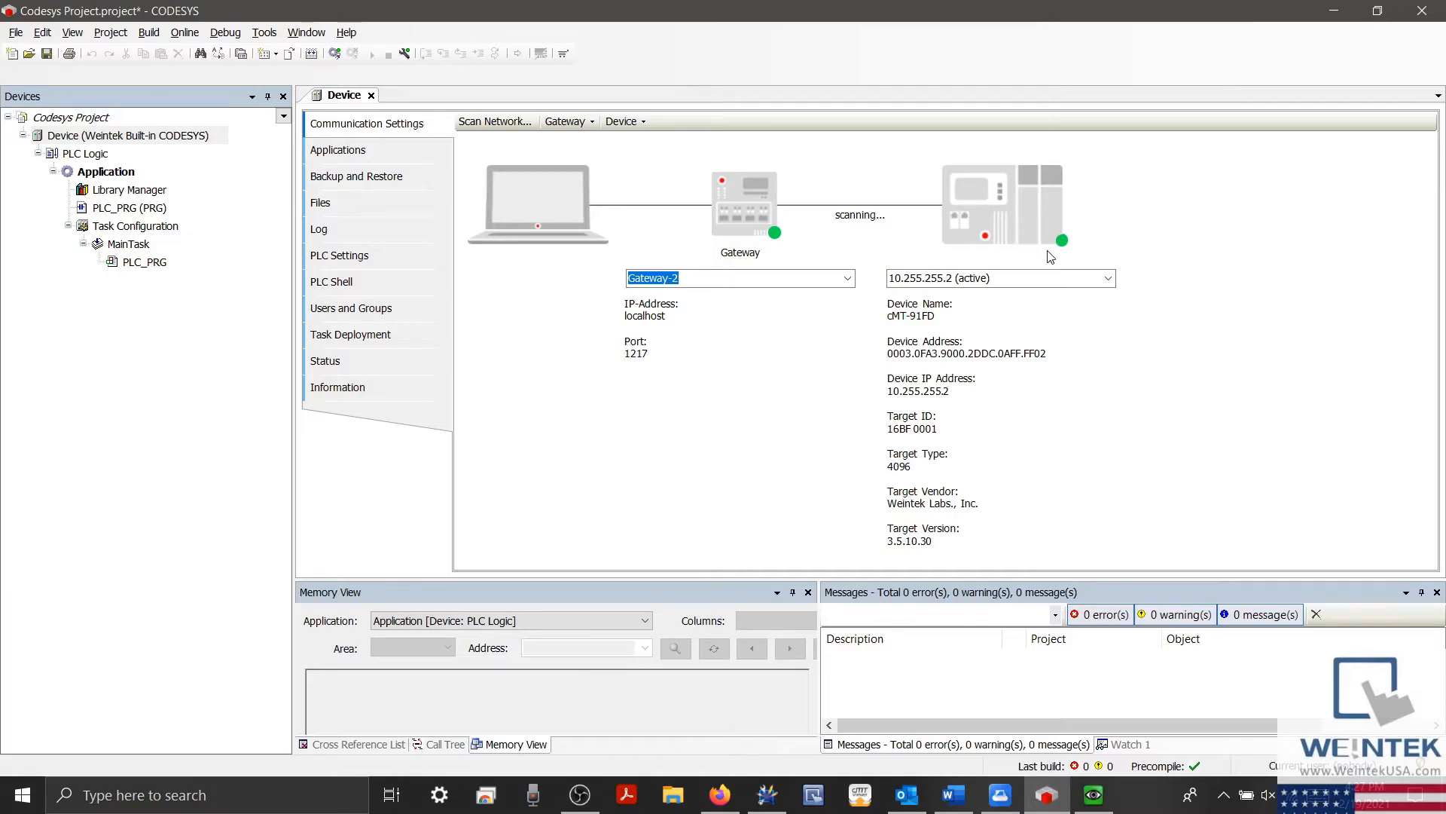
pyautogui.moveTo(1065, 256)
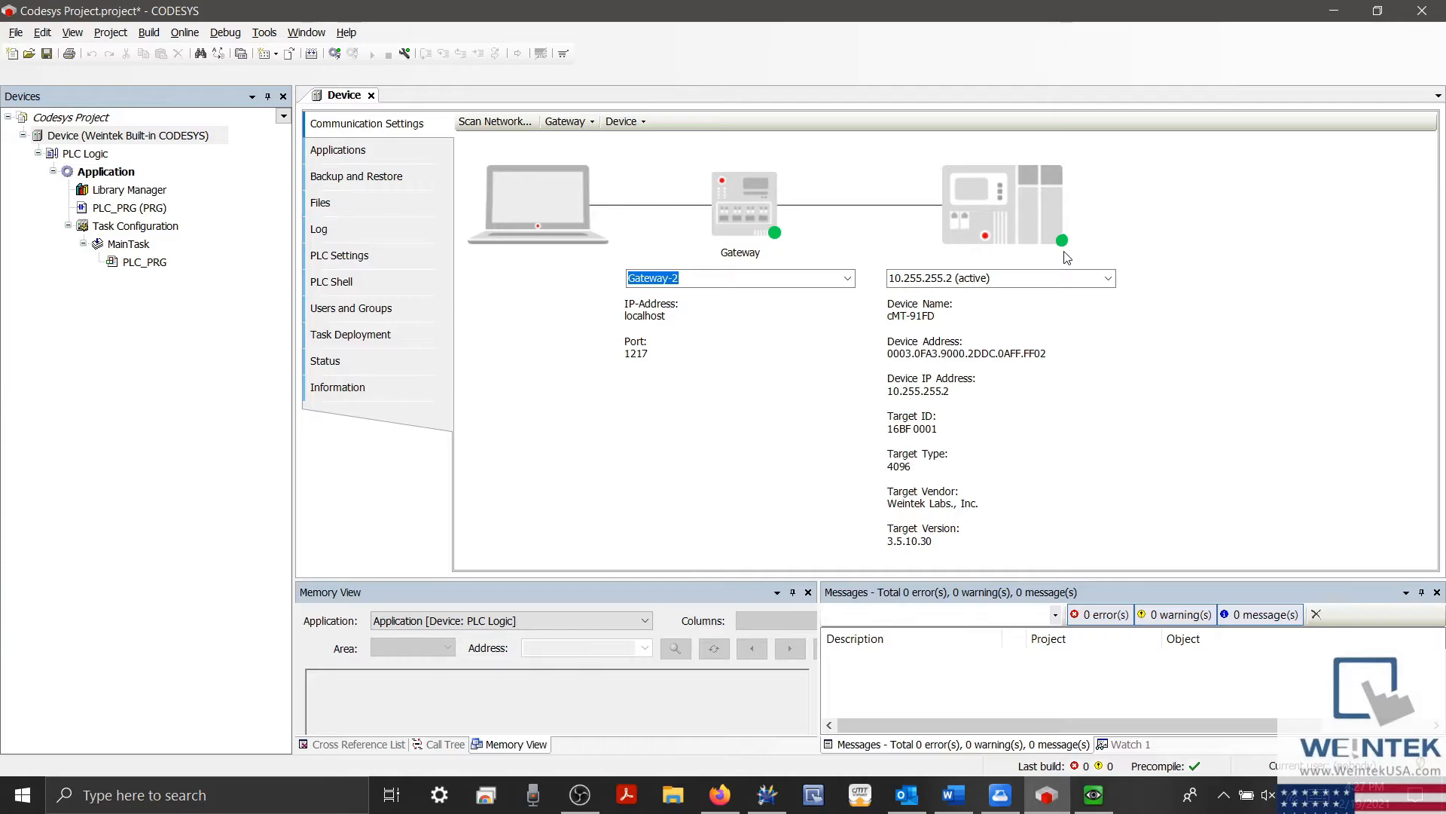
pyautogui.moveTo(1047, 413)
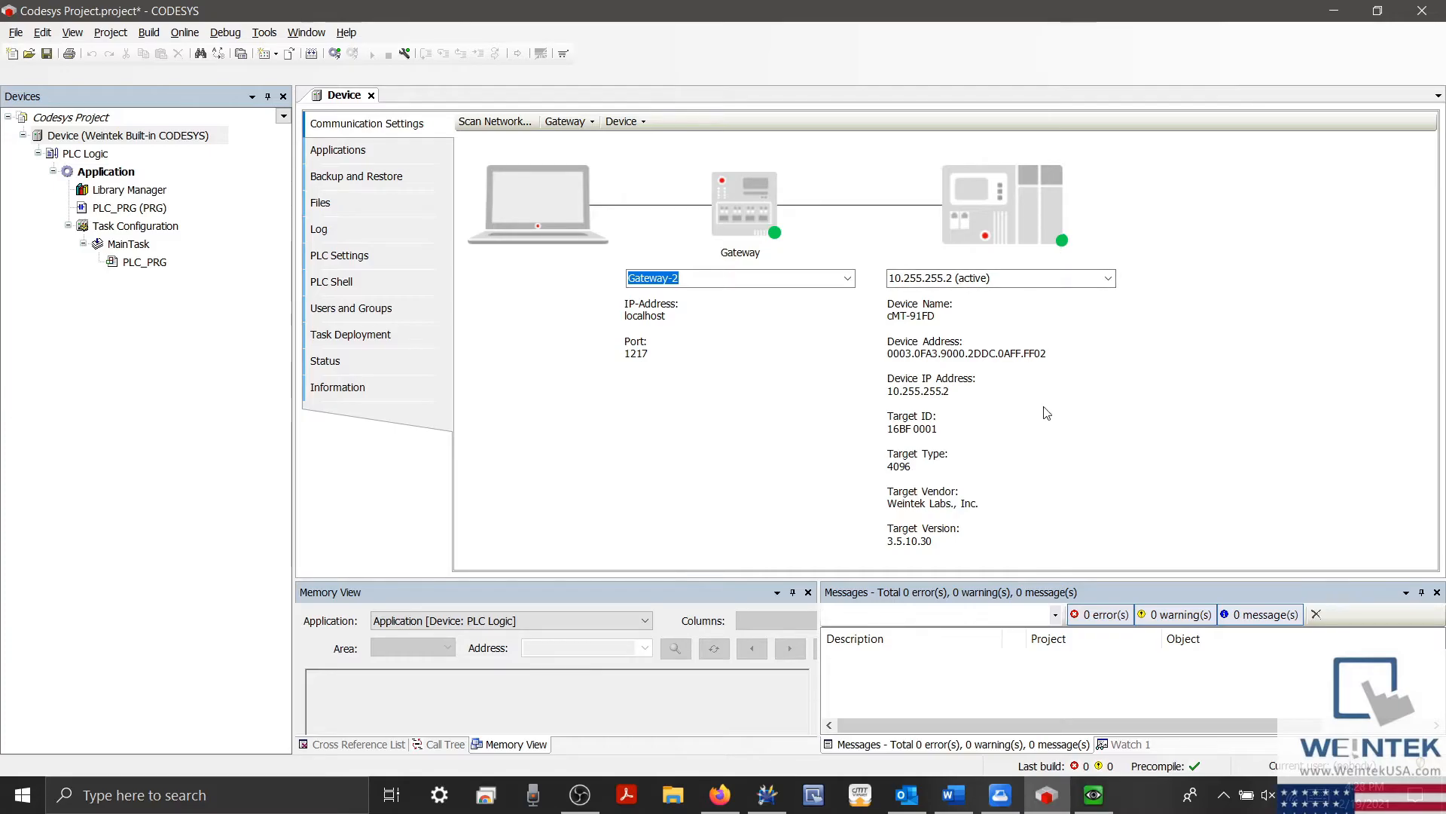
pyautogui.moveTo(1147, 484)
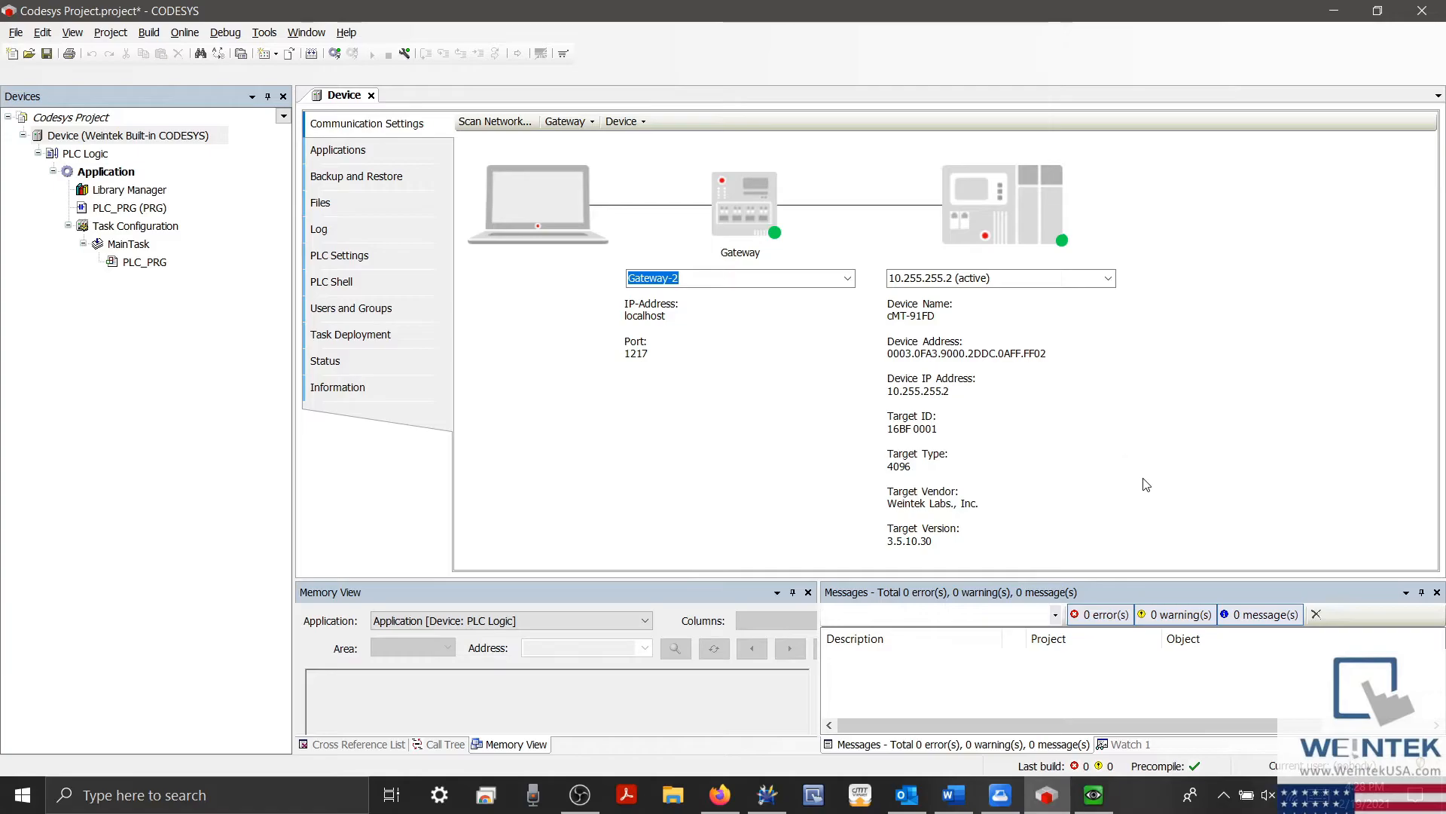
pyautogui.moveTo(1225, 795)
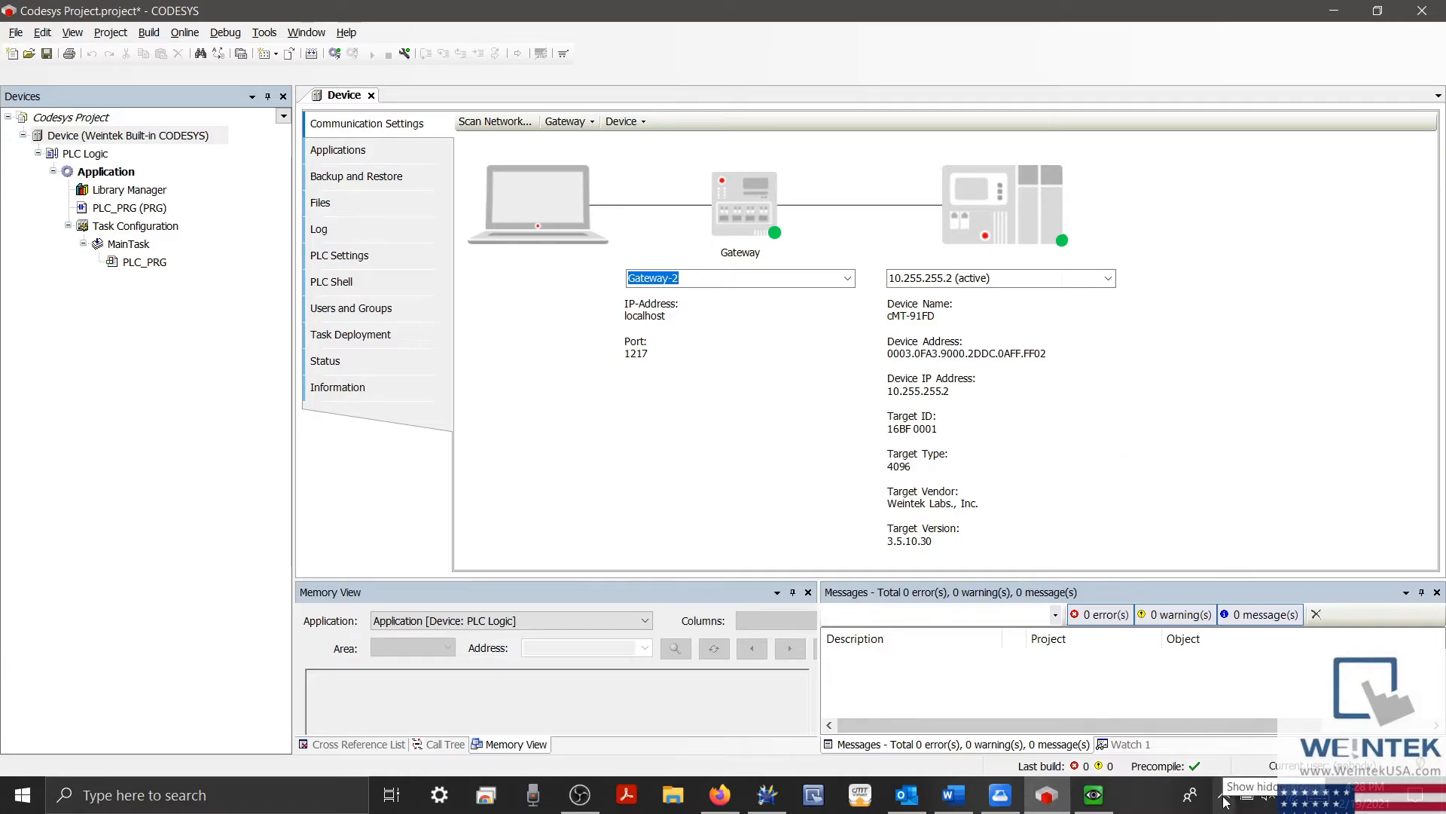
# - With 10.255.255.2 shown active, reveal the hidden taskbar icons for Gateway controls
pyautogui.click(1222, 794)
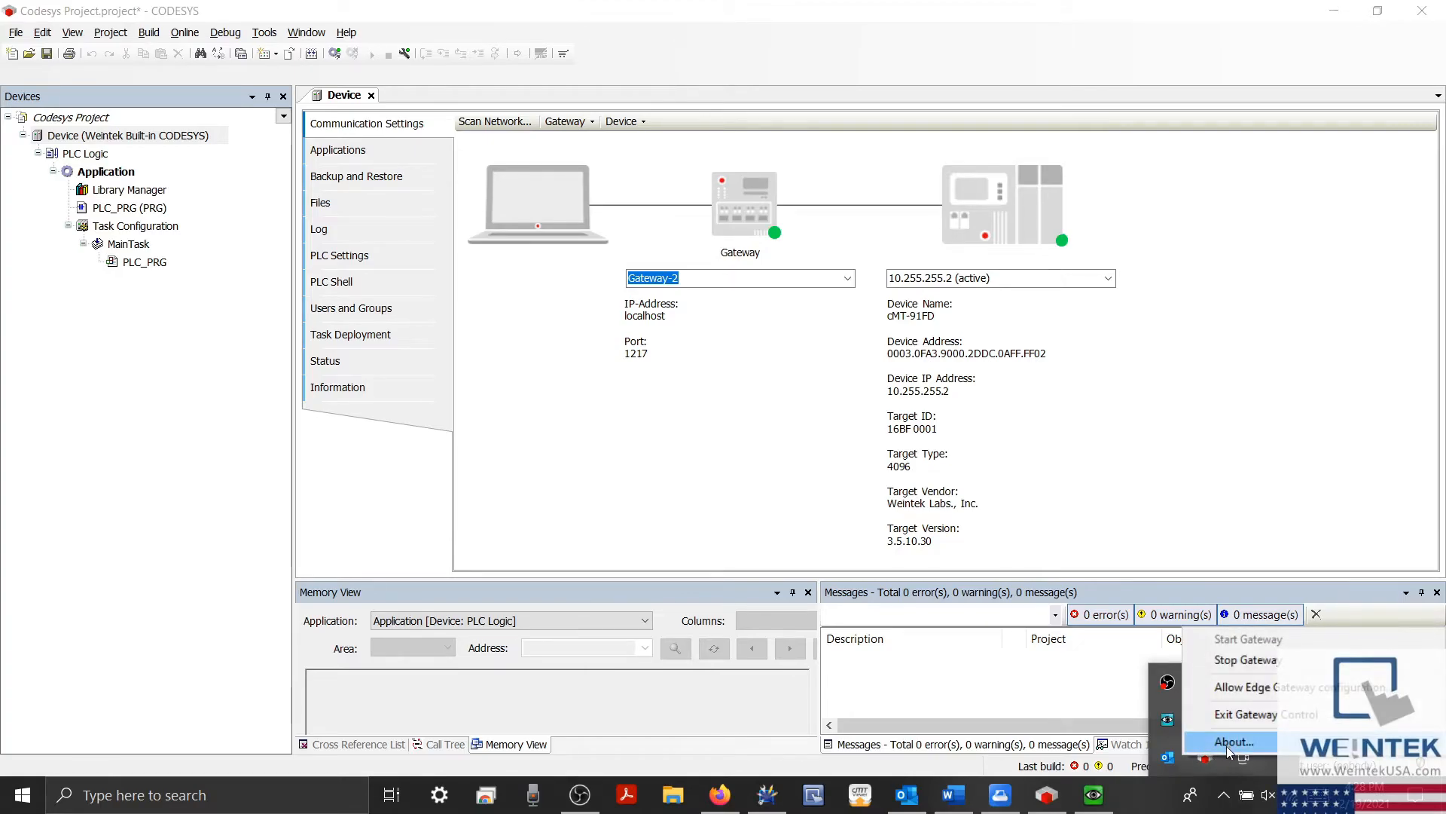
# - Open the CODESYS Gateway About box showing version V3 3.5.16.40
pyautogui.click(1236, 740)
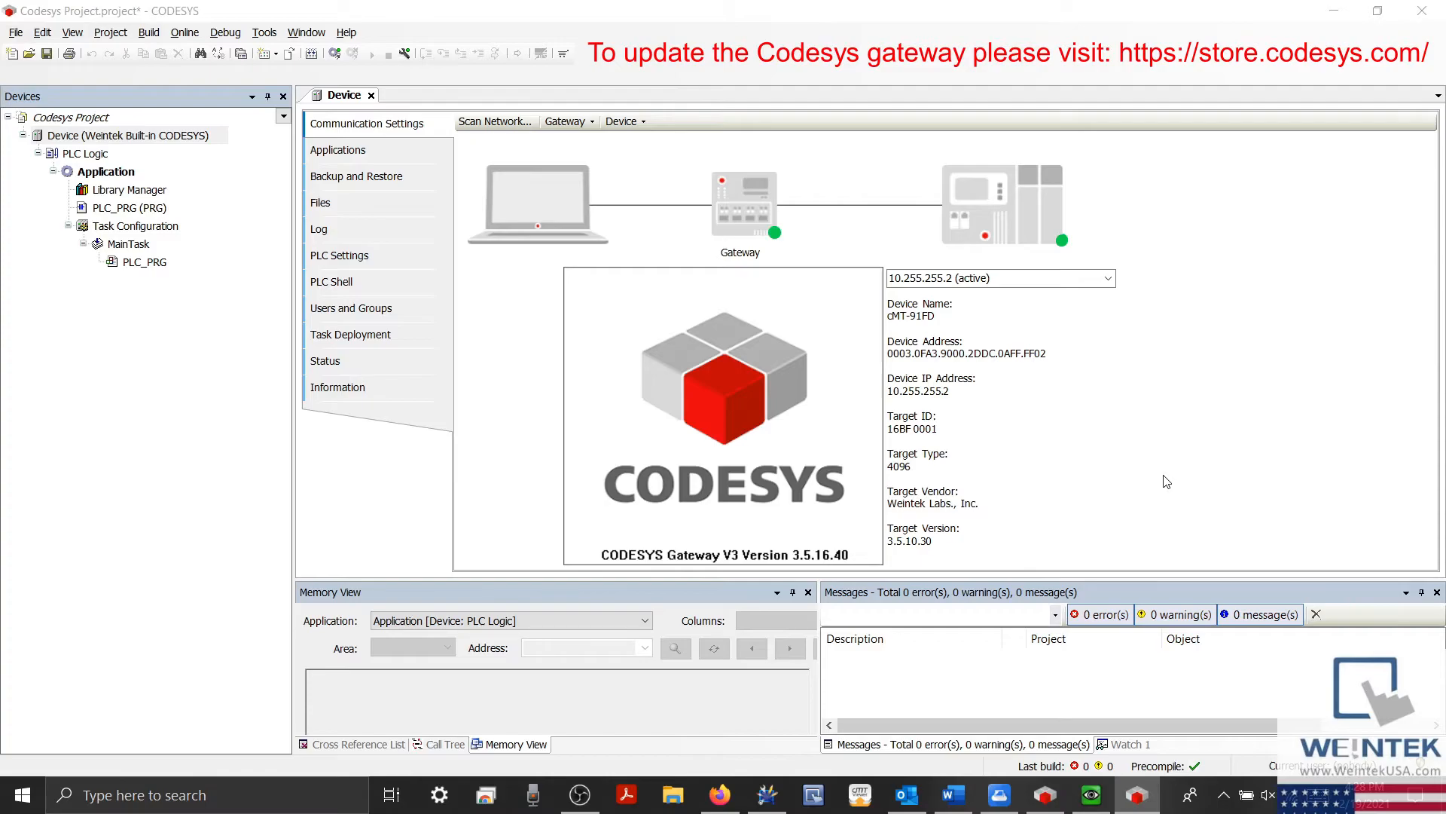
pyautogui.moveTo(797, 567)
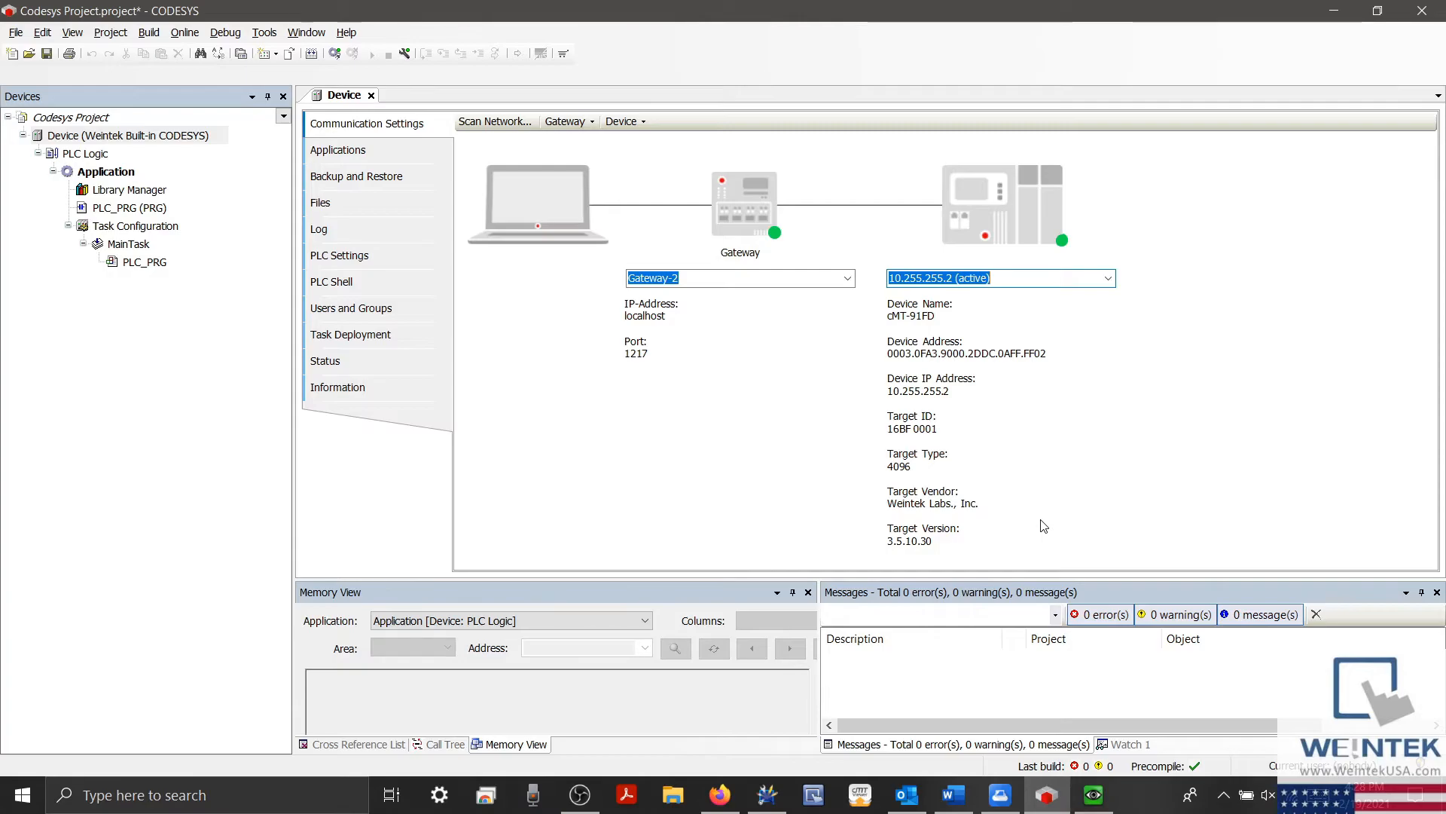
pyautogui.moveTo(1026, 583)
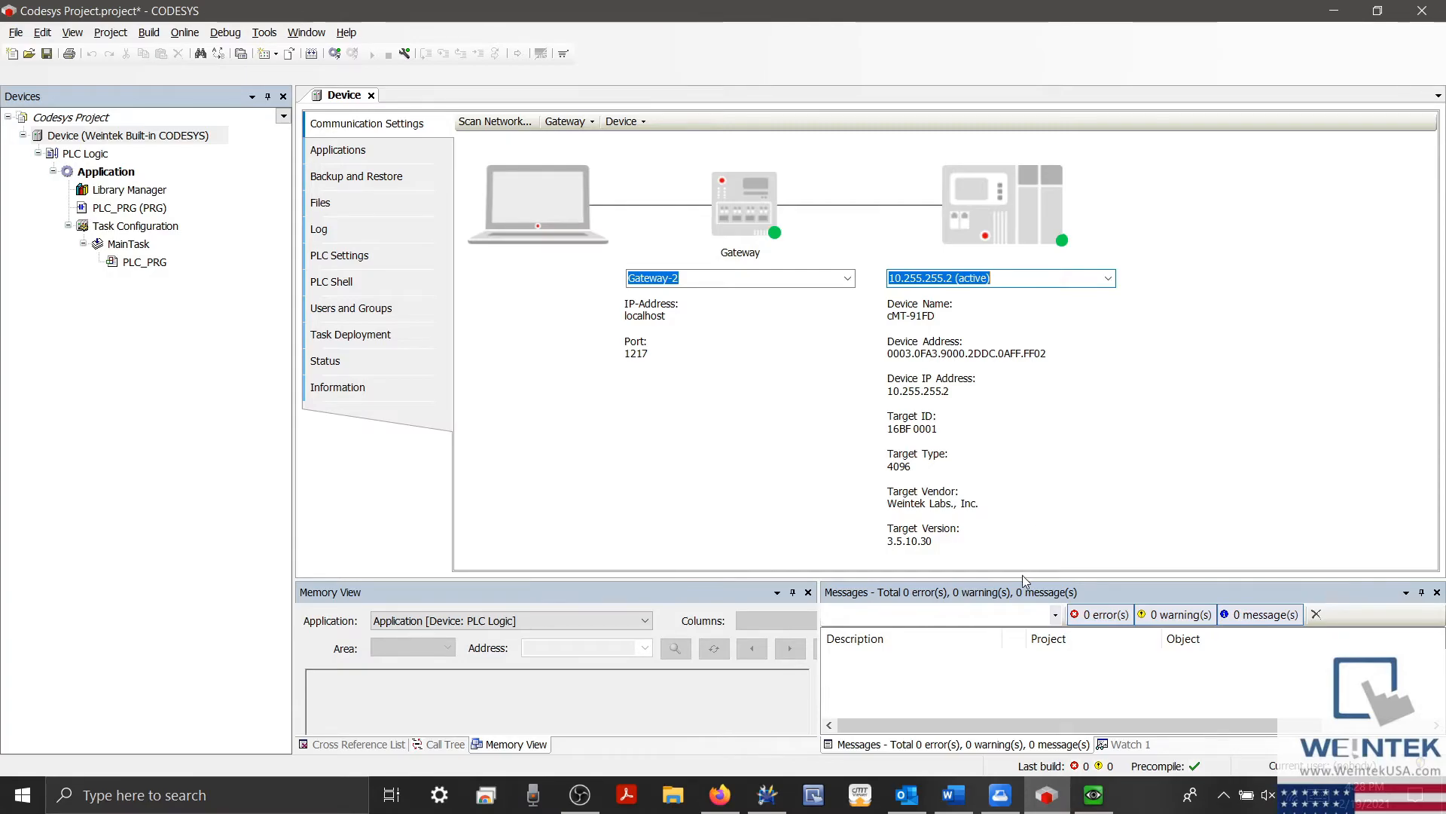
# - Open cMT-91FD's details page in EasyAccess 2.0, showing its Info and VNC viewer access setting
pyautogui.click(999, 794)
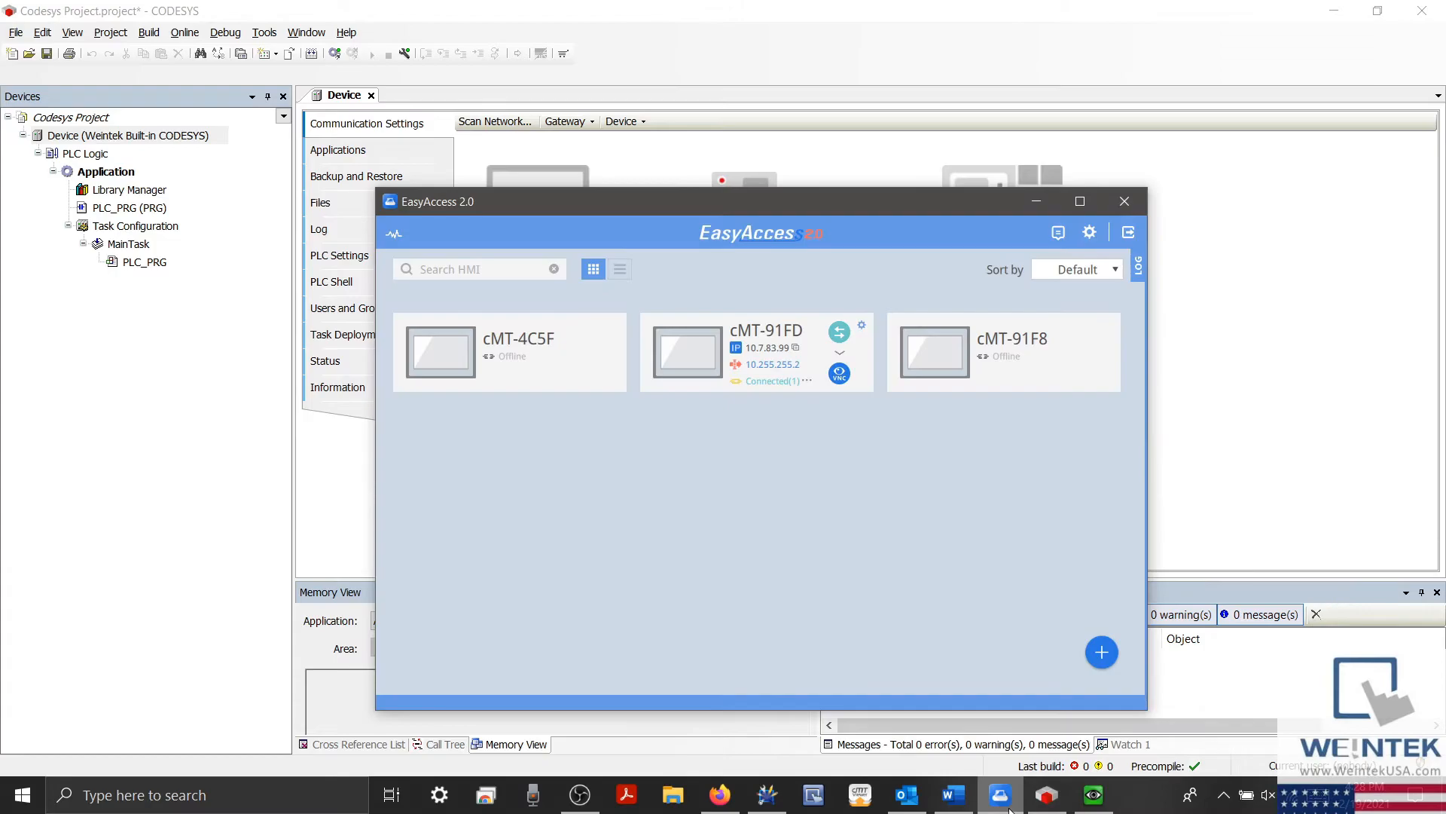
pyautogui.moveTo(808, 341)
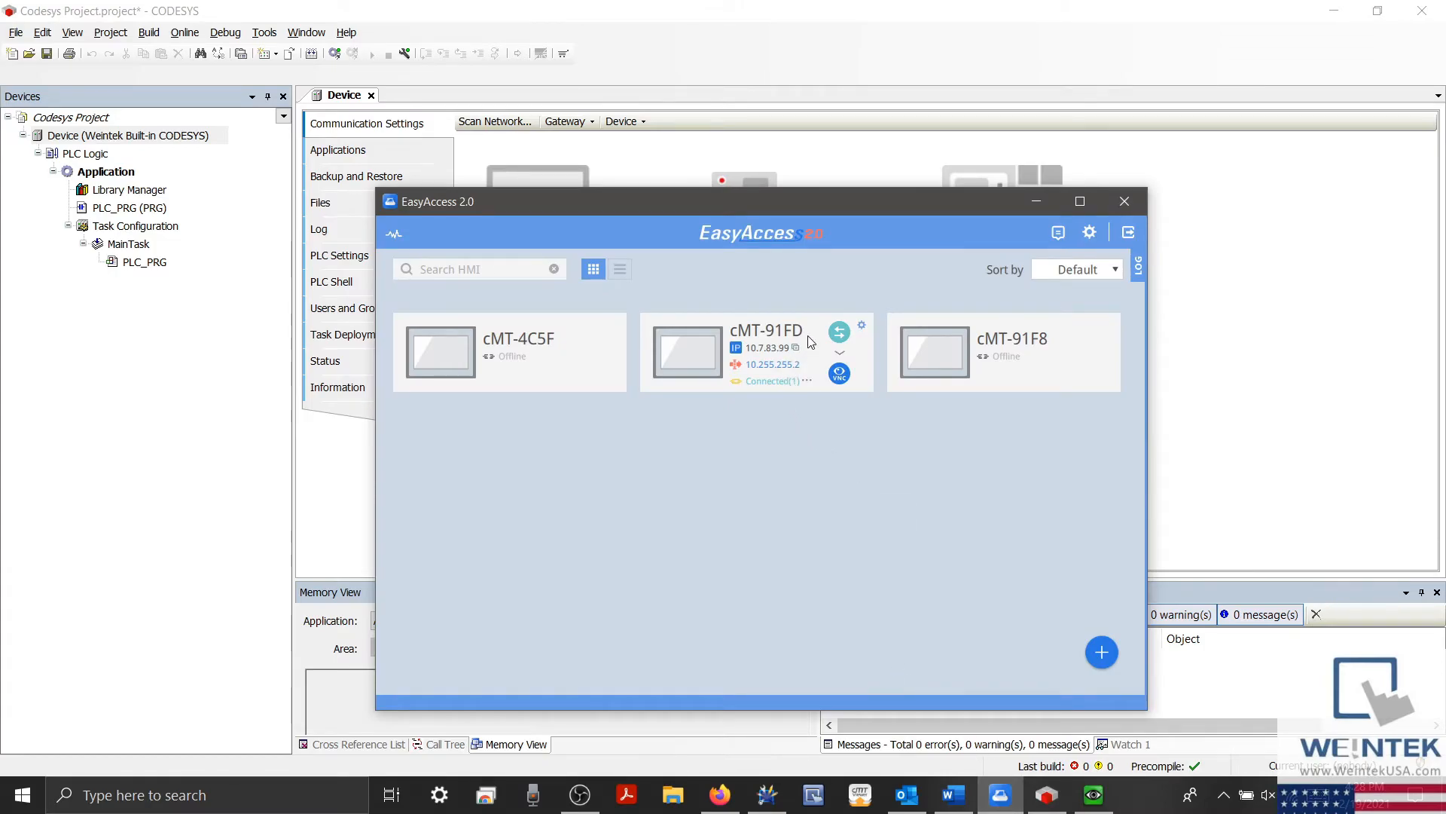
pyautogui.click(860, 325)
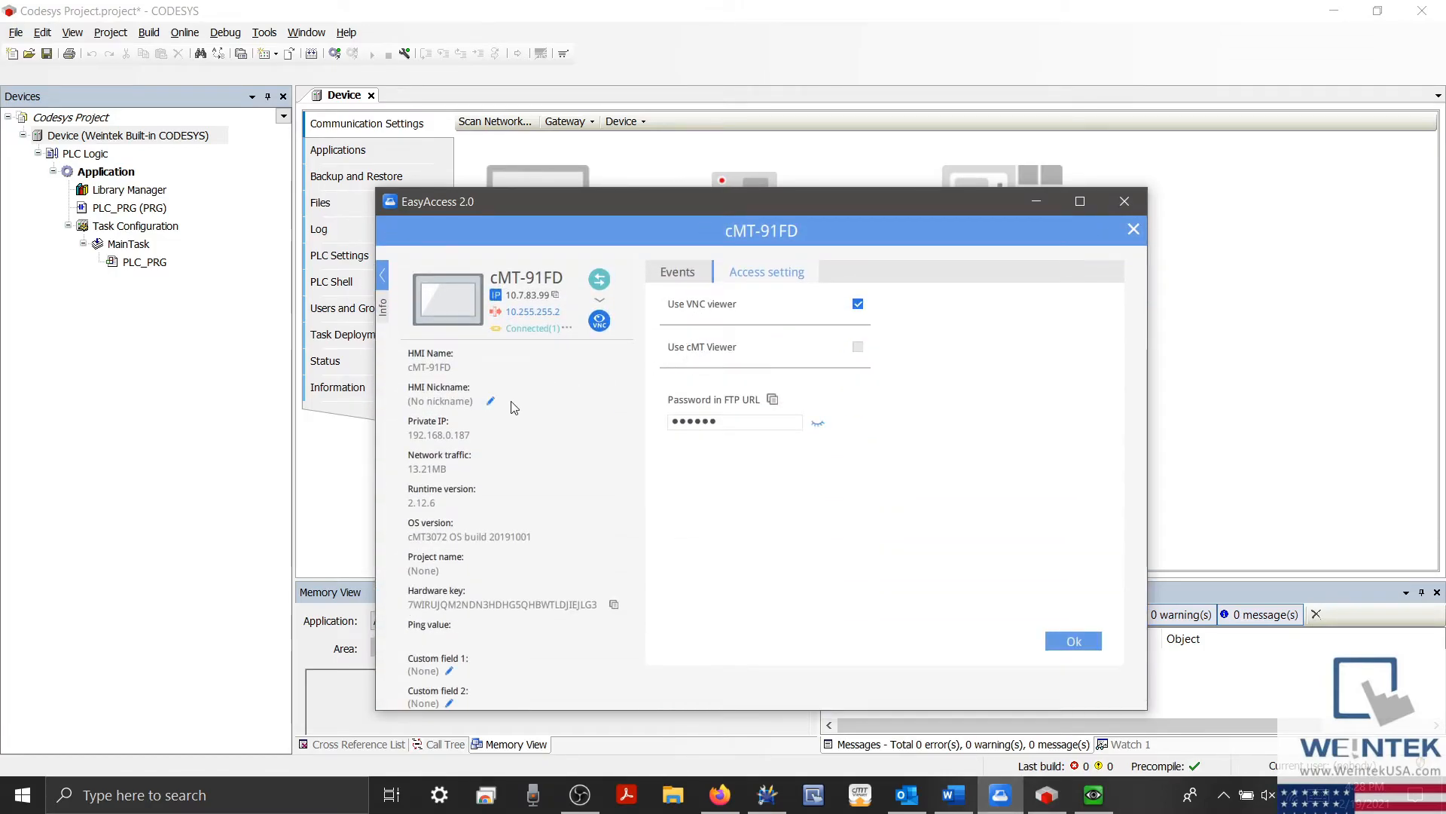
pyautogui.moveTo(452, 445)
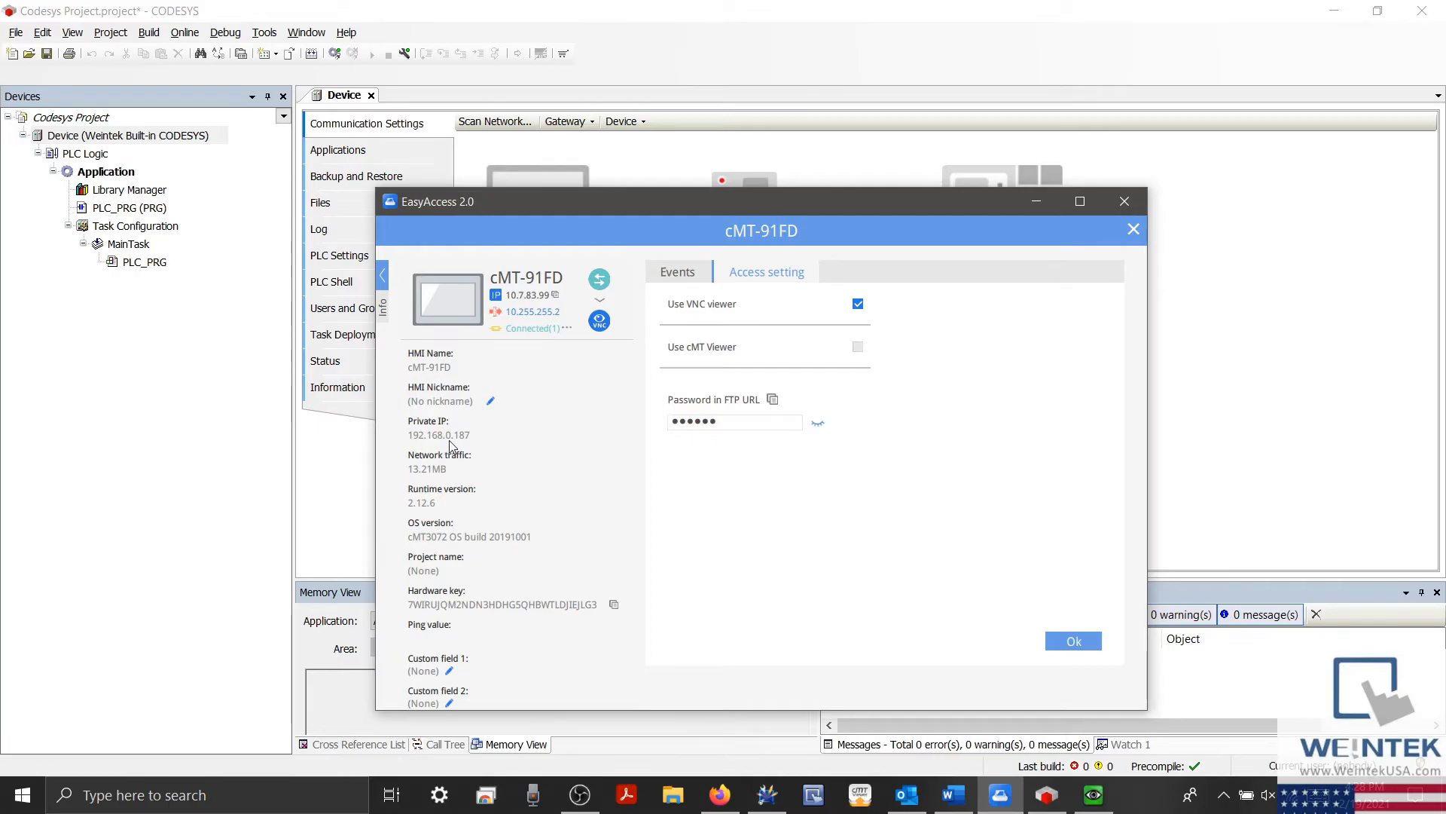
pyautogui.moveTo(509, 298)
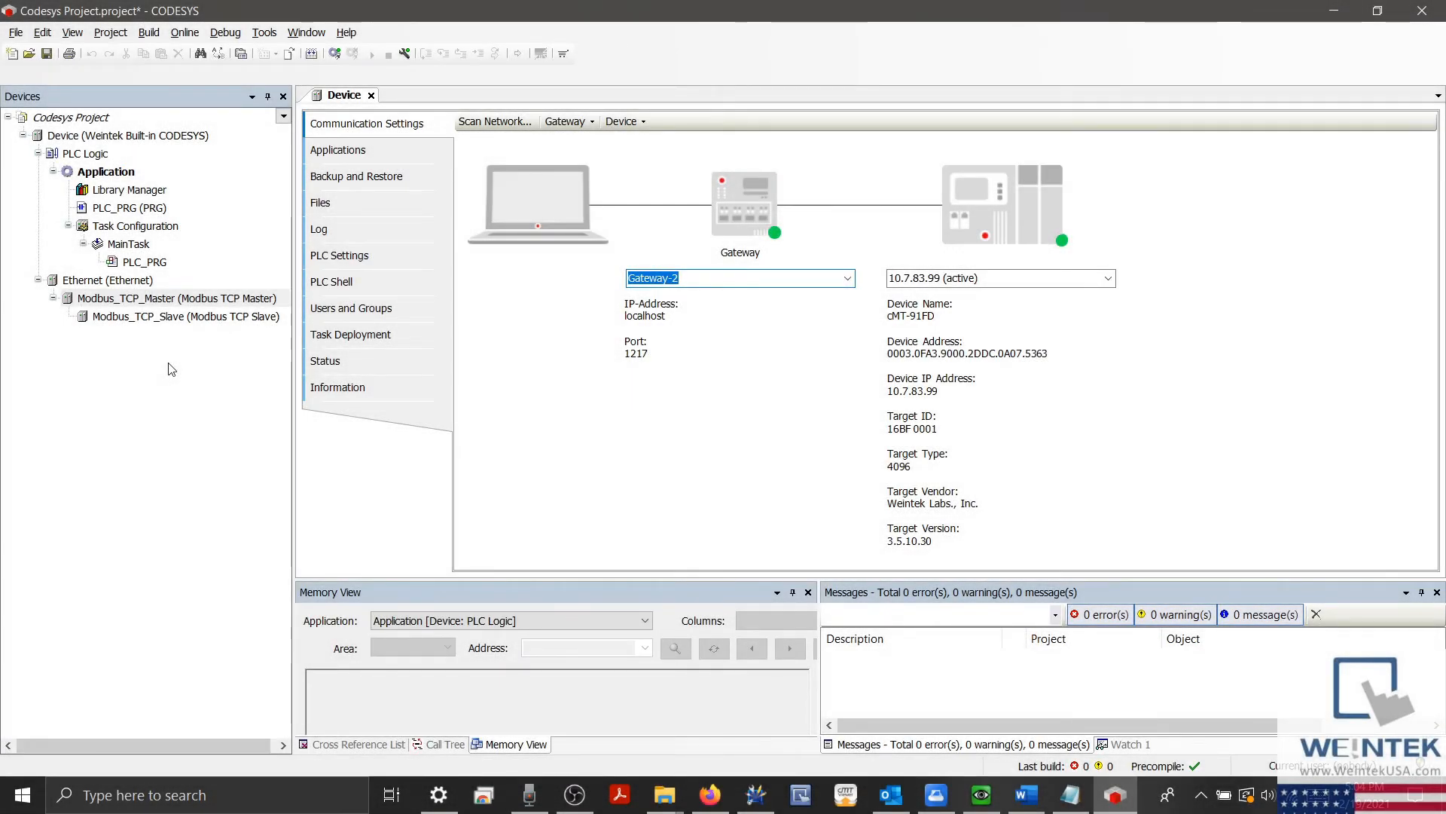
pyautogui.moveTo(287, 434)
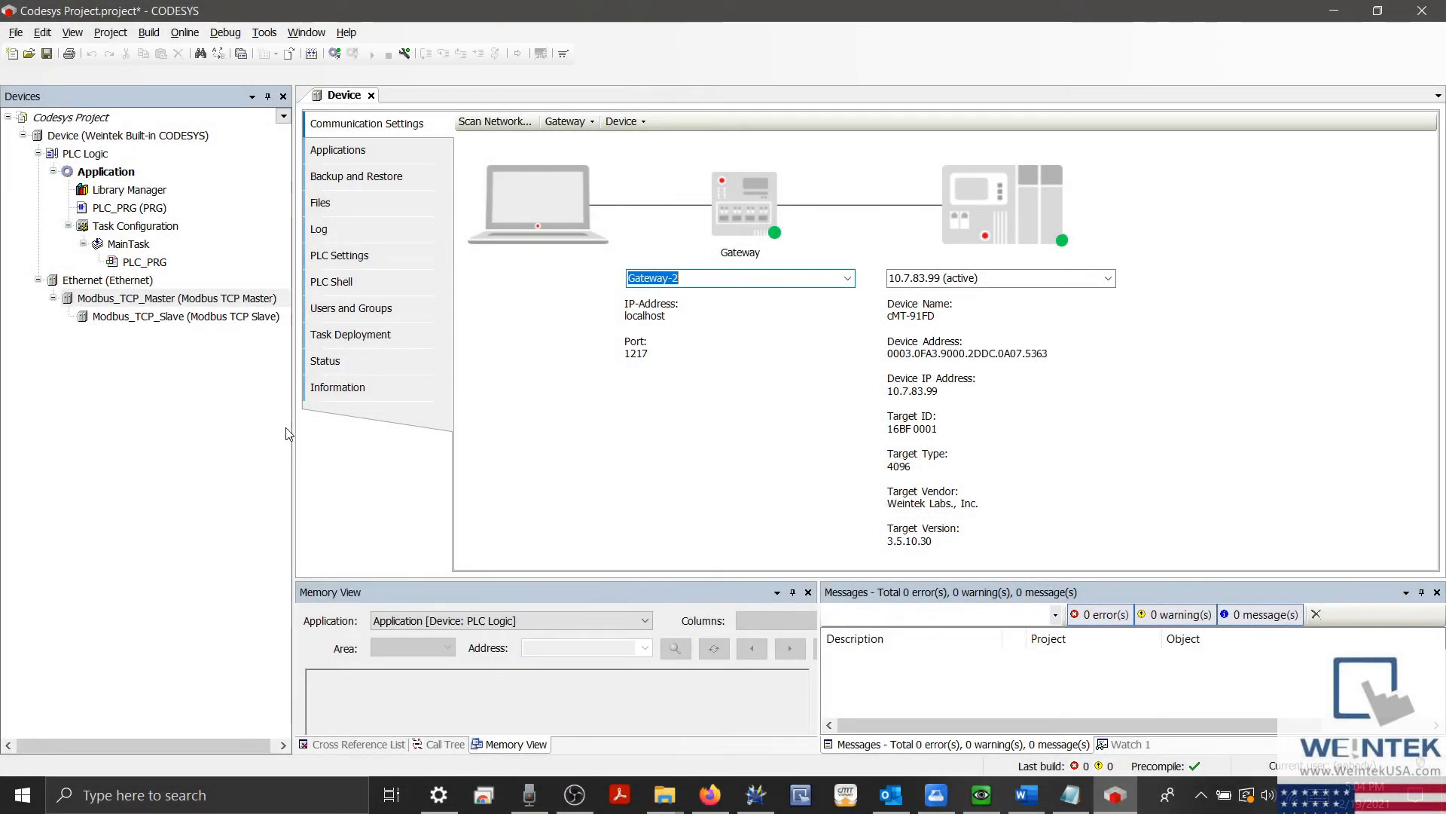
pyautogui.moveTo(513, 424)
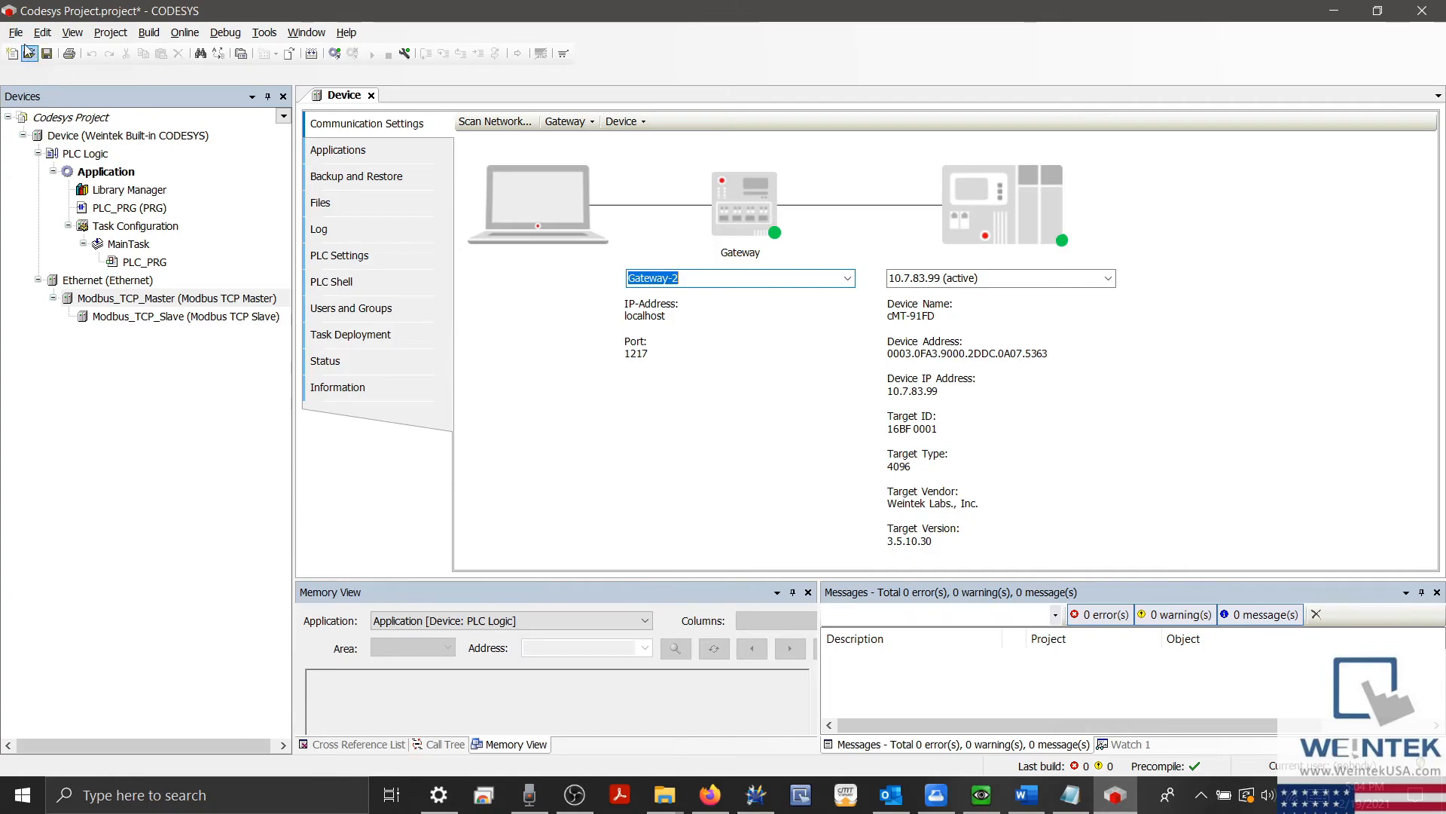
# - Close the CODESYS project from the File menu, then exit CODESYS
pyautogui.click(15, 33)
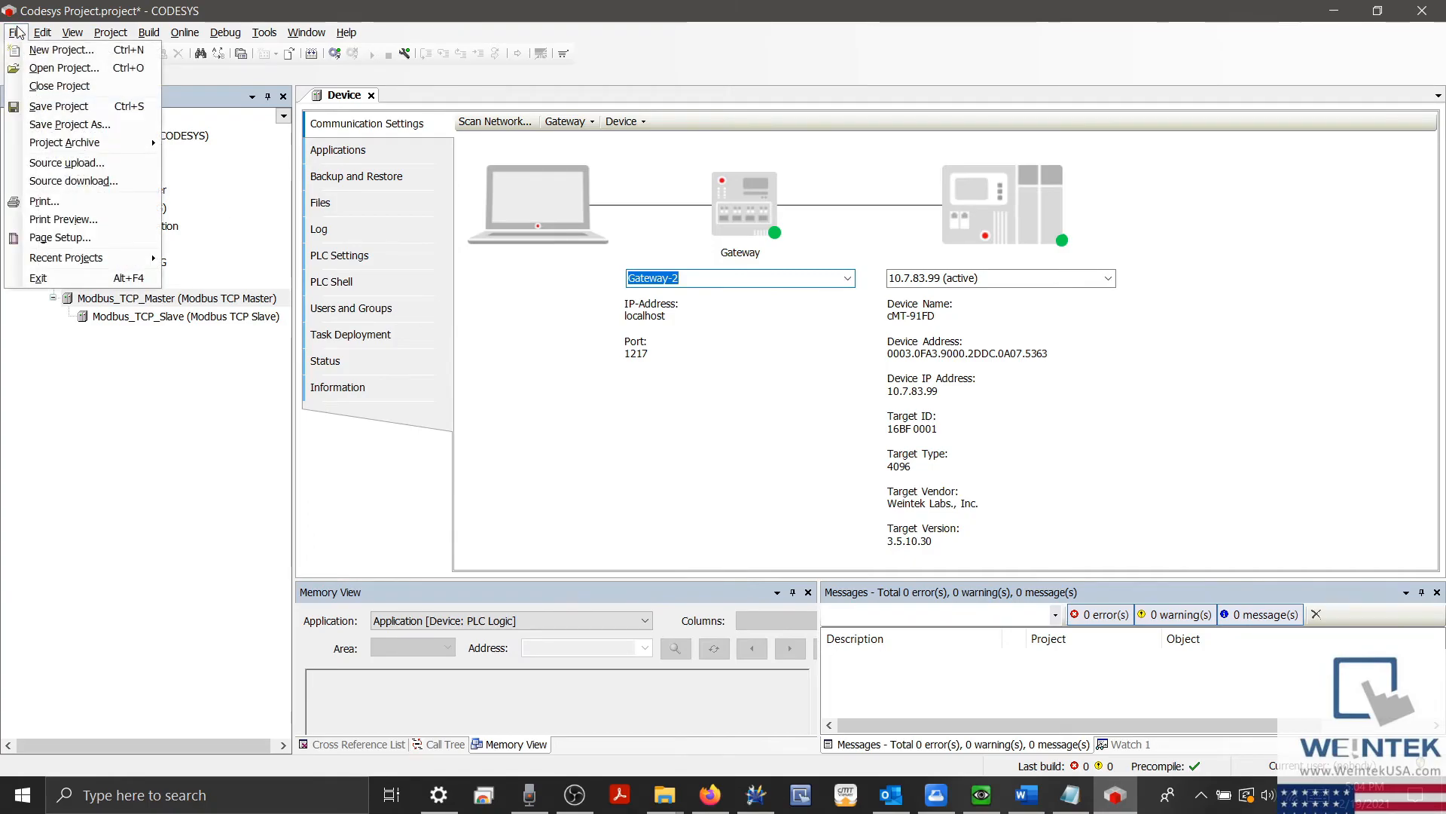
pyautogui.moveTo(61, 49)
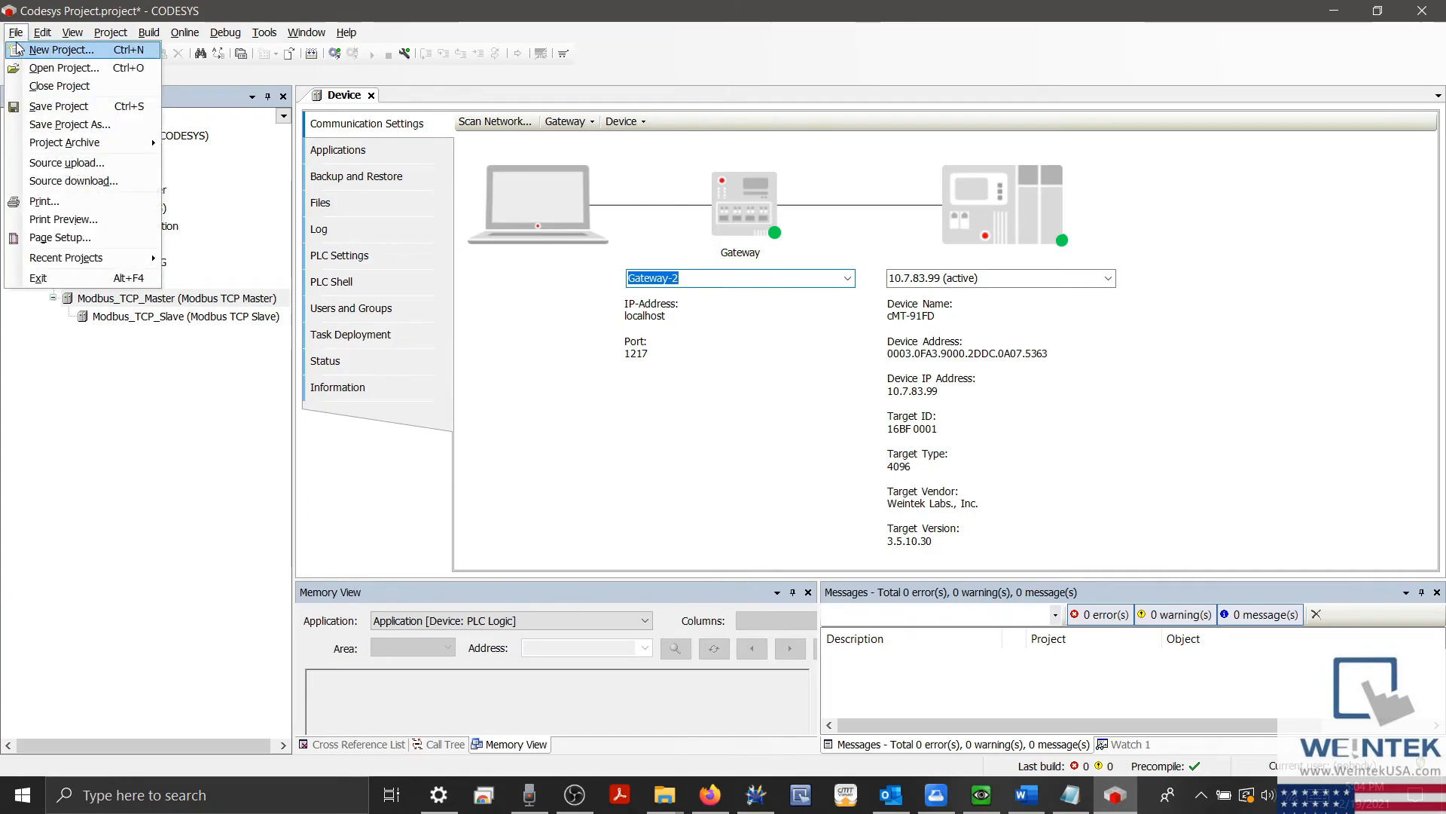
pyautogui.moveTo(58, 86)
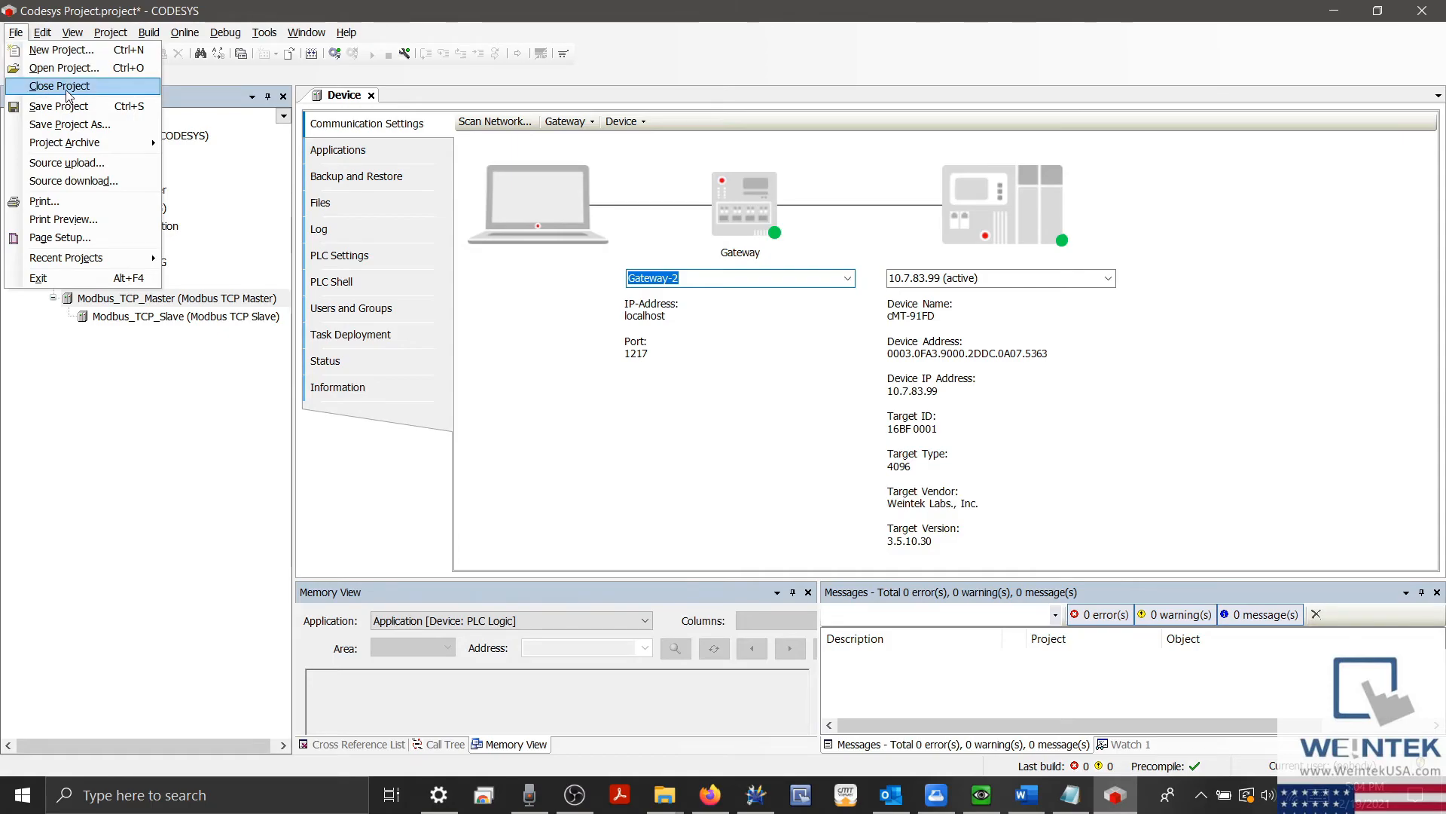
pyautogui.click(61, 85)
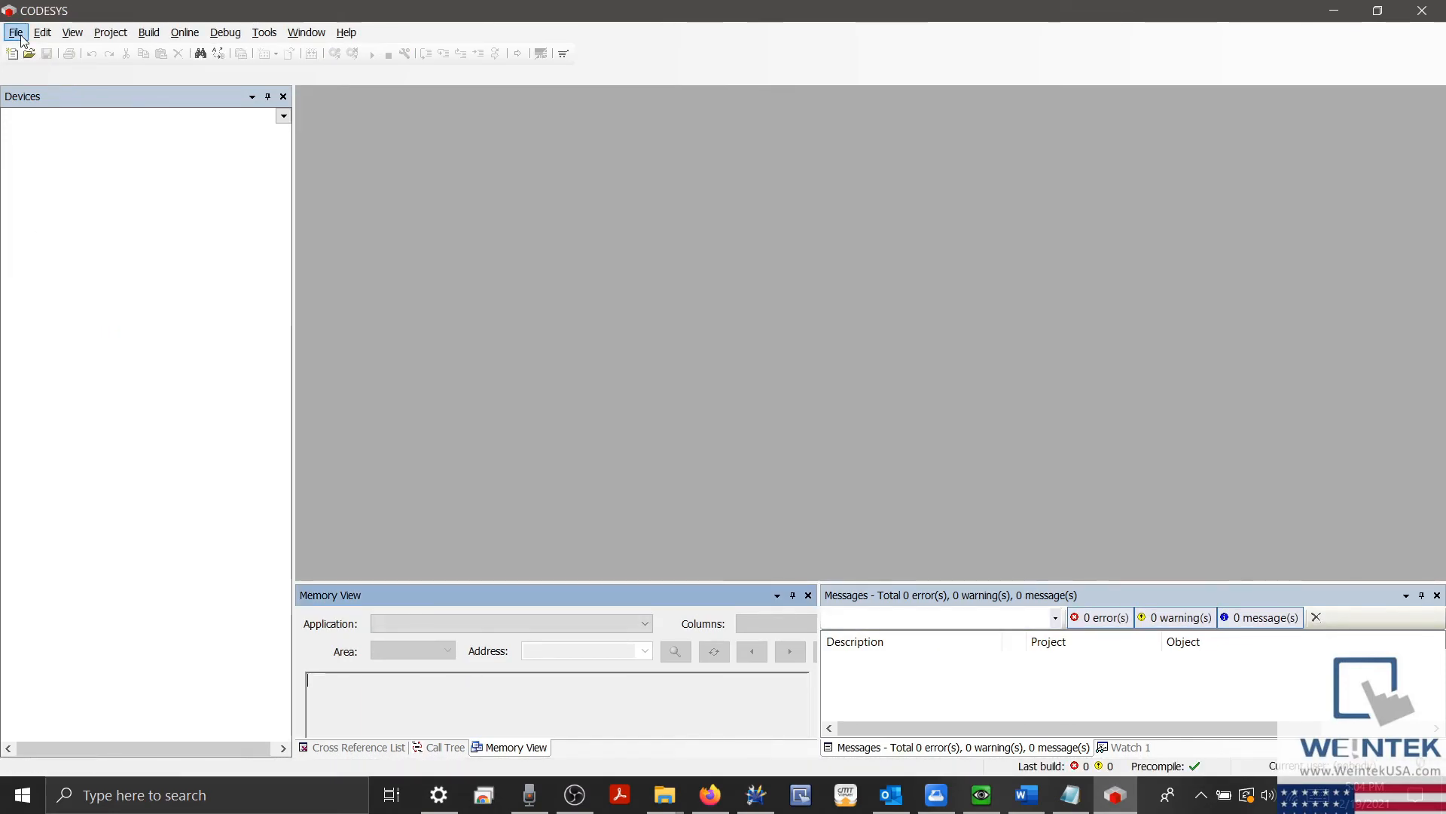
pyautogui.click(15, 33)
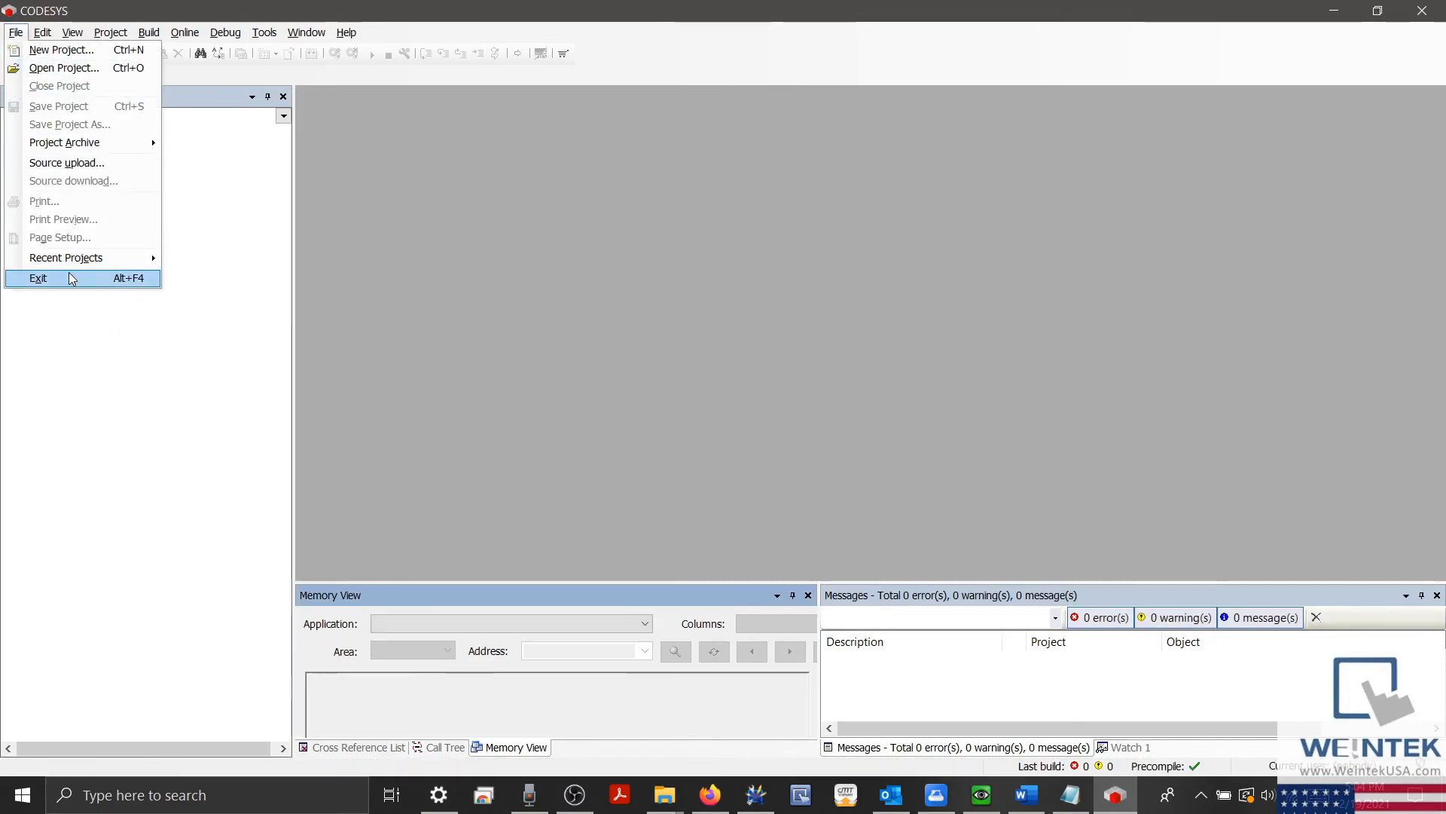
pyautogui.click(38, 278)
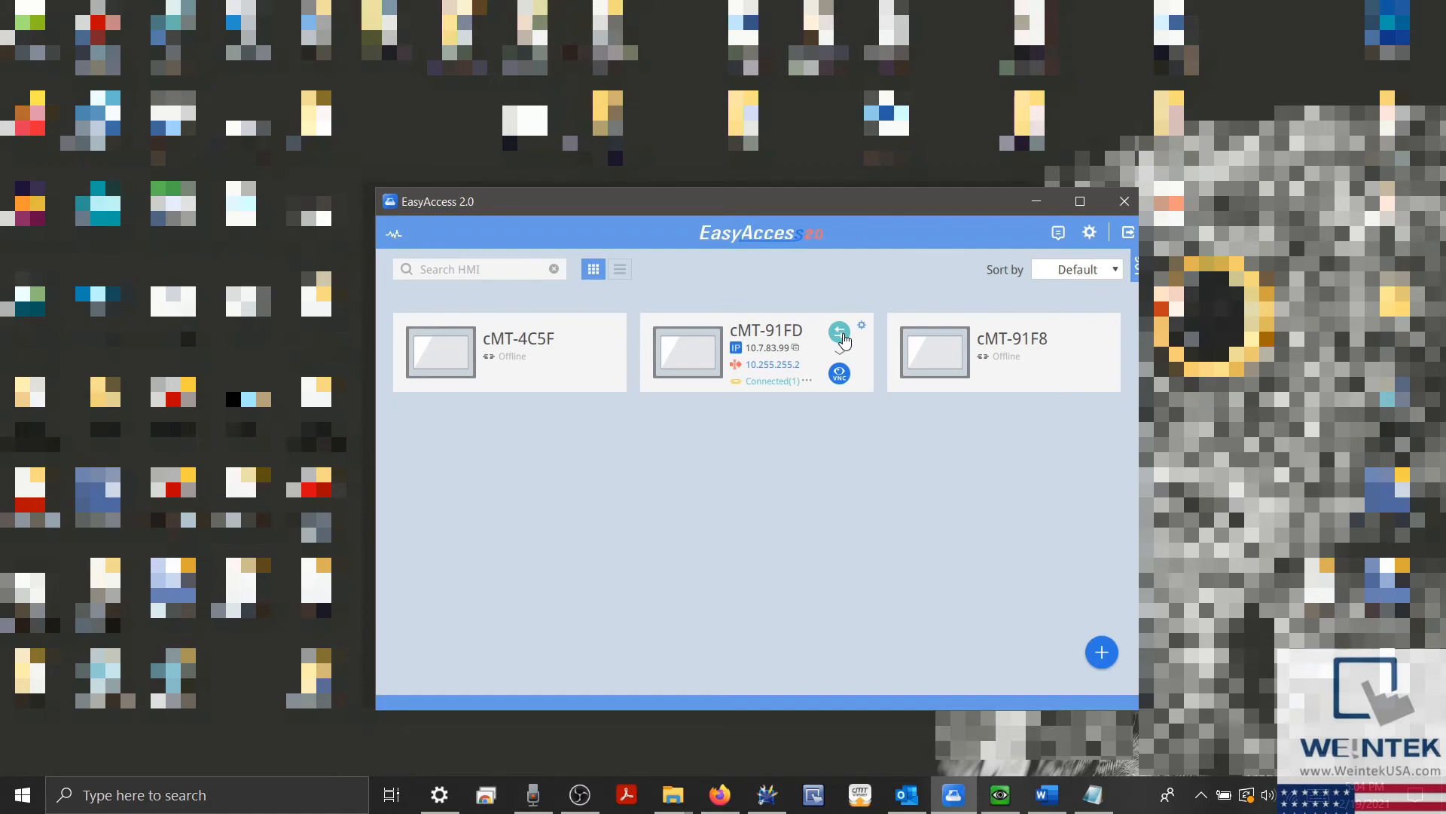
# - Disconnect the cMT-91FD pass-through so it shows Online, then bring Firefox forward
pyautogui.click(839, 332)
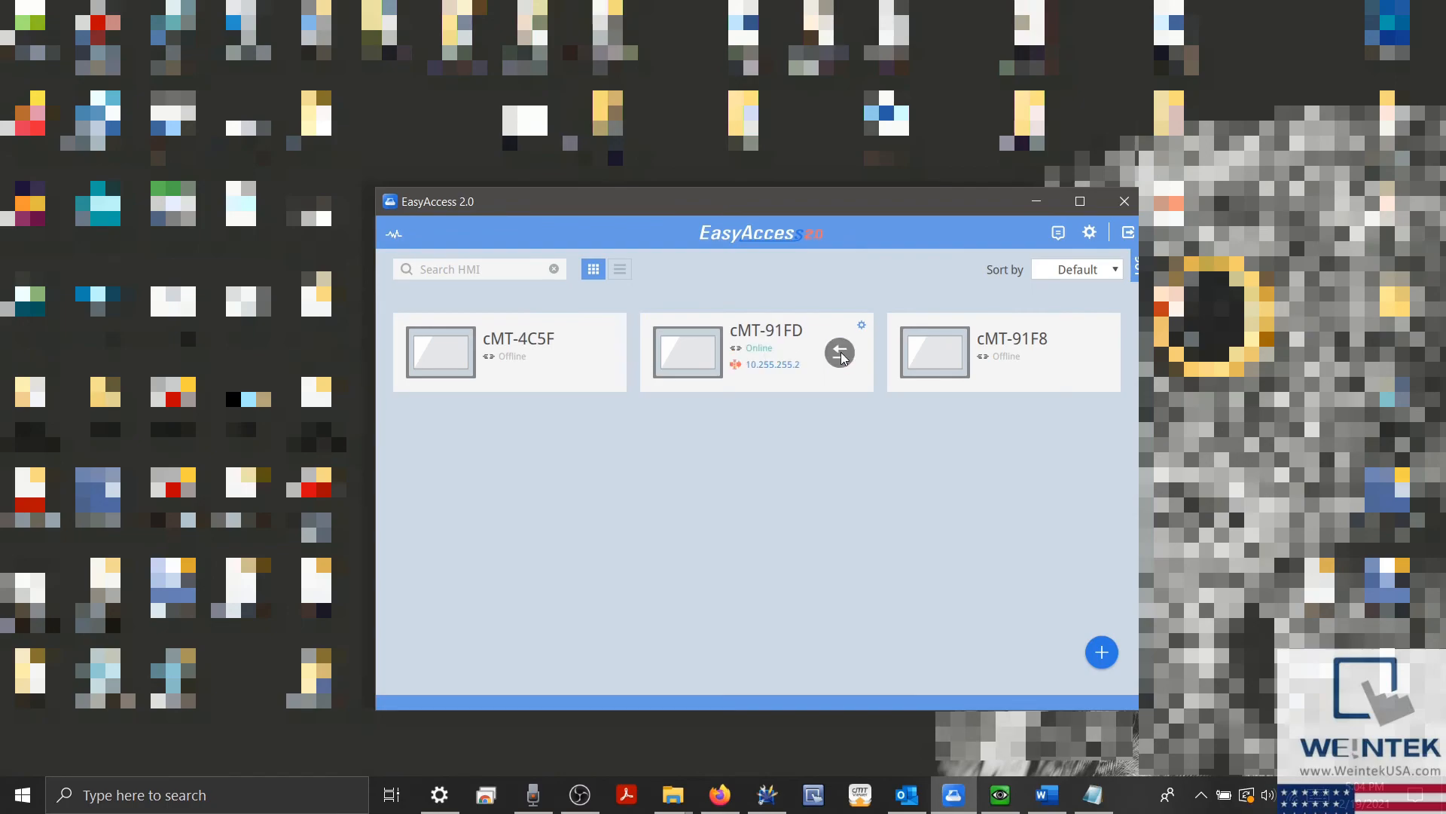
pyautogui.moveTo(697, 679)
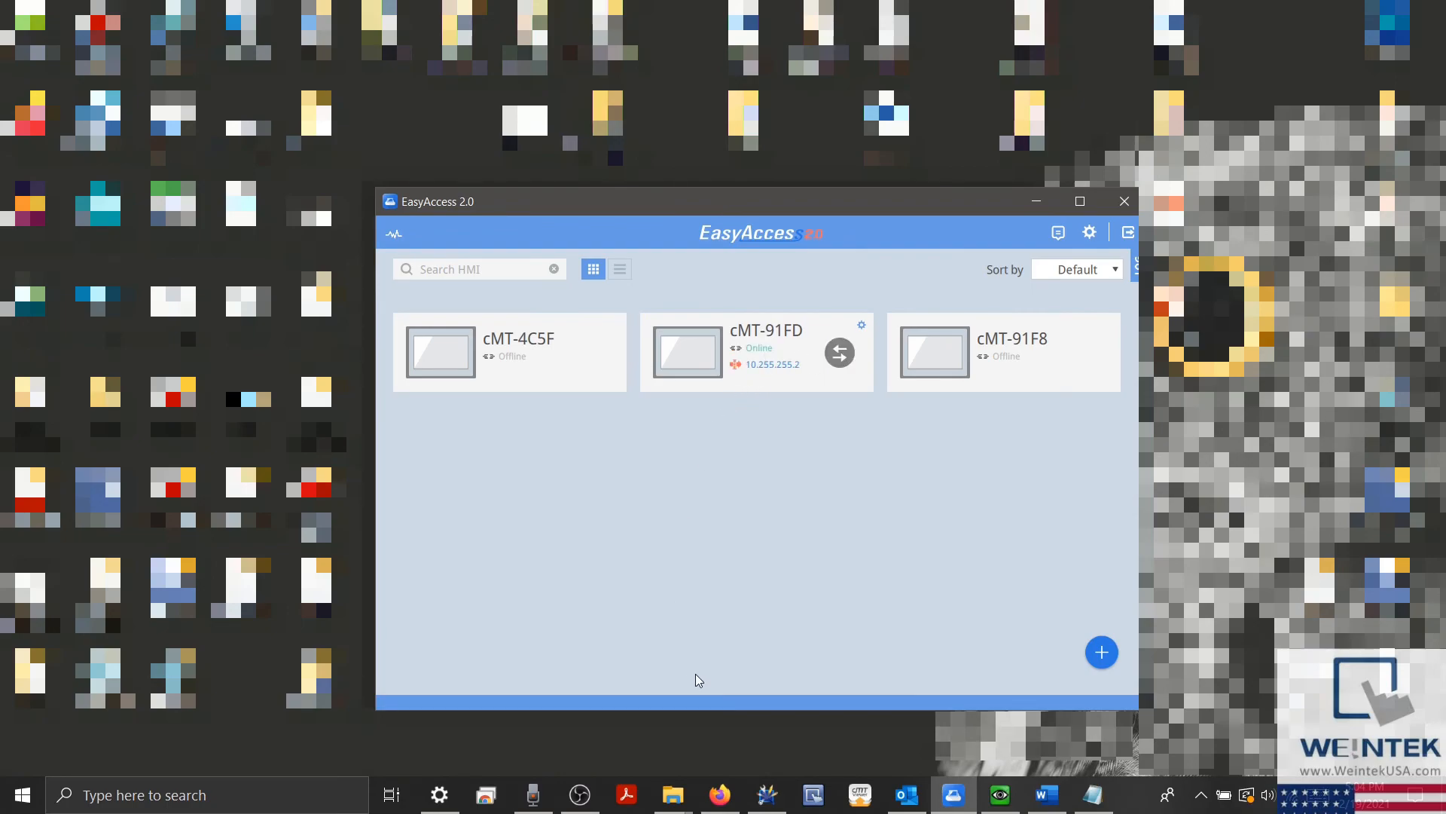
pyautogui.click(719, 794)
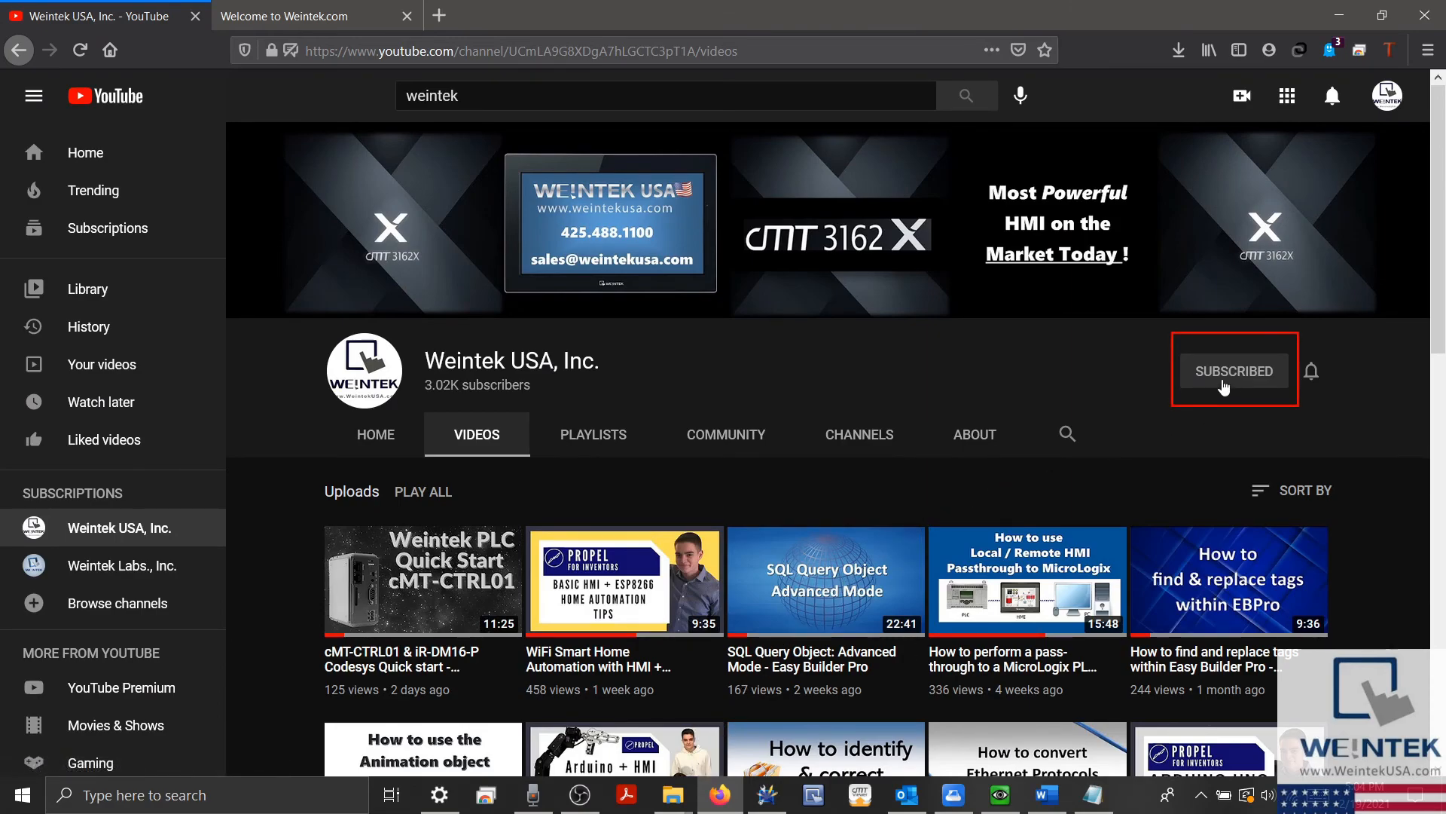
pyautogui.moveTo(572, 210)
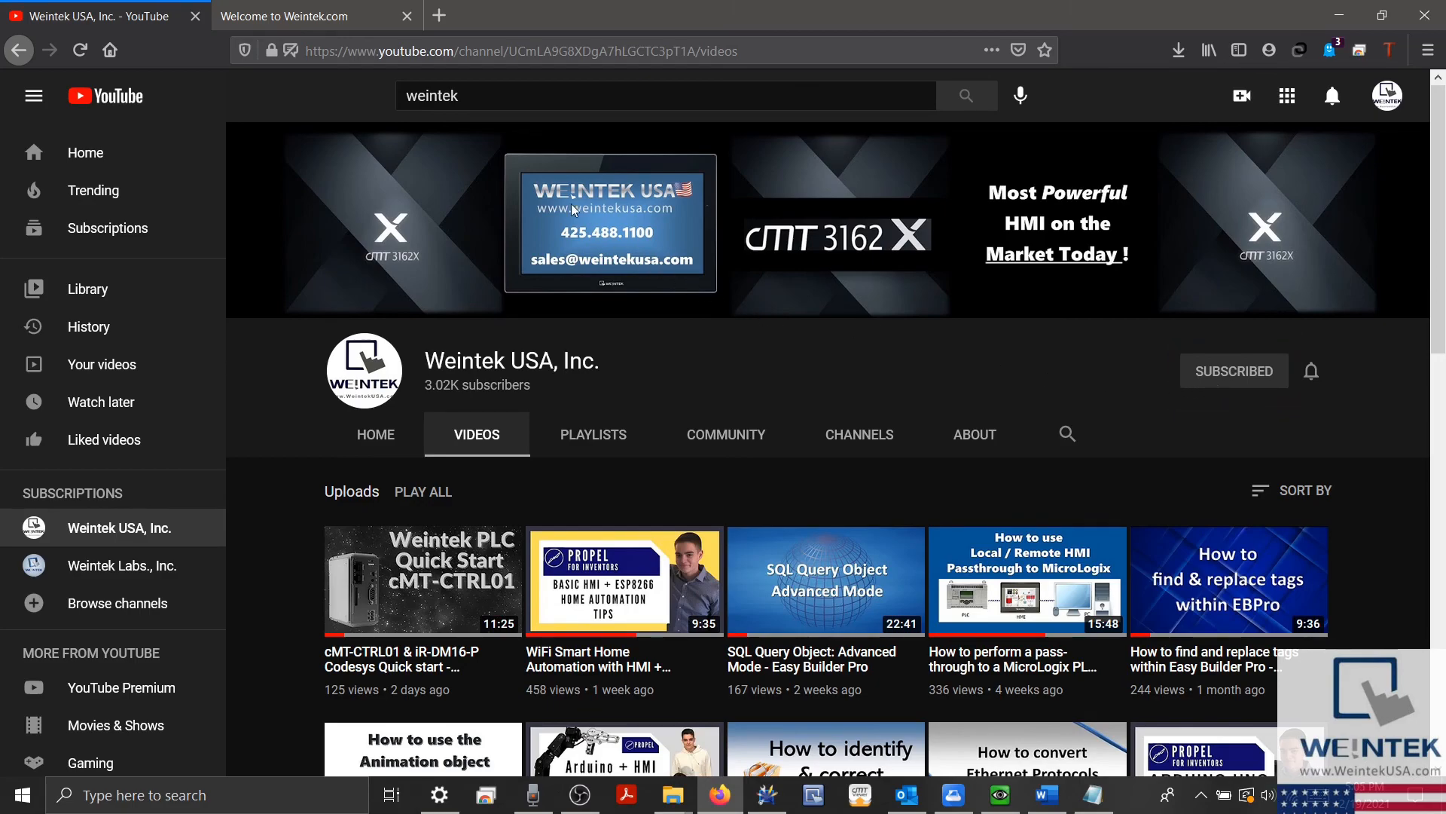
# - Switch to the 'Welcome to Weintek.com' tab and scroll its software download list
pyautogui.click(283, 16)
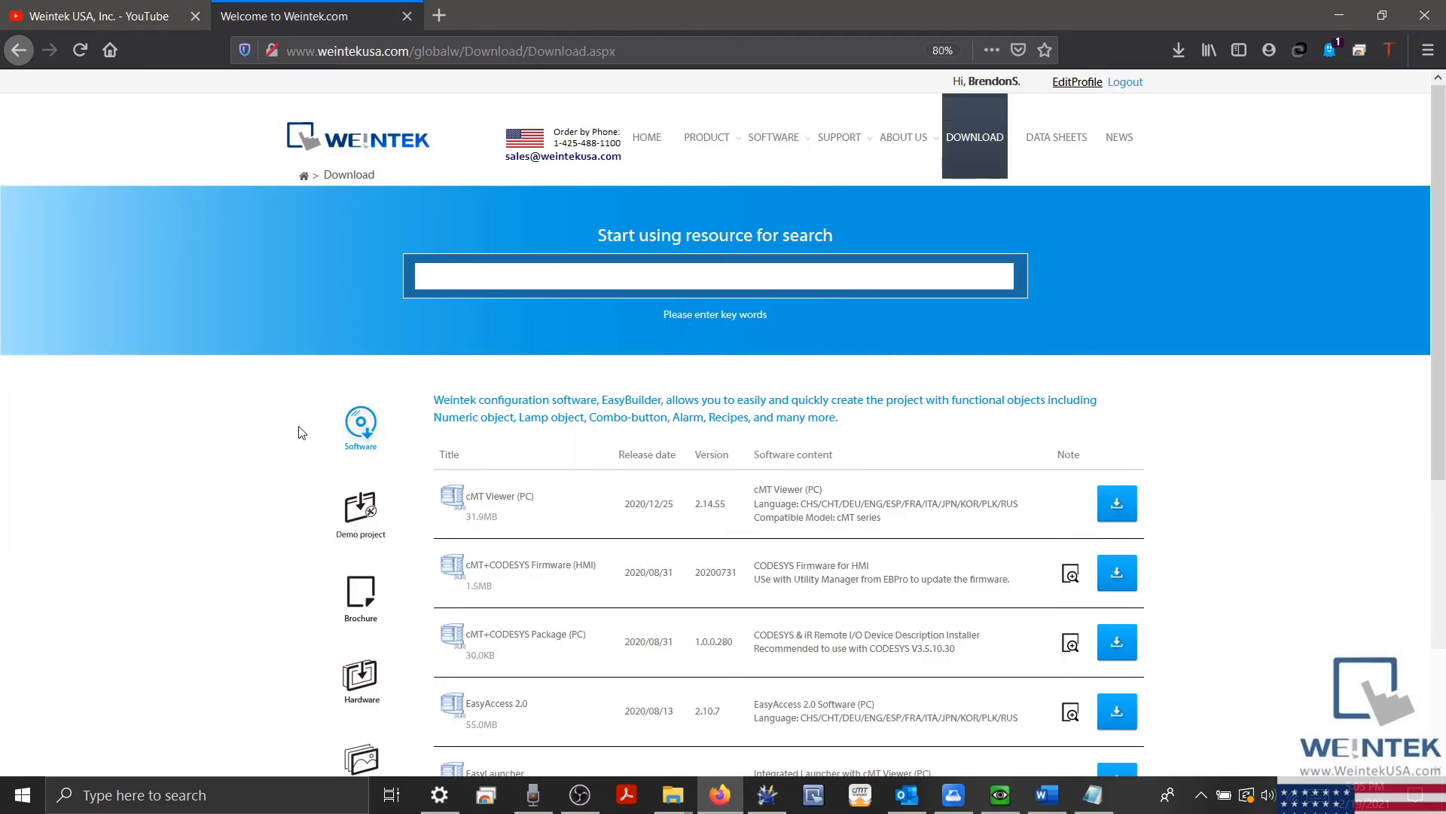
pyautogui.scroll(-3)
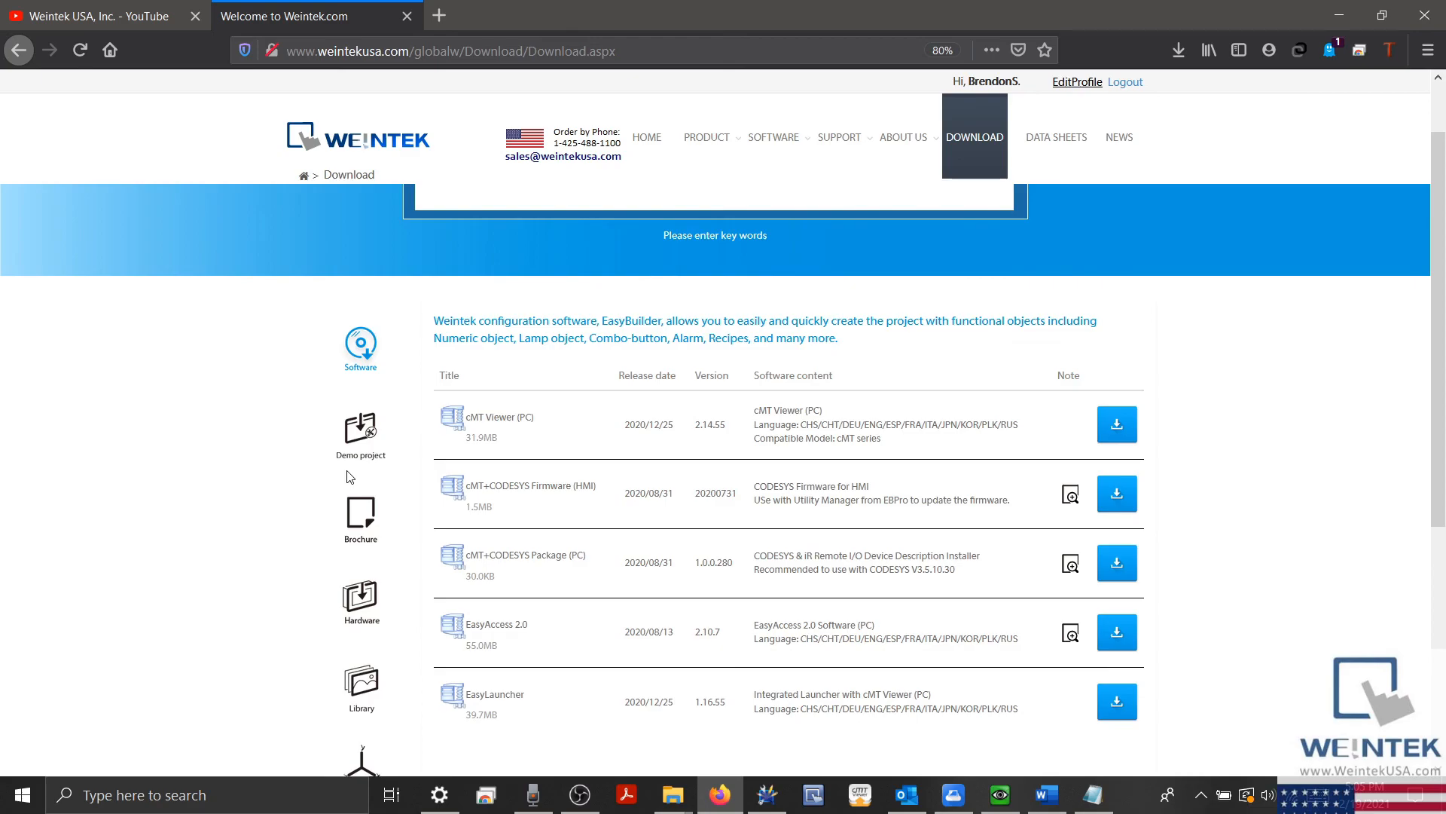